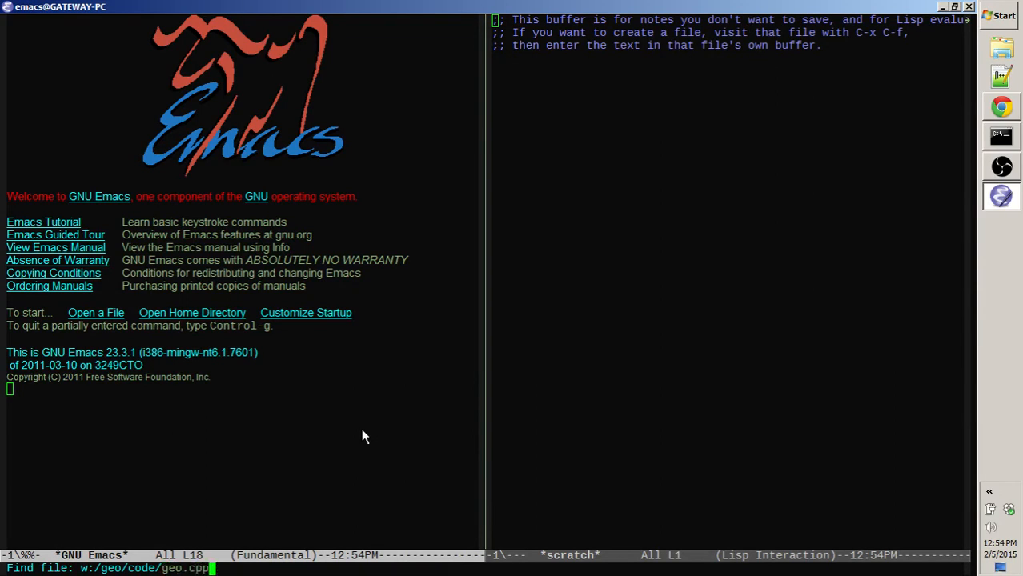
- Open w:/geo/code/geo.cpp and scroll through its functions to the geo_3point_angle helpers
{"action": "key", "text": "Return"}
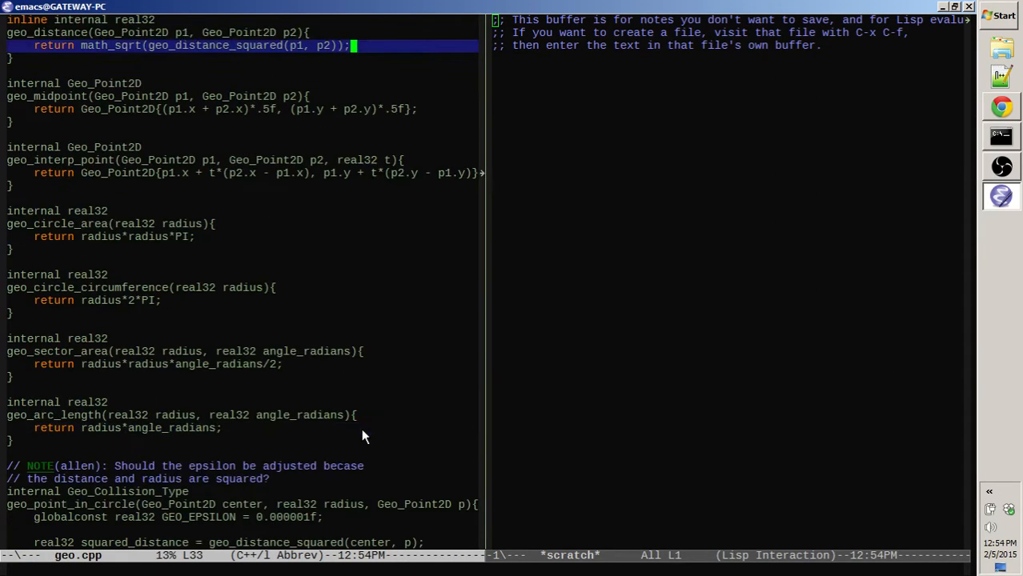
{"action": "scroll", "scroll_direction": "down", "scroll_amount": 3}
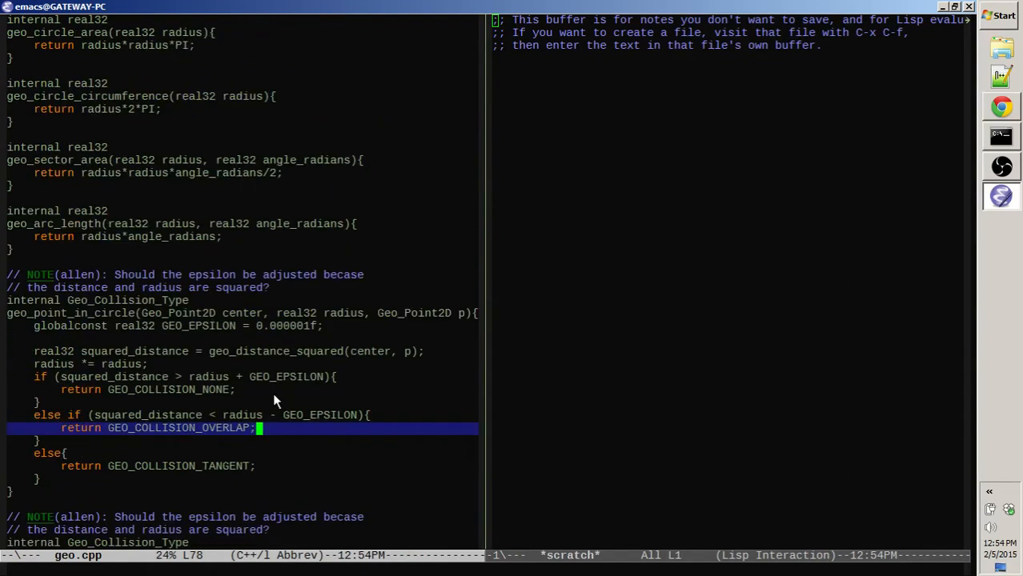
{"action": "scroll", "scroll_direction": "down", "scroll_amount": 3}
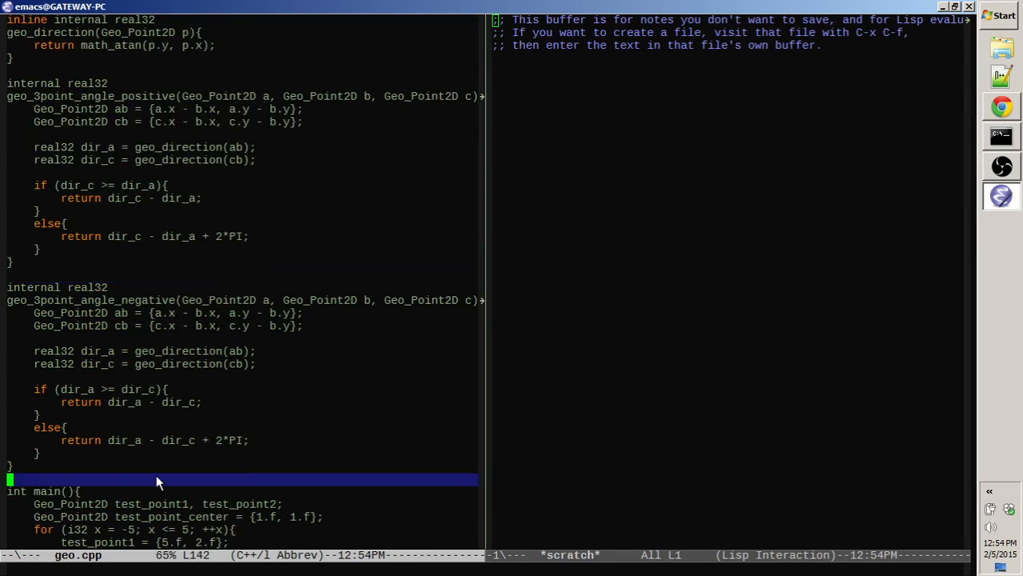
{"action": "mouse_move", "coordinate": [160, 477]}
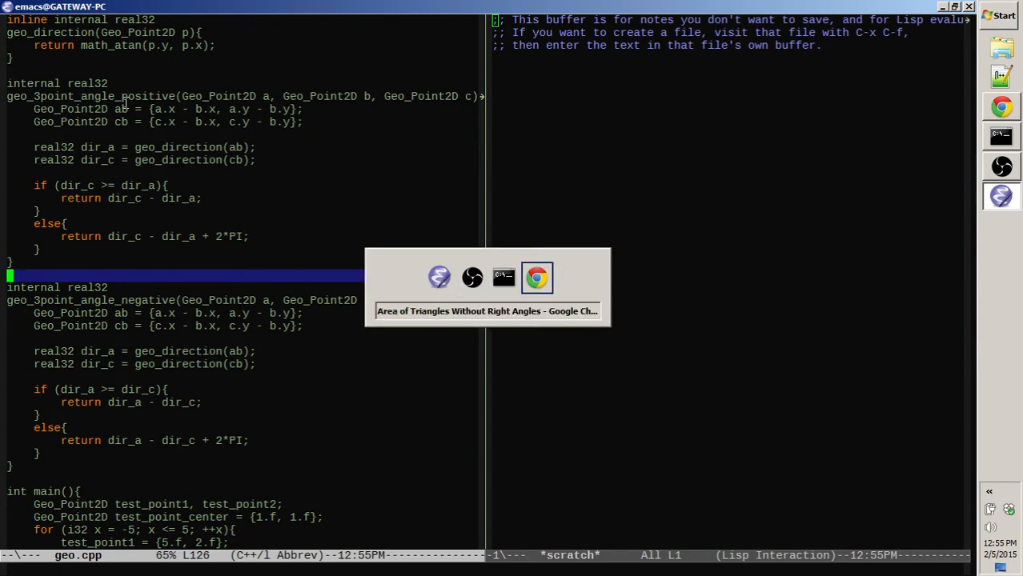
- Read the mathsisfun triangle-area page down to 'Knowing Two Sides and the Included Angle'
{"action": "left_click", "coordinate": [537, 277]}
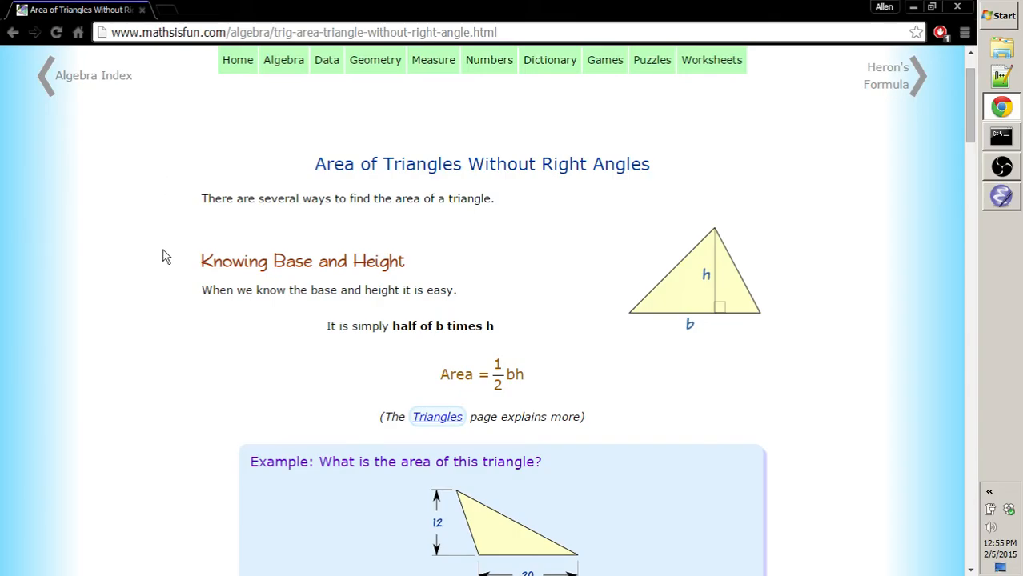
{"action": "mouse_move", "coordinate": [320, 315]}
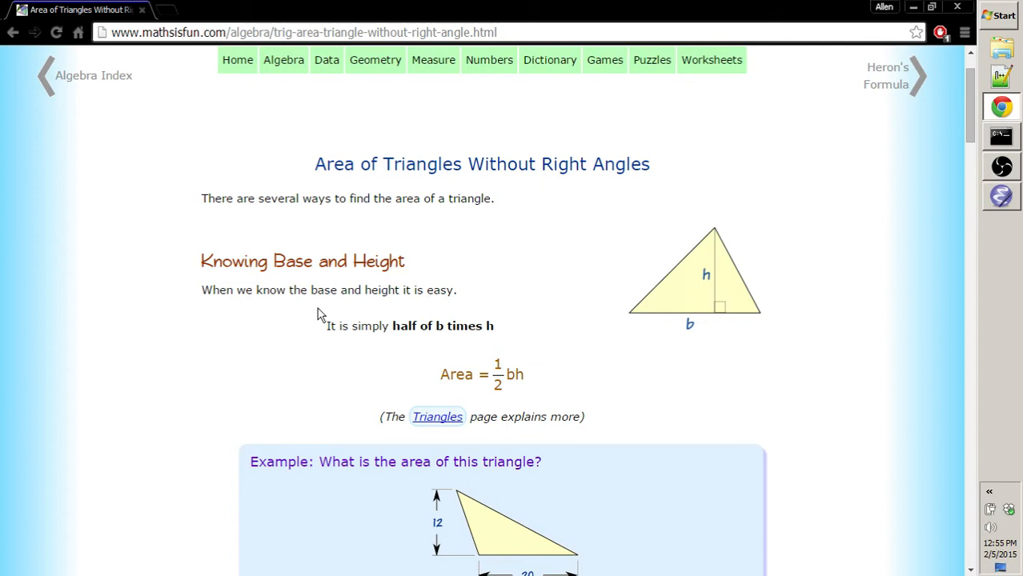
{"action": "scroll", "scroll_direction": "down", "scroll_amount": 3}
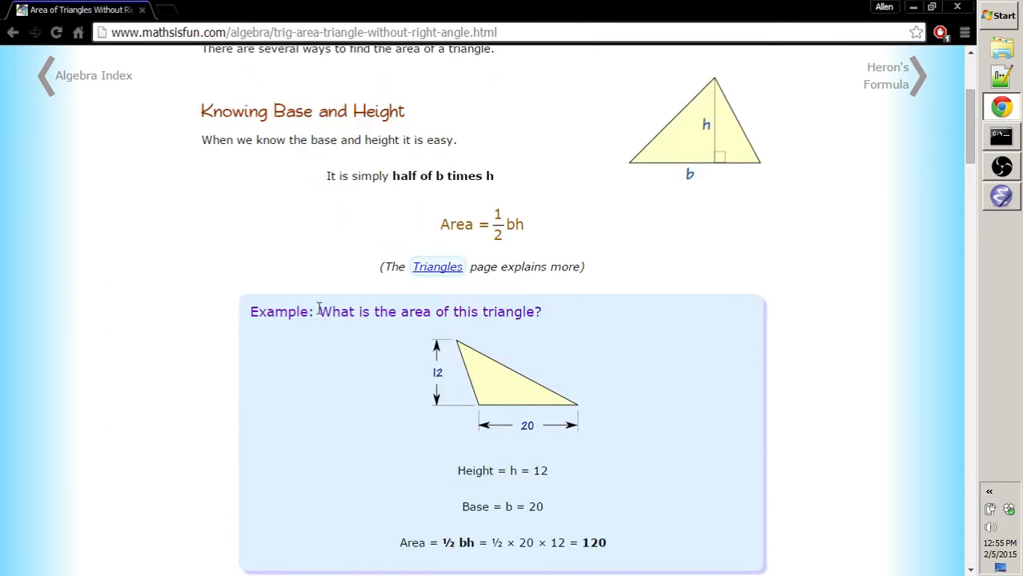
{"action": "scroll", "scroll_direction": "down", "scroll_amount": 3}
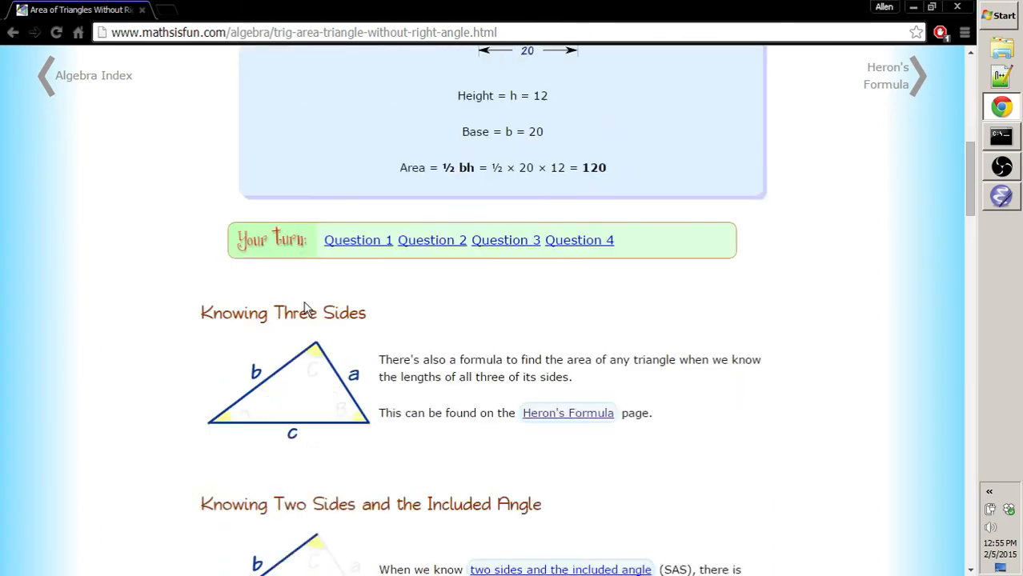
{"action": "scroll", "scroll_direction": "up", "scroll_amount": 3}
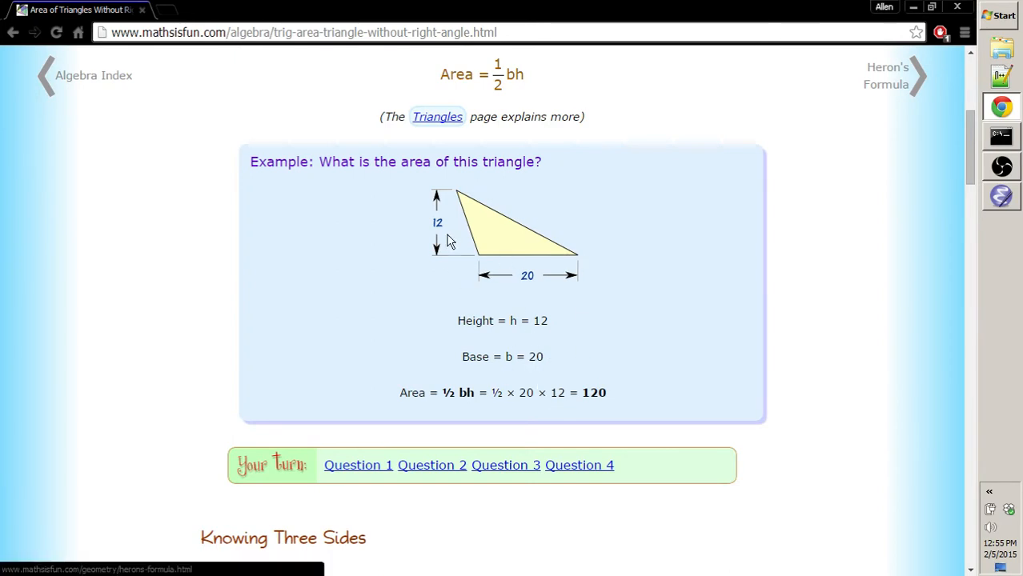
{"action": "mouse_move", "coordinate": [591, 348]}
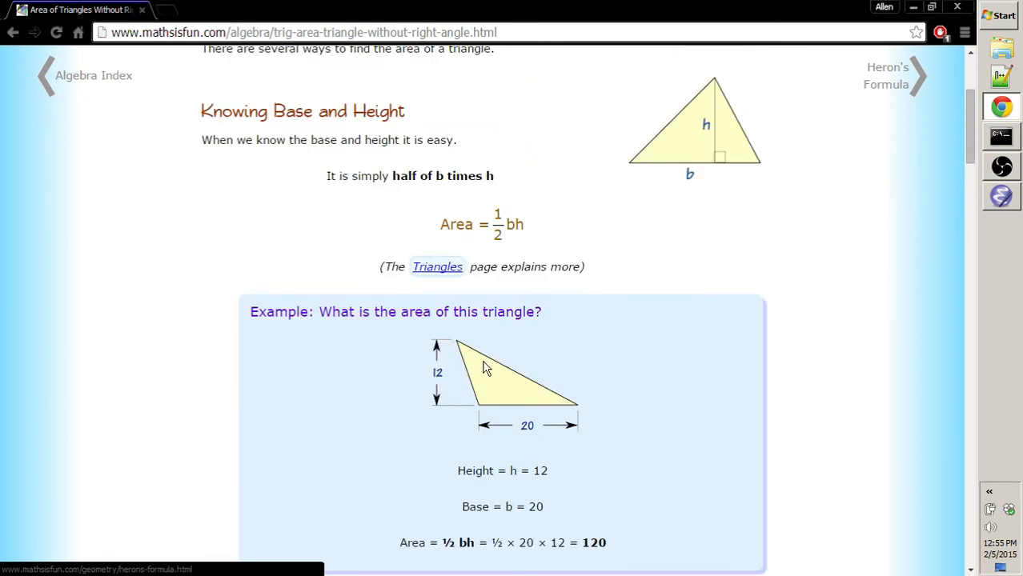
{"action": "scroll", "scroll_direction": "down", "scroll_amount": 3}
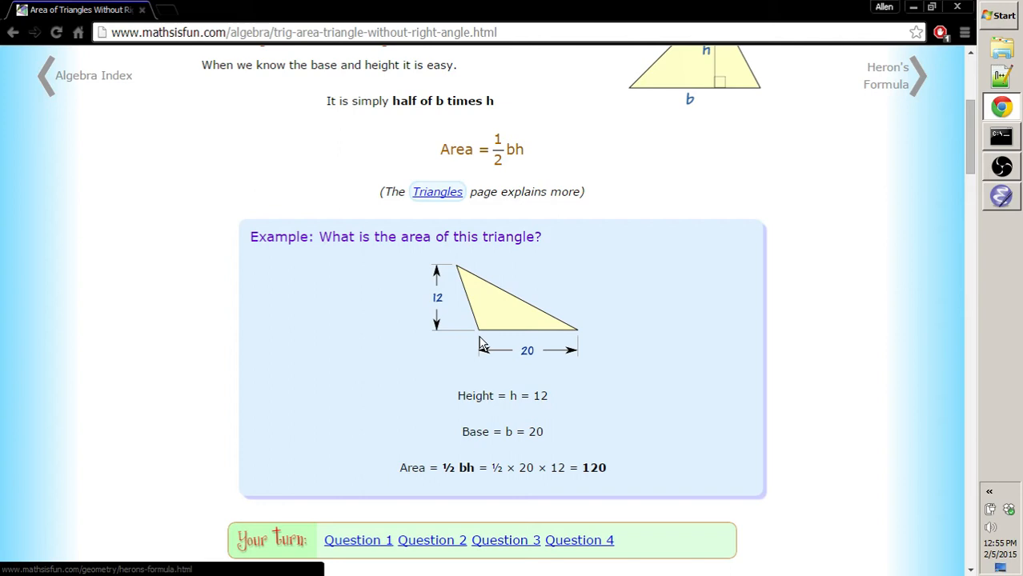
{"action": "scroll", "scroll_direction": "down", "scroll_amount": 3}
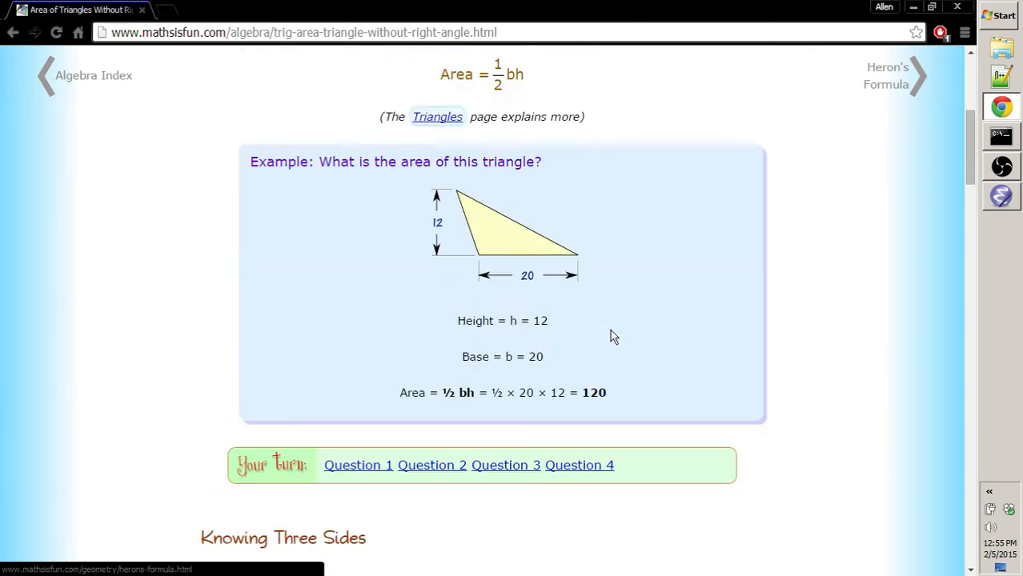
{"action": "scroll", "scroll_direction": "down", "scroll_amount": 3}
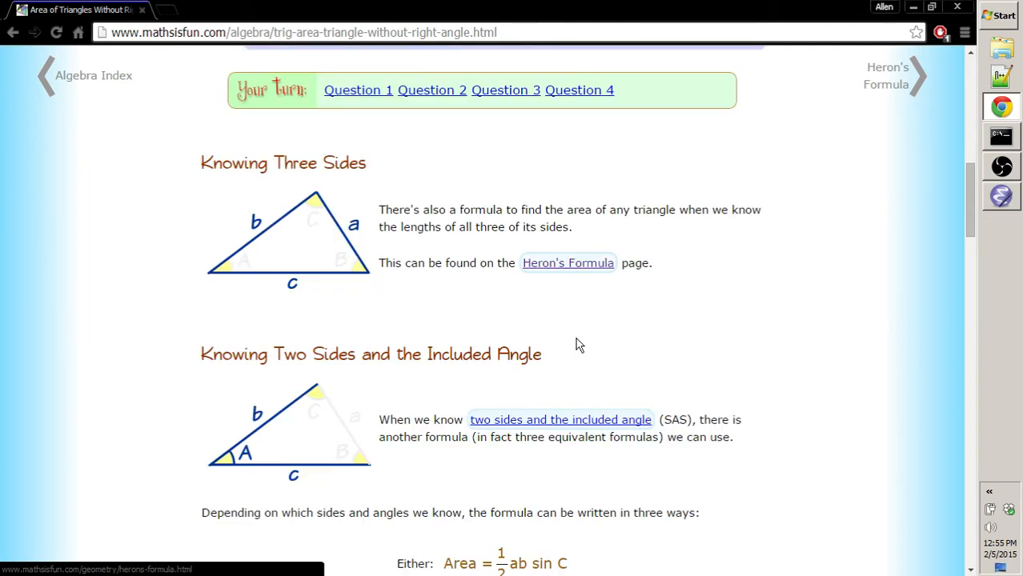
{"action": "scroll", "scroll_direction": "down", "scroll_amount": 3}
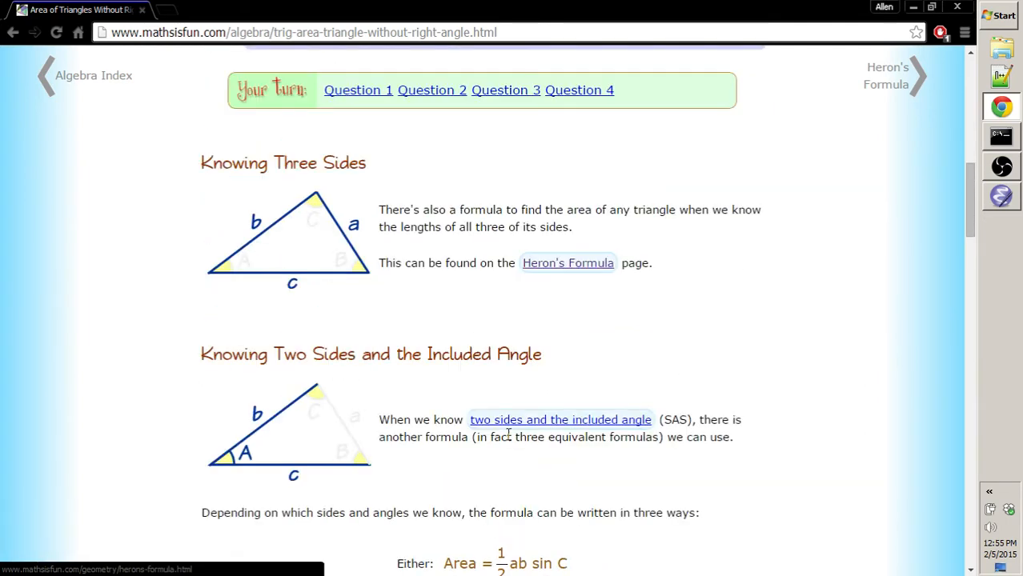
{"action": "mouse_move", "coordinate": [404, 254]}
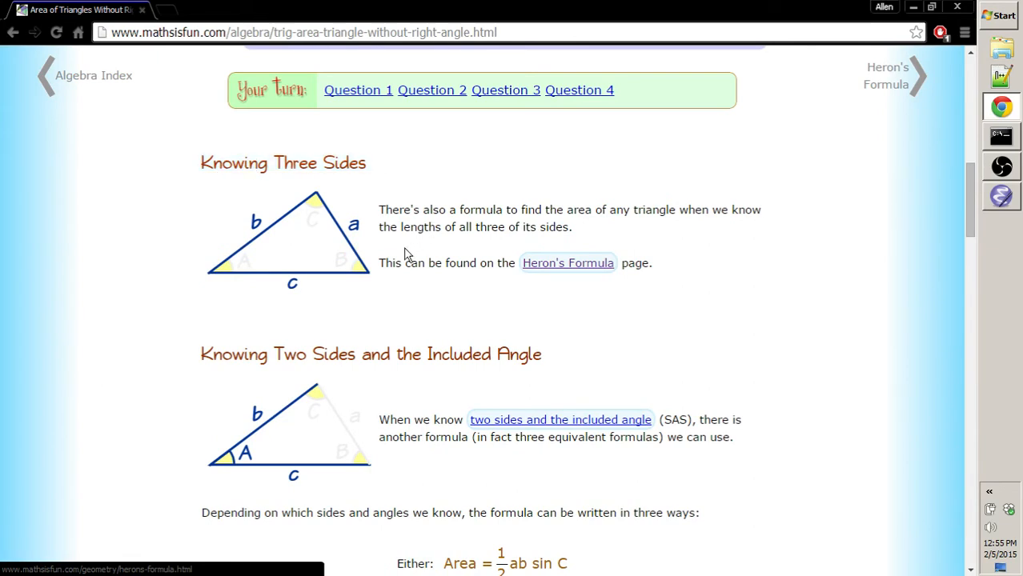
{"action": "triple_click", "coordinate": [370, 354]}
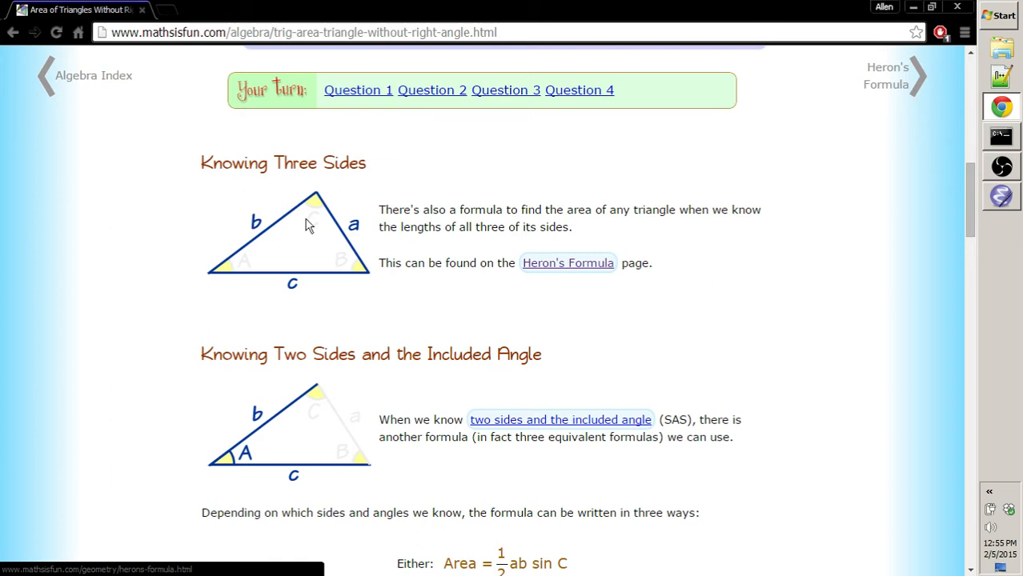
{"action": "scroll", "scroll_direction": "down", "scroll_amount": 3}
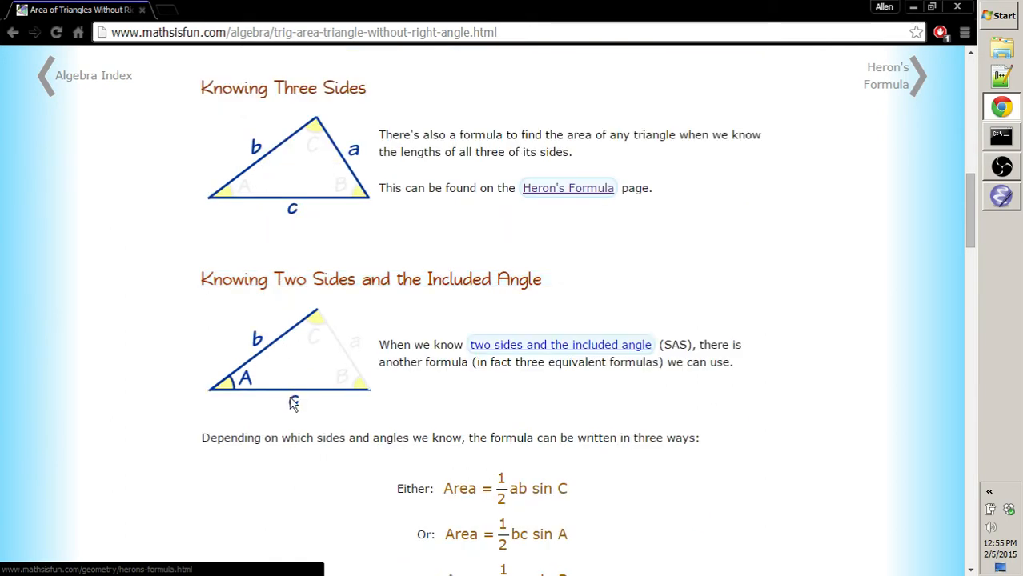
{"action": "mouse_move", "coordinate": [295, 398]}
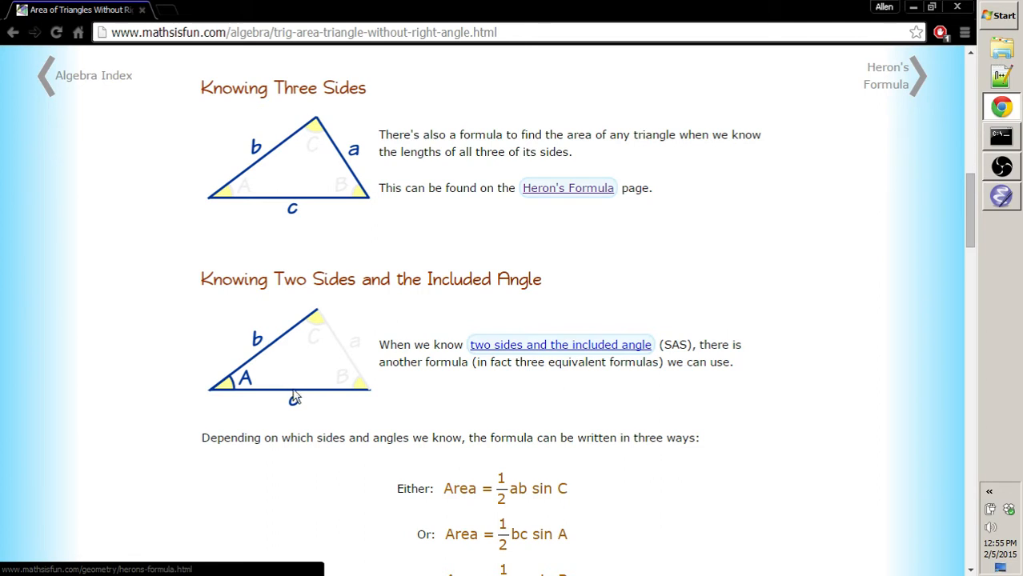
{"action": "mouse_move", "coordinate": [327, 313]}
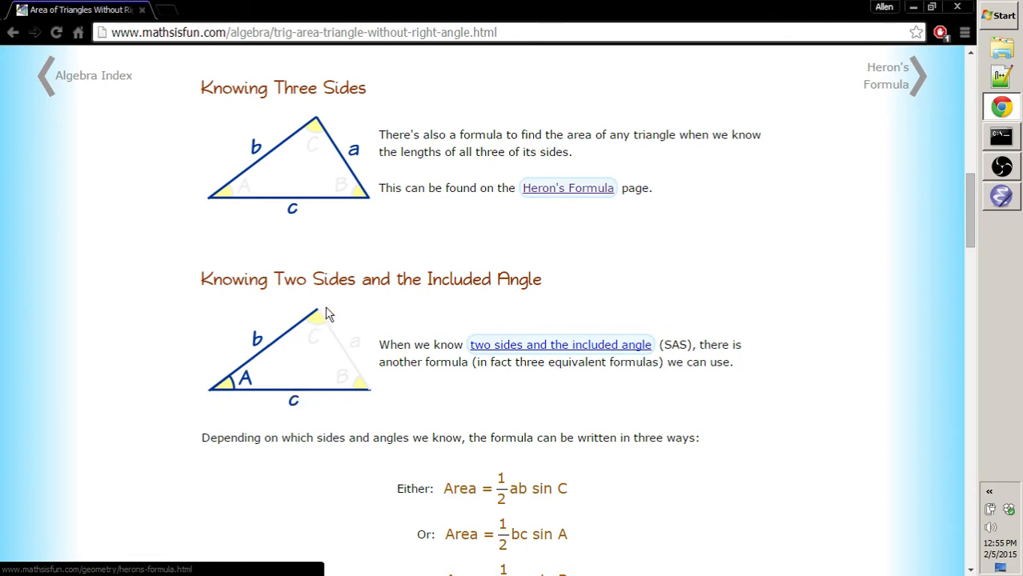
{"action": "mouse_move", "coordinate": [378, 401]}
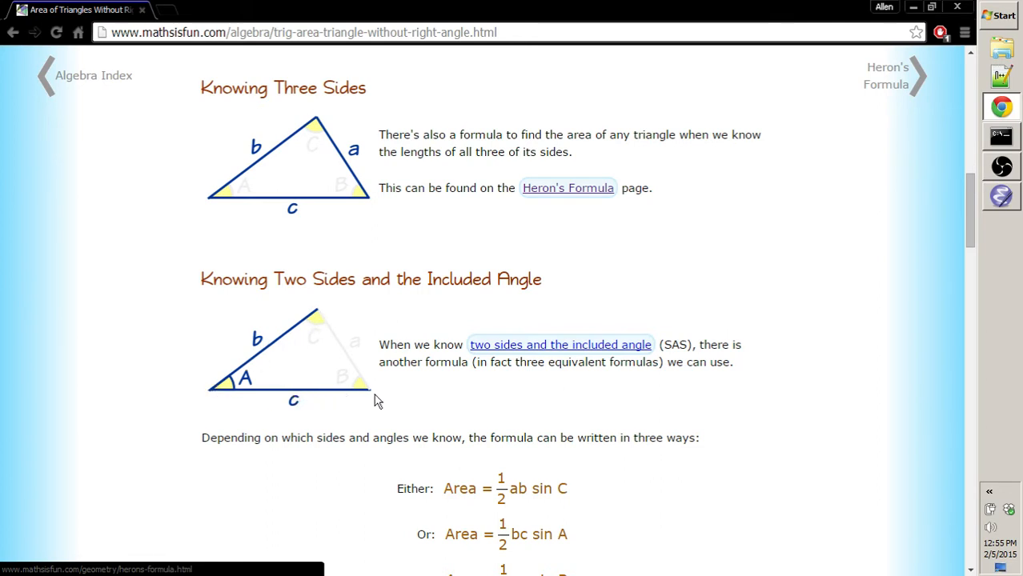
{"action": "mouse_move", "coordinate": [288, 389]}
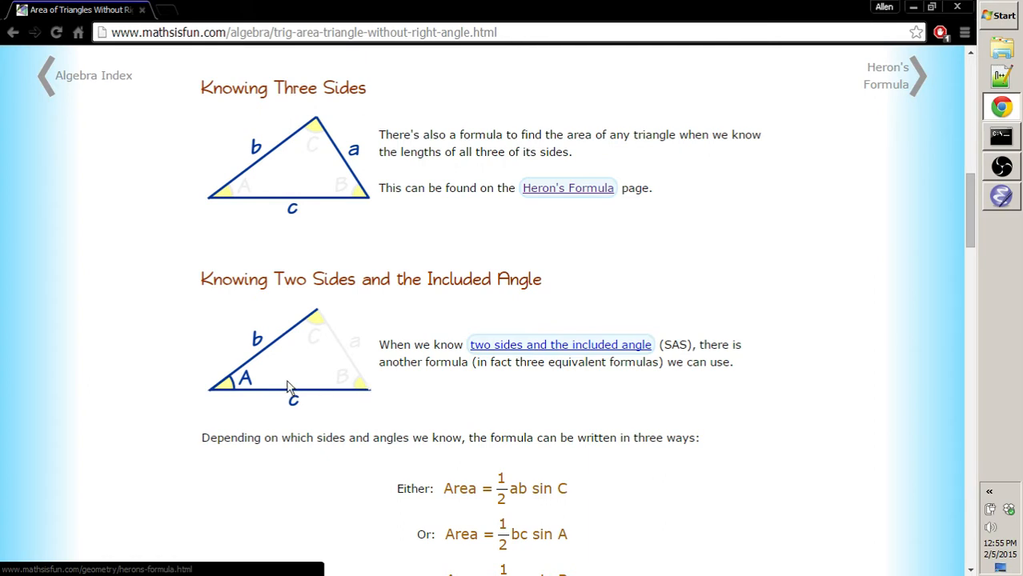
{"action": "mouse_move", "coordinate": [254, 360]}
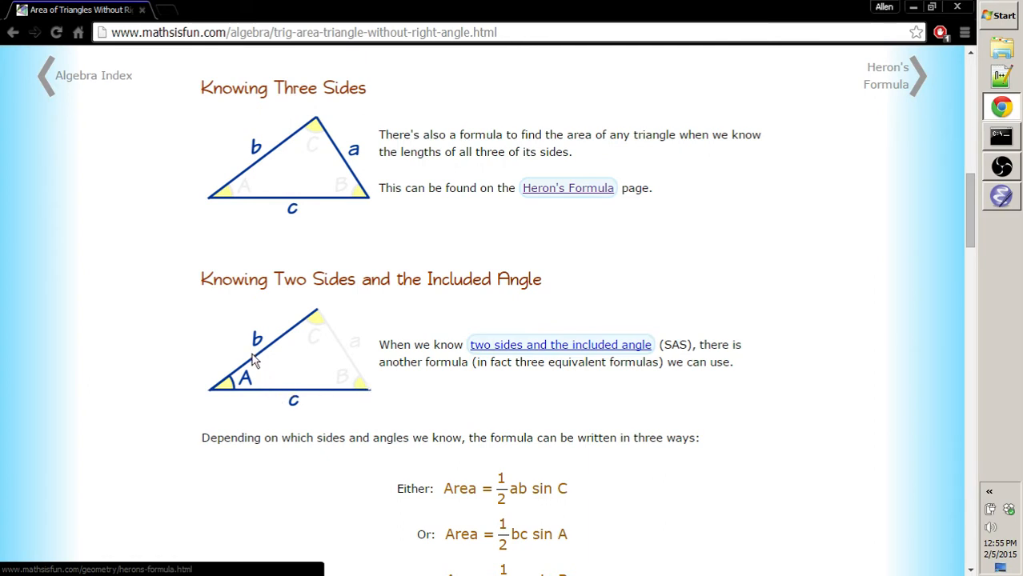
{"action": "mouse_move", "coordinate": [279, 396]}
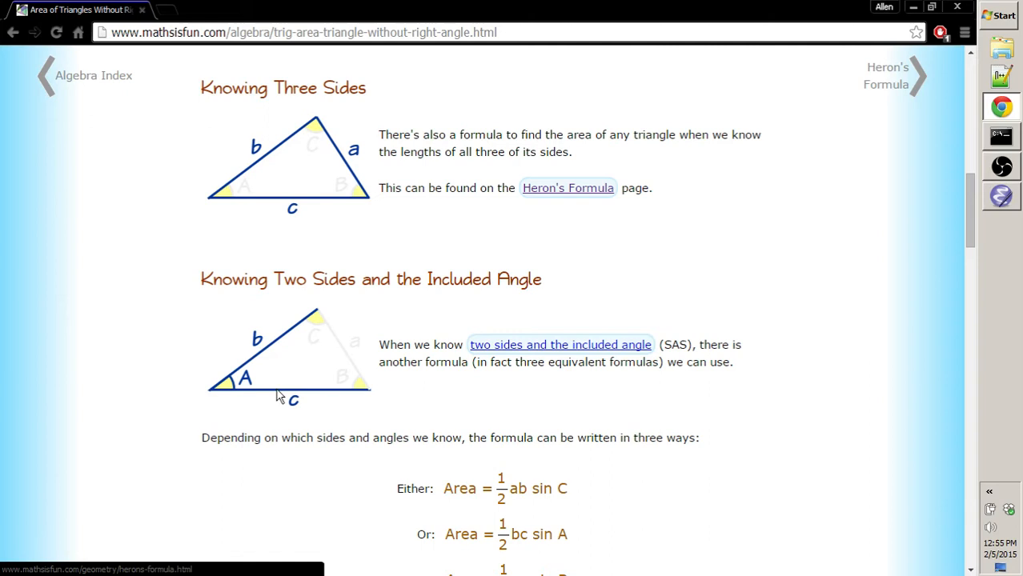
{"action": "mouse_move", "coordinate": [226, 350]}
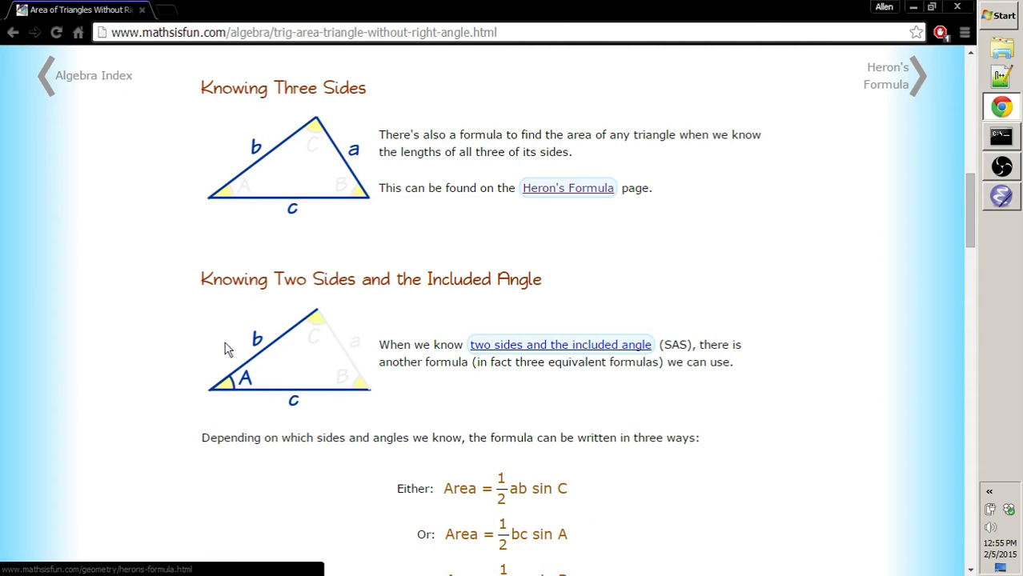
{"action": "mouse_move", "coordinate": [274, 400]}
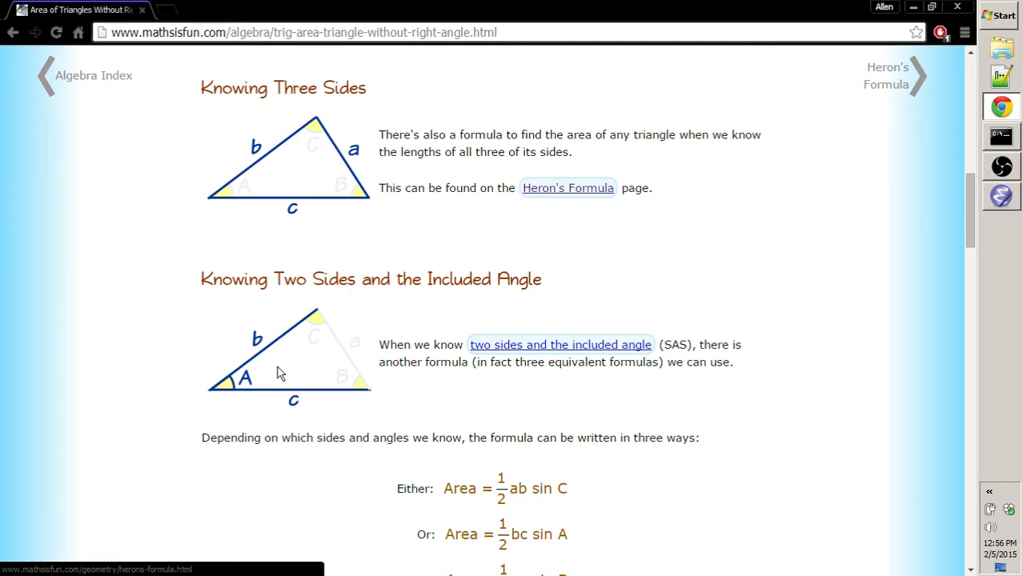
{"action": "mouse_move", "coordinate": [280, 352]}
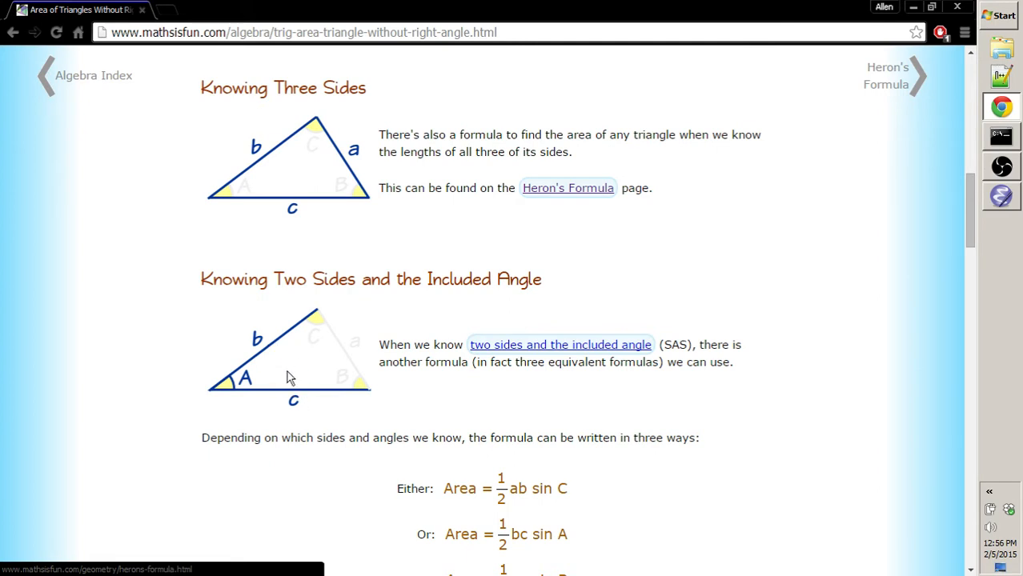
{"action": "mouse_move", "coordinate": [271, 355]}
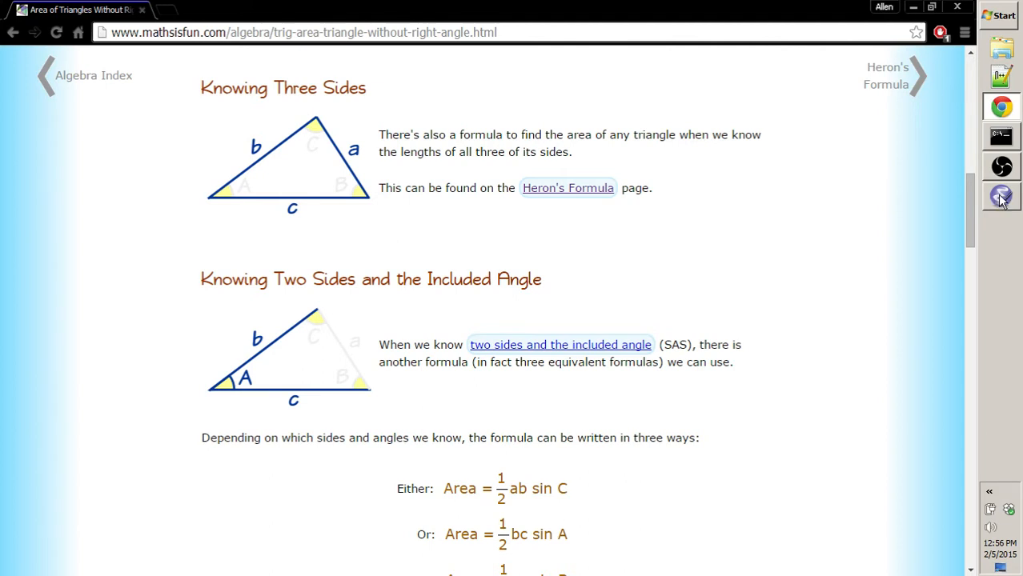
- Below geo_3point_angle_negative, write the geo_3point_angle signature taking three Geo_Point2D parameters
{"action": "left_click", "coordinate": [1001, 196]}
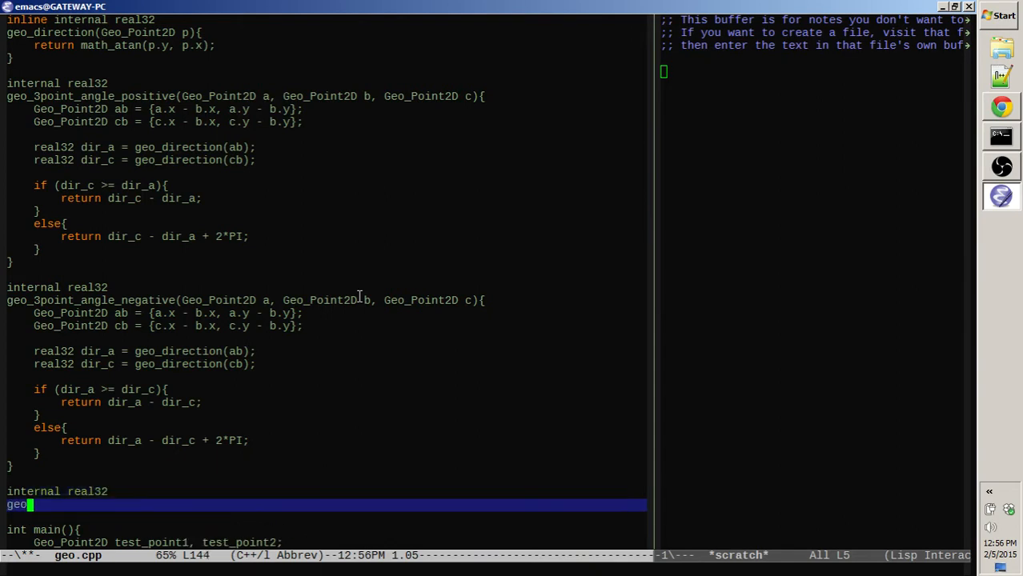
{"action": "type", "text": "_3point_"}
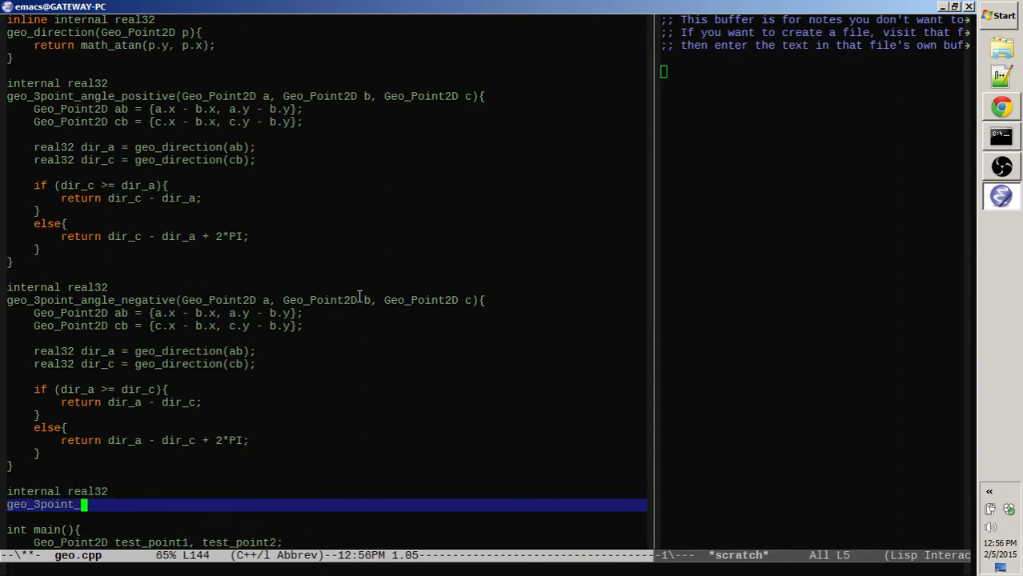
{"action": "type", "text": "angle_"}
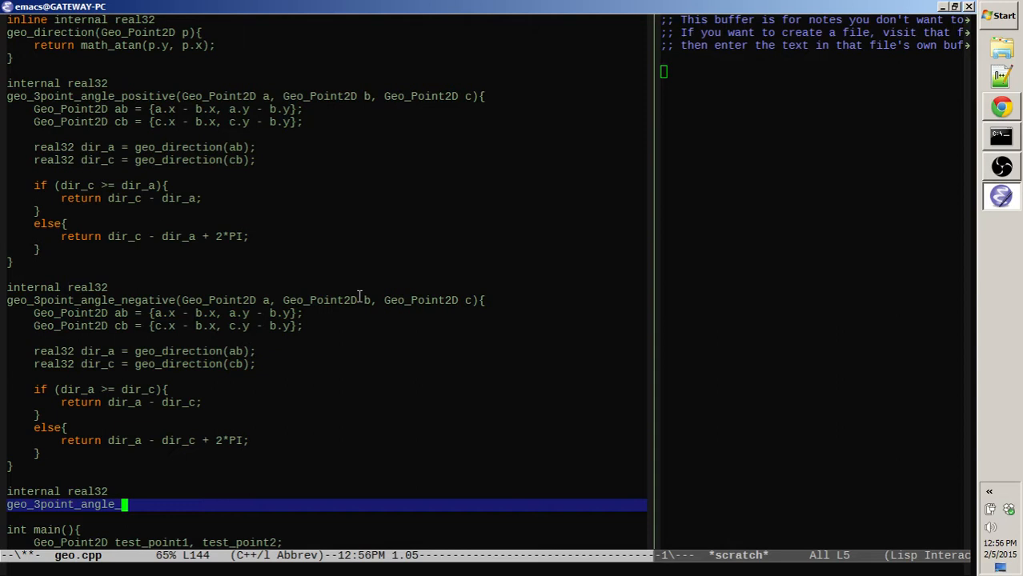
{"action": "type", "text": "sma"}
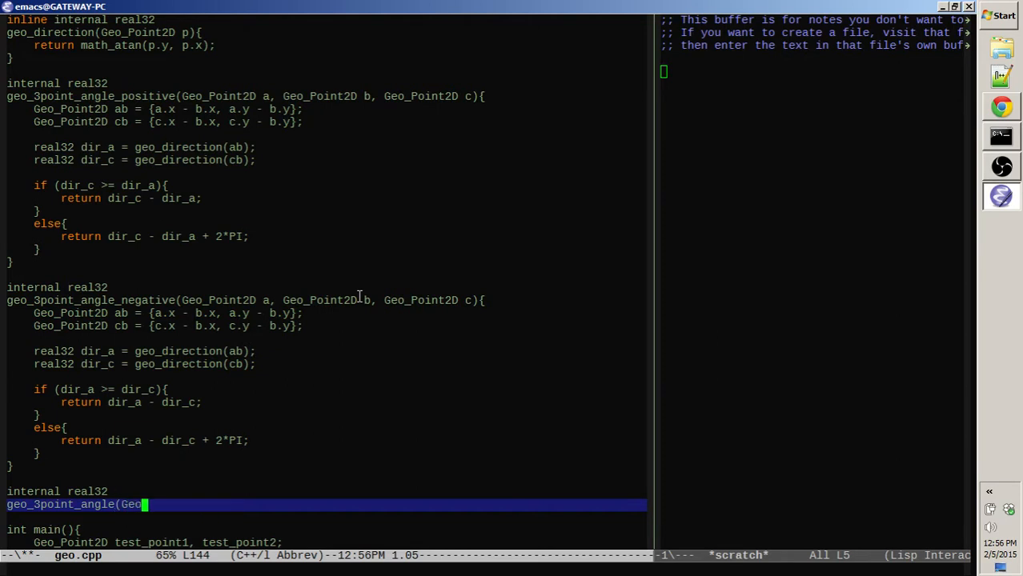
{"action": "type", "text": "_Point2D a, Geo_Point2D"}
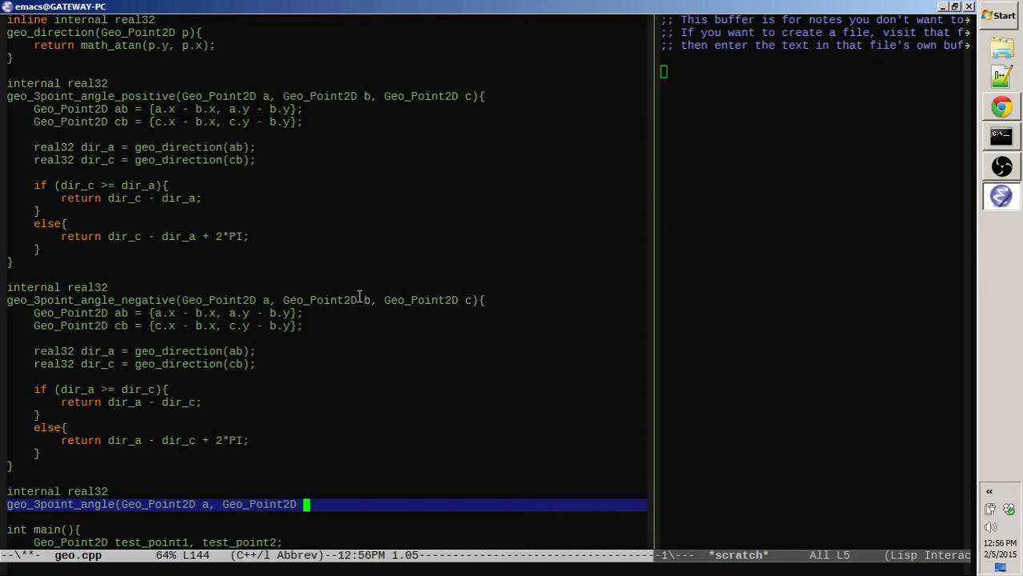
{"action": "type", "text": "b, Geo_Po"}
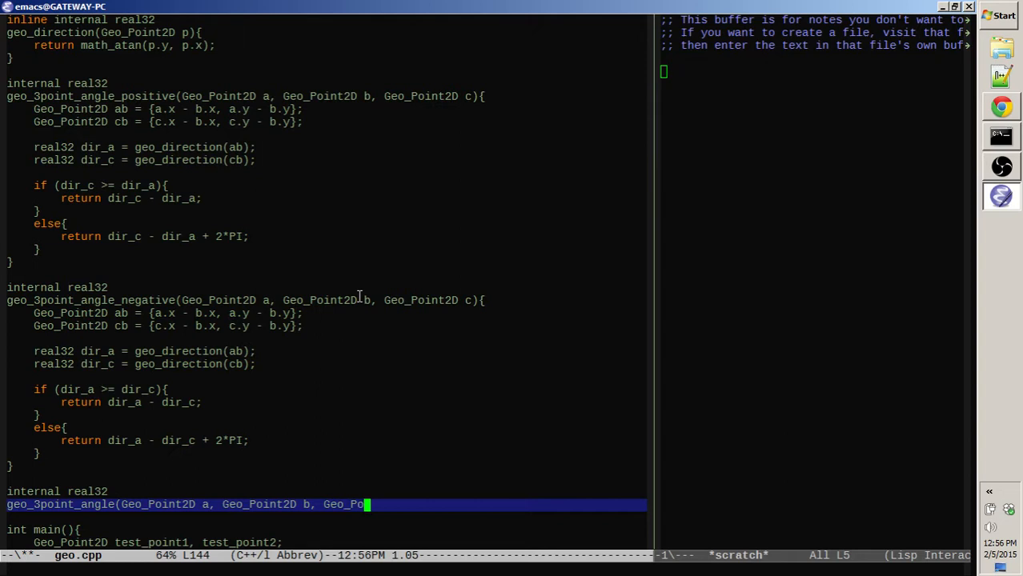
{"action": "type", "text": "int2D){"}
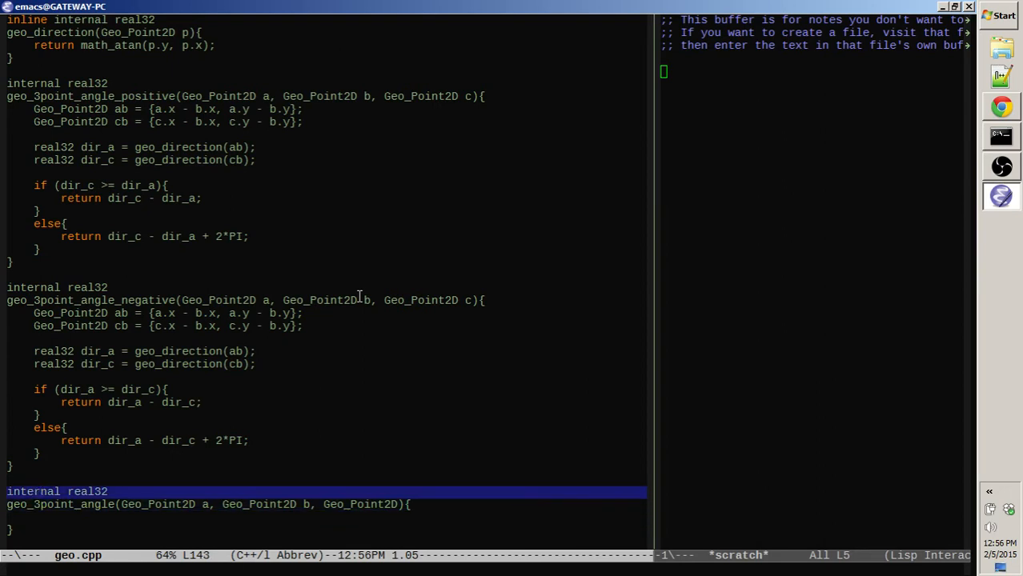
- Fill the function body with a call to geo_3point_angle_positive(a, b, c)
{"action": "key", "text": "down"}
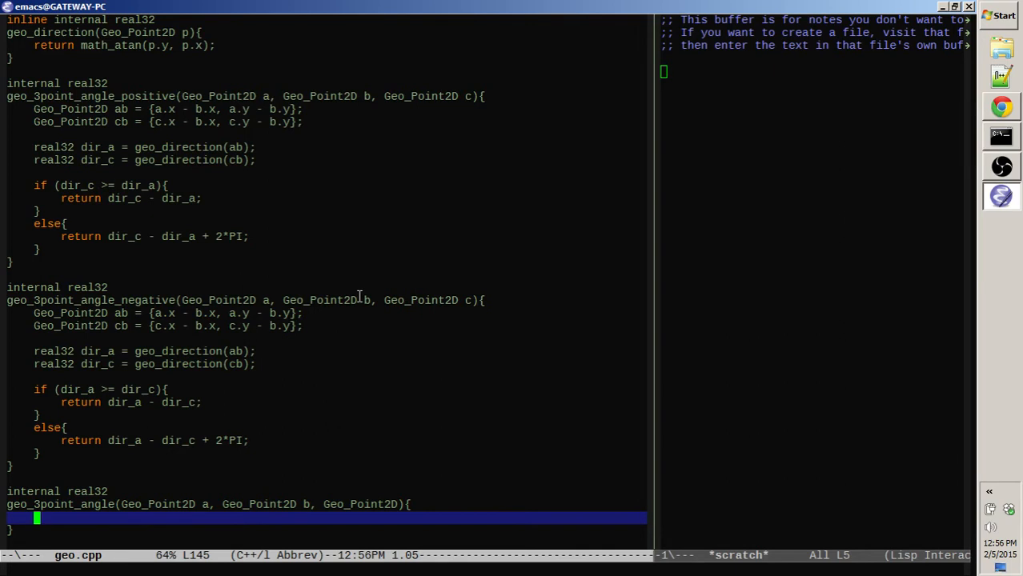
{"action": "type", "text": "geo"}
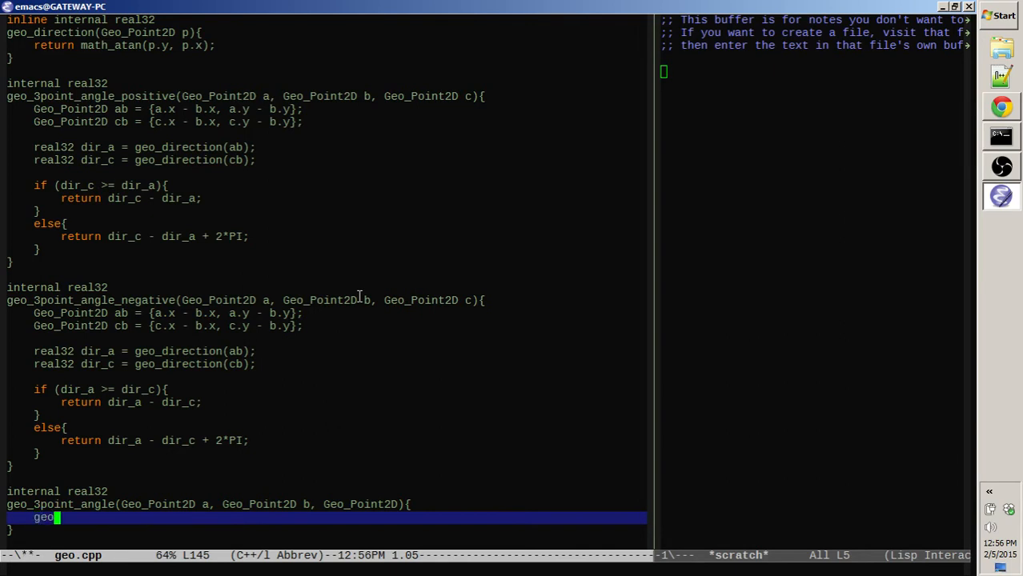
{"action": "type", "text": "_3po"}
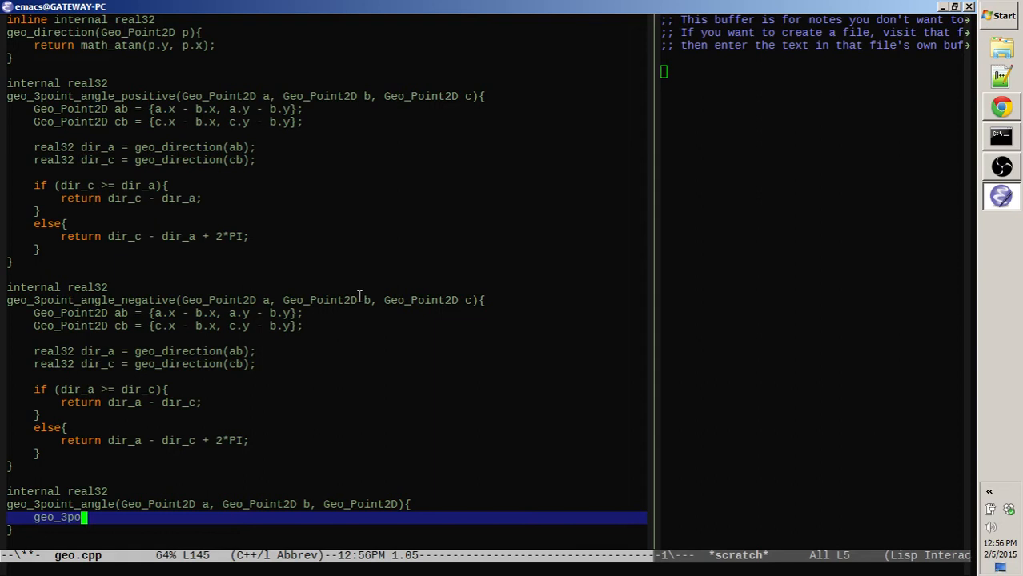
{"action": "type", "text": "int_angle_negative"}
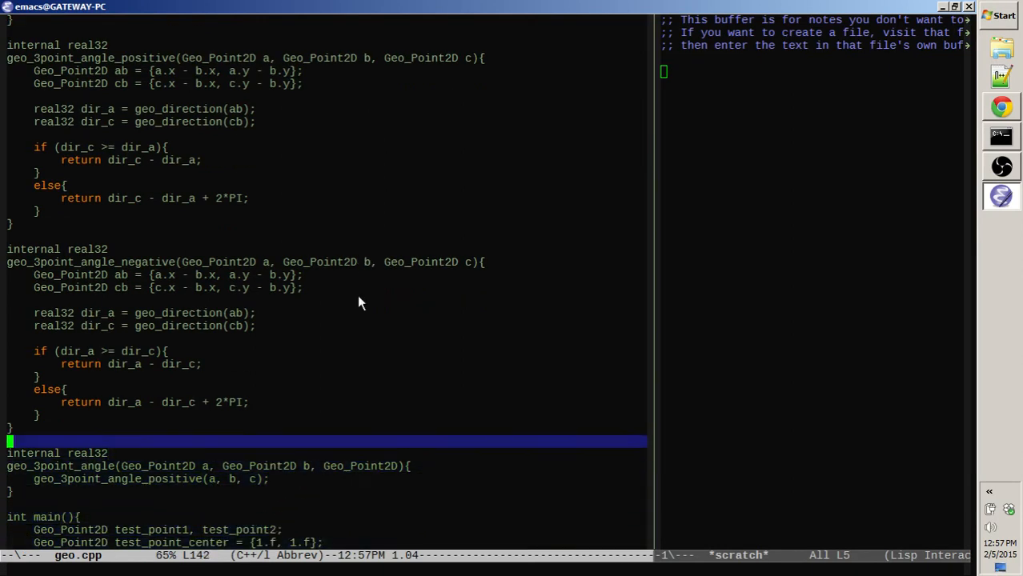
- Add a // TODO comment above geo_3point_angle asking whether a faster implementation exists
{"action": "type", "text": "// TODO(all"}
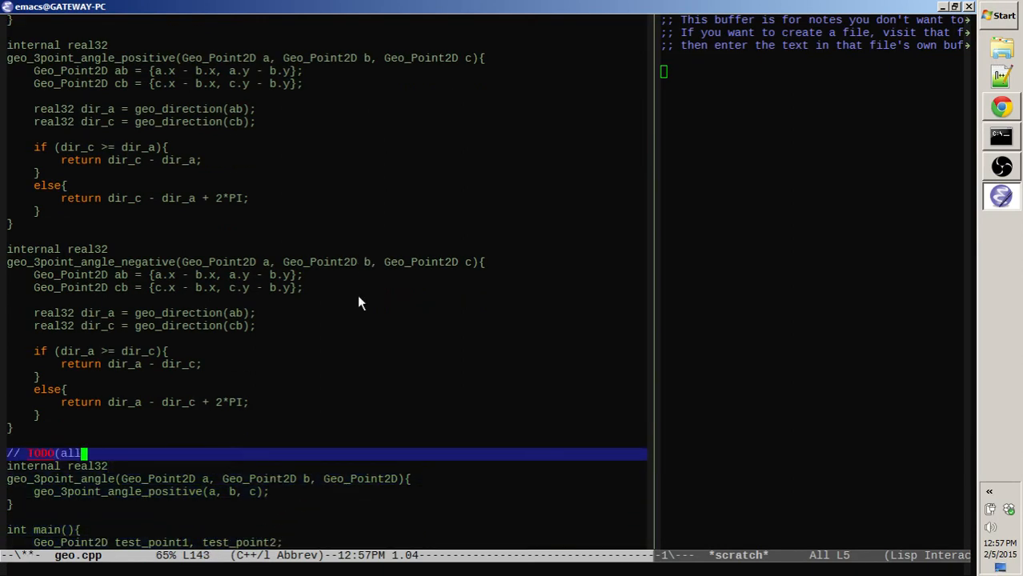
{"action": "type", "text": "en): is there a faster way to"}
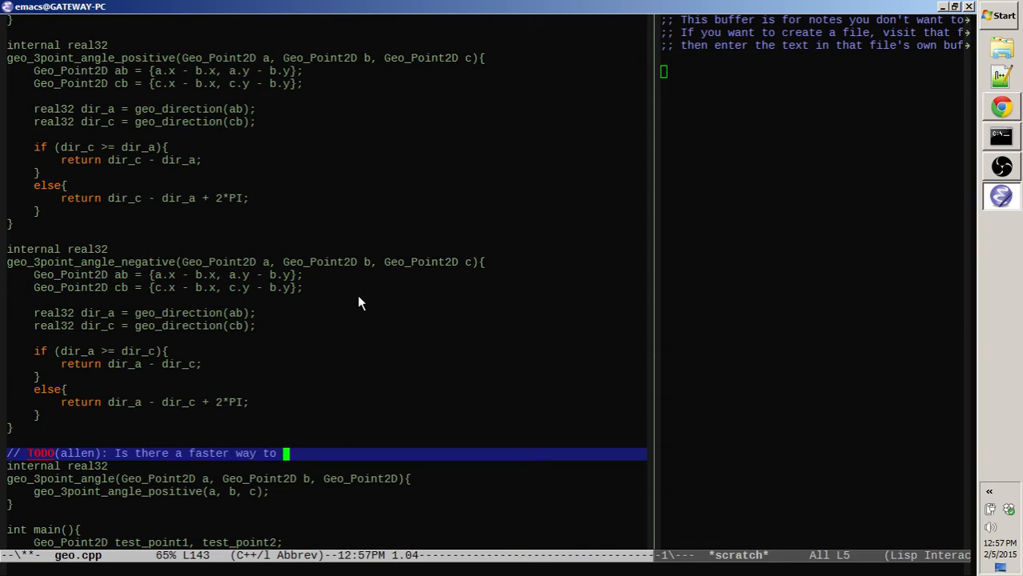
{"action": "type", "text": "implement this?"}
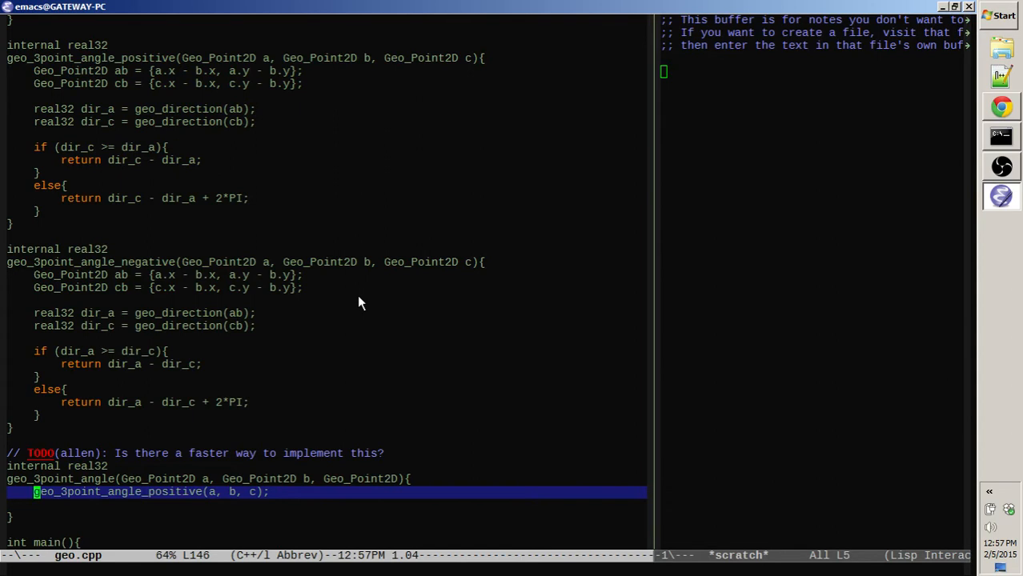
- Store positive_angle, replace it with 2*PI minus itself above PI, return it, and save geo.cpp
{"action": "type", "text": "real32 positive_angle ="}
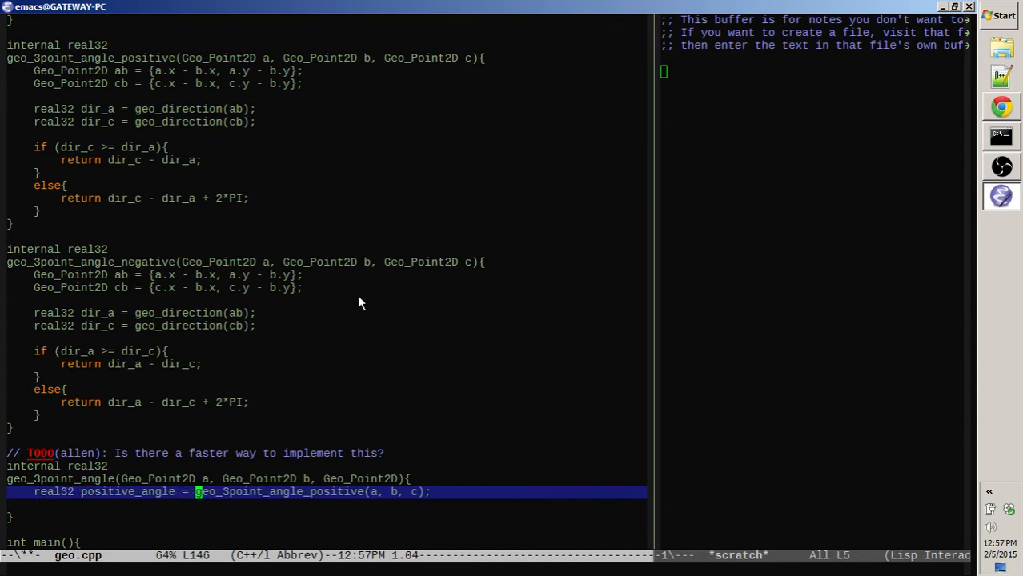
{"action": "type", "text": "if ("}
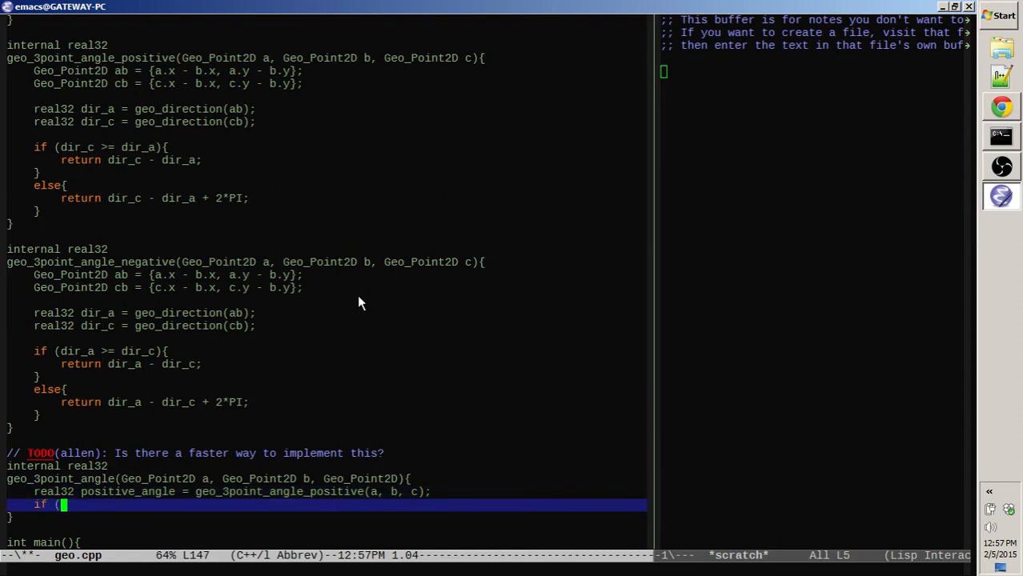
{"action": "type", "text": "positive_angle"}
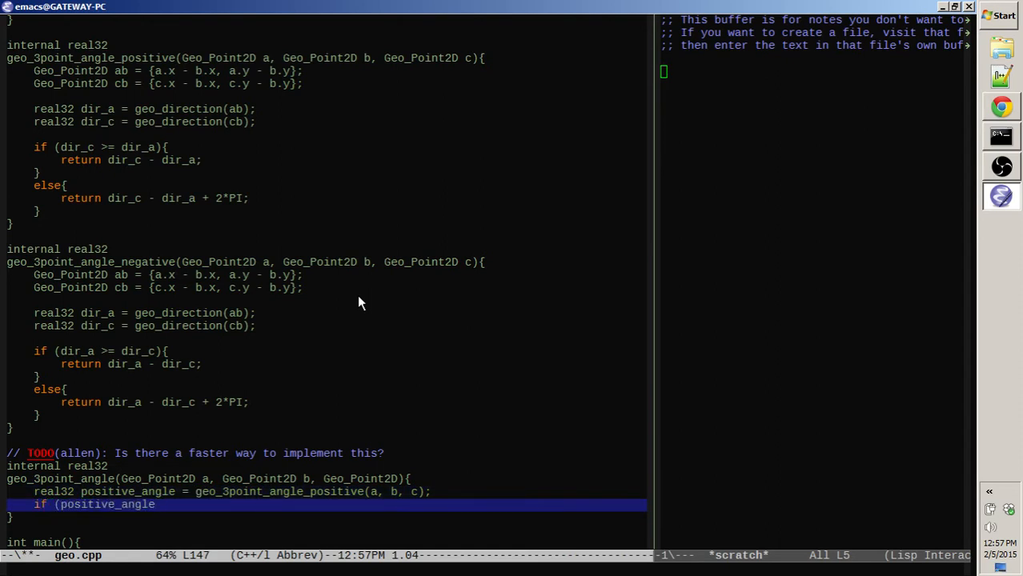
{"action": "type", "text": "> PI){"}
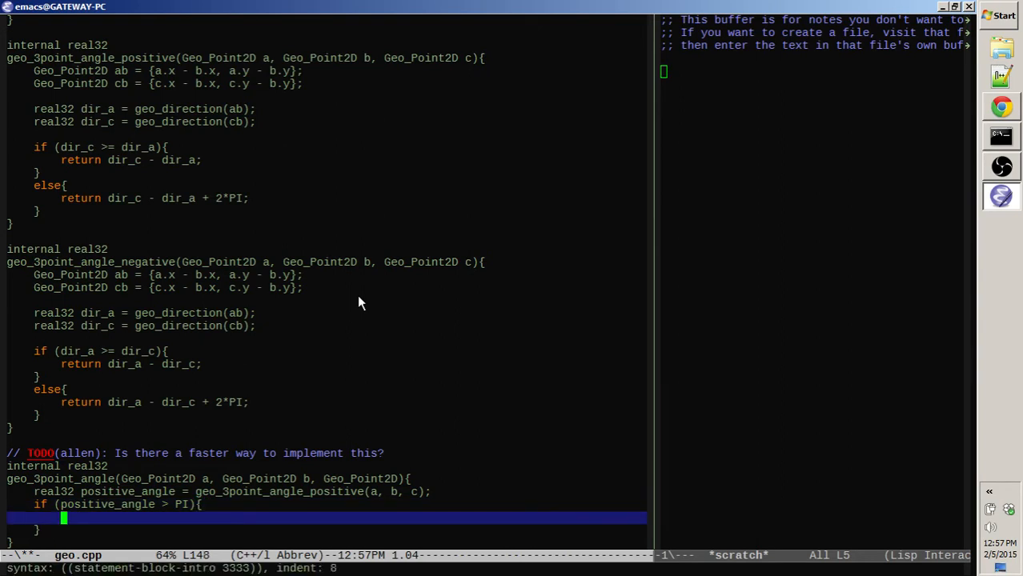
{"action": "type", "text": "positive_angle = 2*PI"}
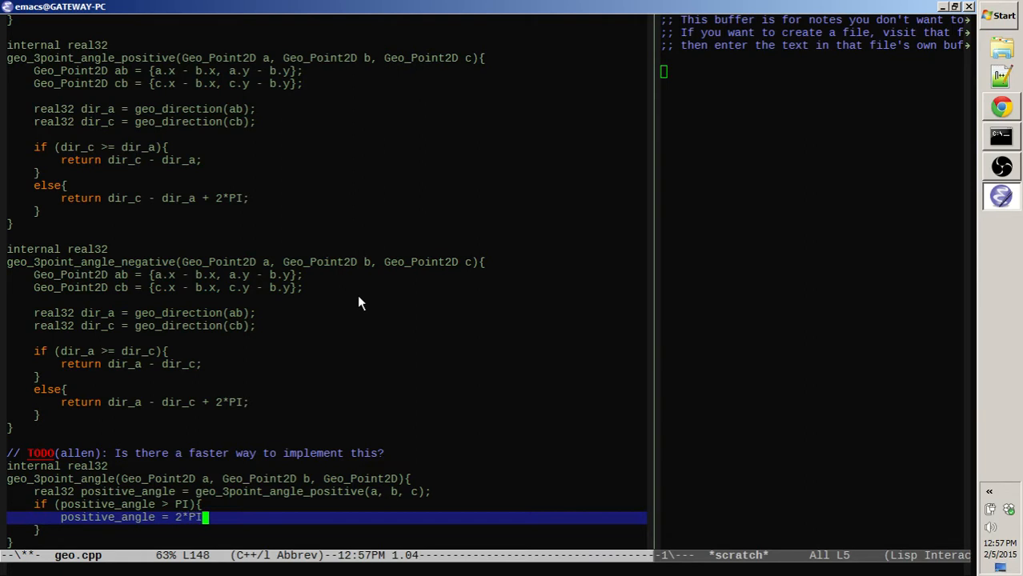
{"action": "type", "text": "- positive_angle"}
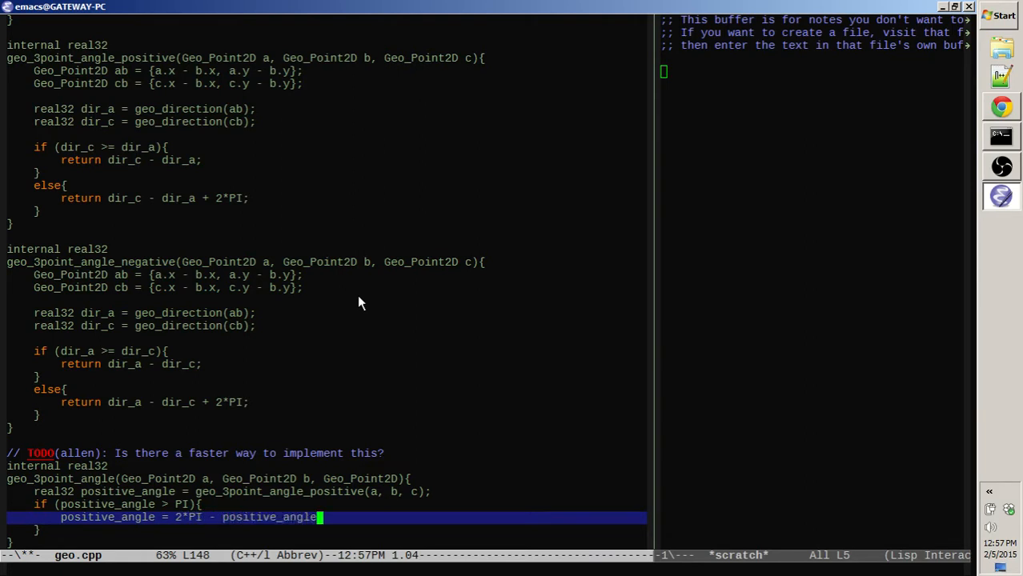
{"action": "key", "text": "ctrl+x ctrl+s"}
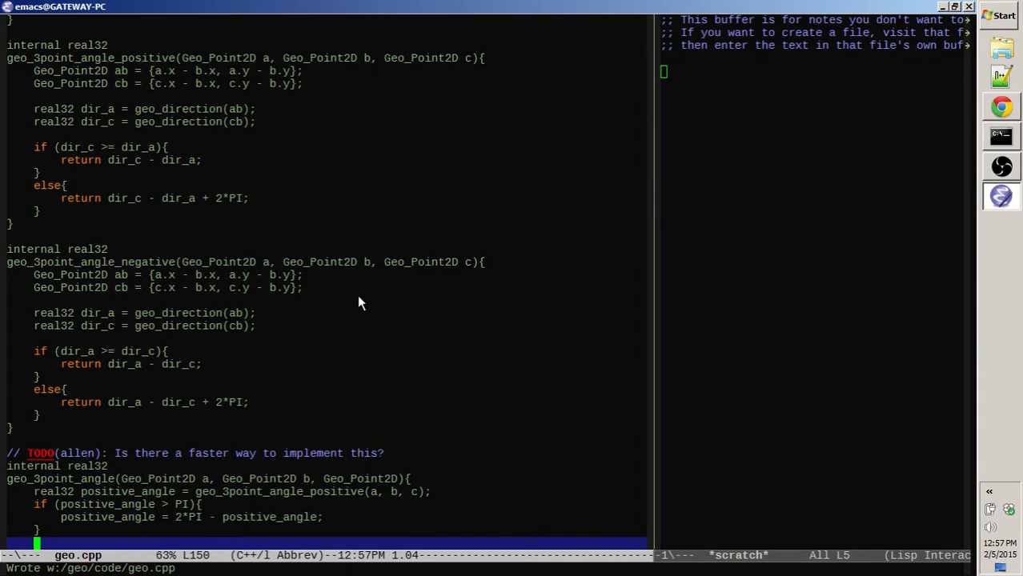
{"action": "type", "text": "return pos"}
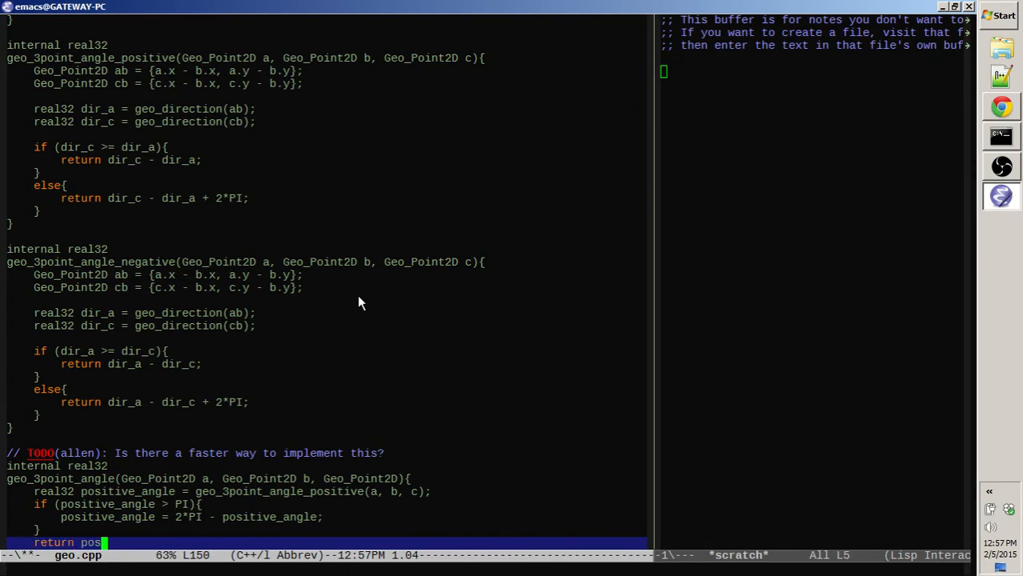
{"action": "type", "text": "itive_angle;"}
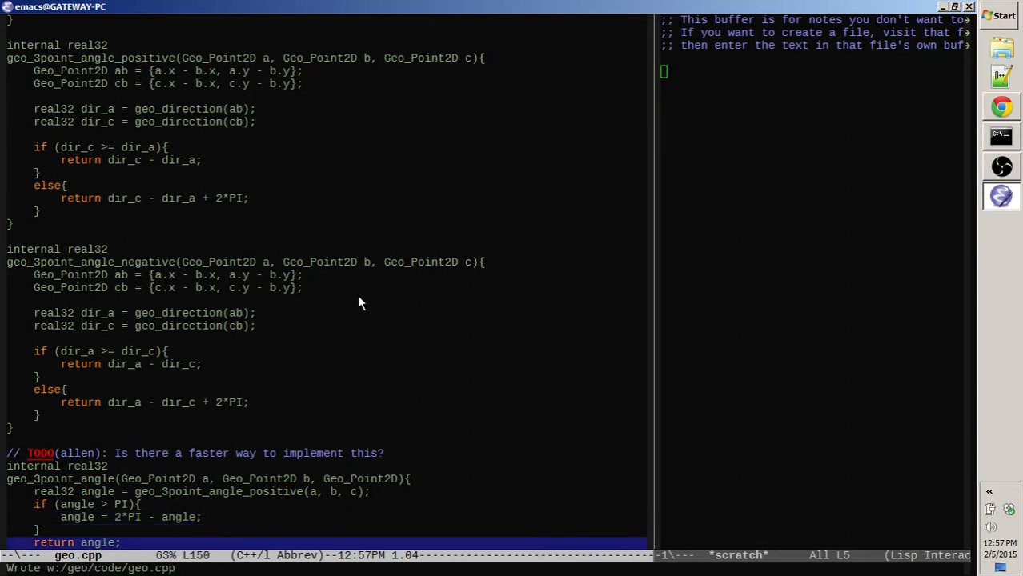
- Scroll below geo_3point_angle and begin an 'internal real32' function above main
{"action": "scroll", "scroll_direction": "down", "scroll_amount": 3}
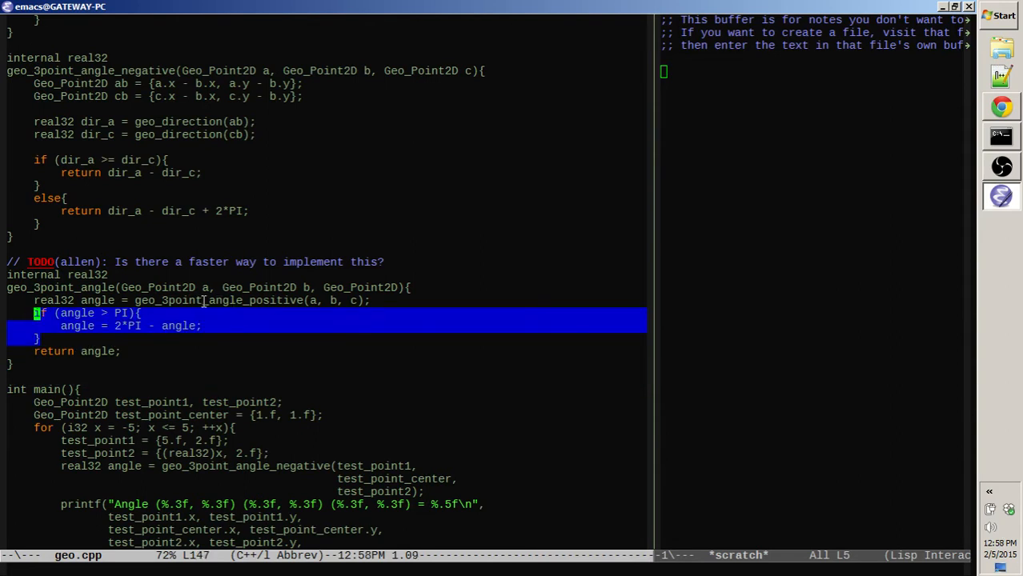
{"action": "scroll", "scroll_direction": "down", "scroll_amount": 3}
{"action": "type", "text": "iln"}
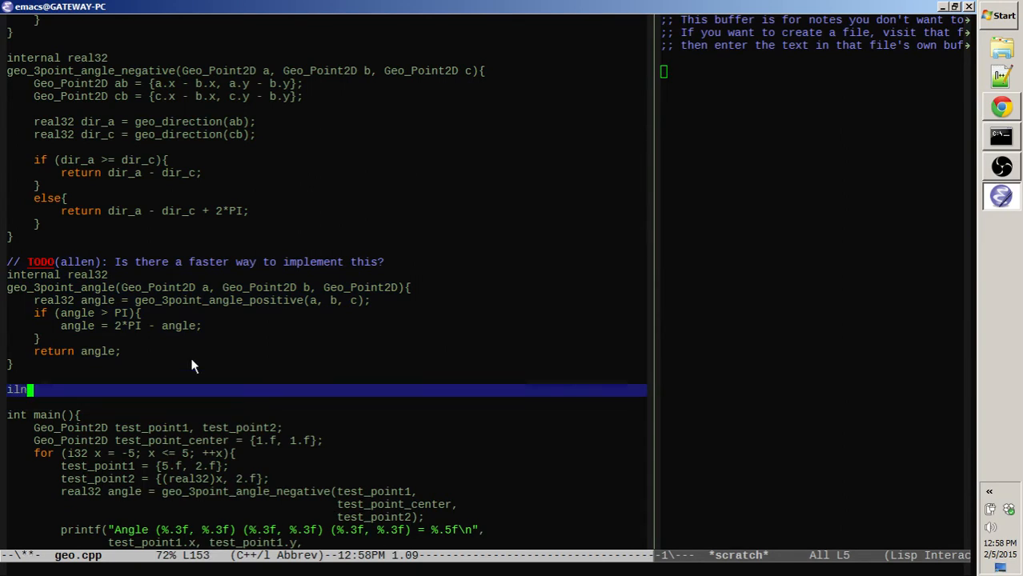
{"action": "type", "text": "internal r"}
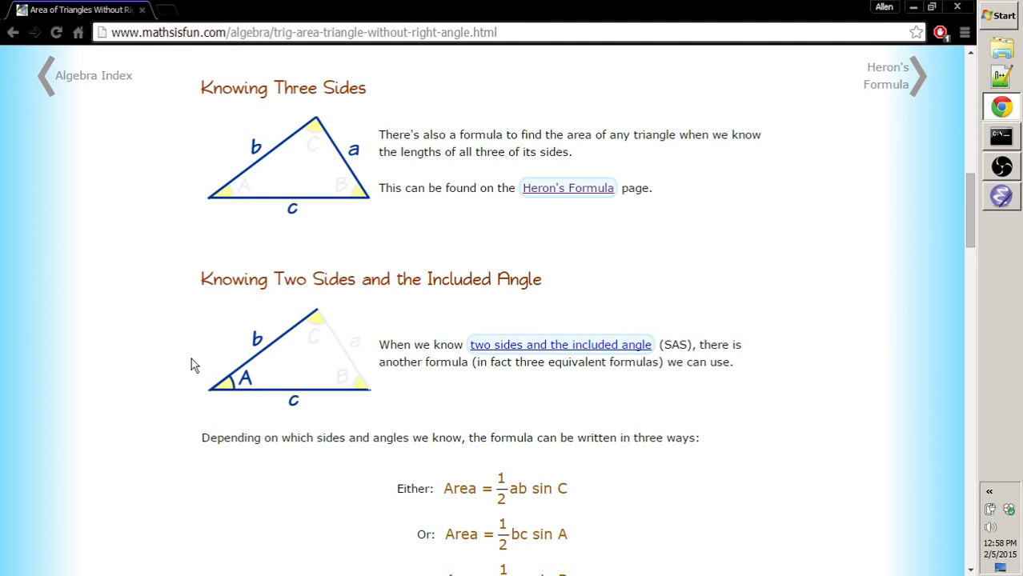
- Scroll the Math Is Fun page to the ½ab sin C, ½bc sin A and ½ca sin B formulas
{"action": "scroll", "scroll_direction": "down", "scroll_amount": 3}
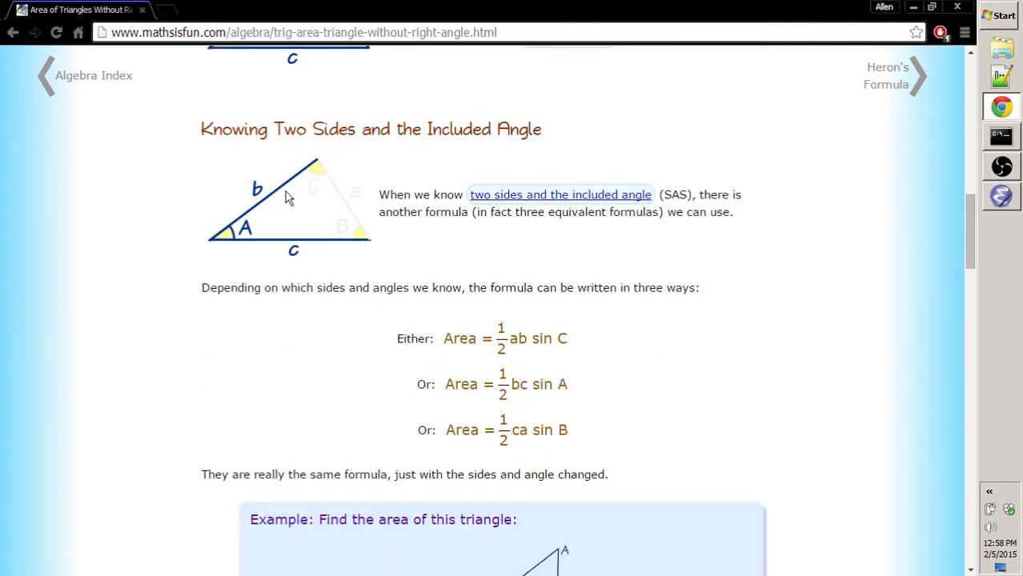
{"action": "mouse_move", "coordinate": [325, 185]}
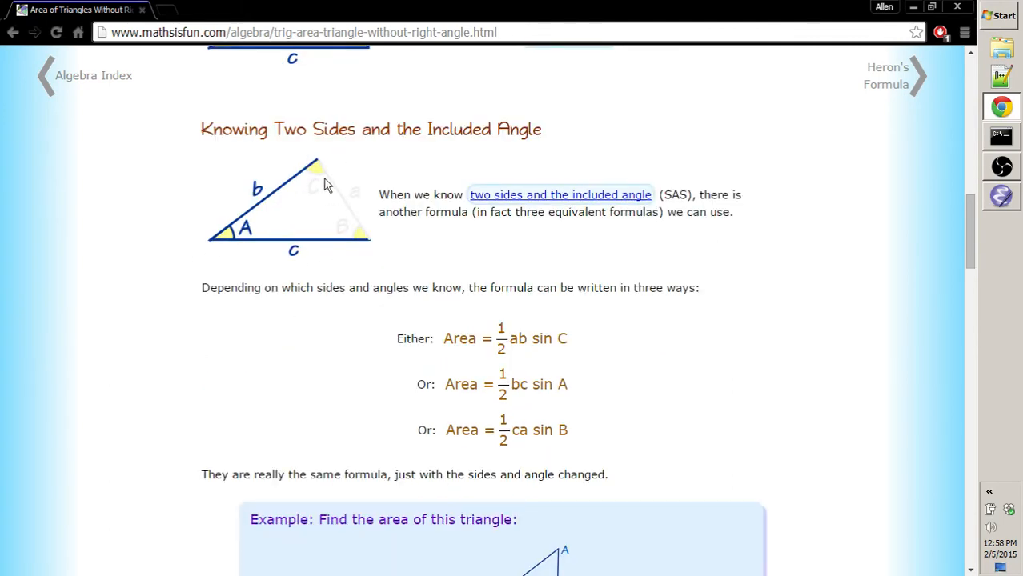
{"action": "mouse_move", "coordinate": [381, 250]}
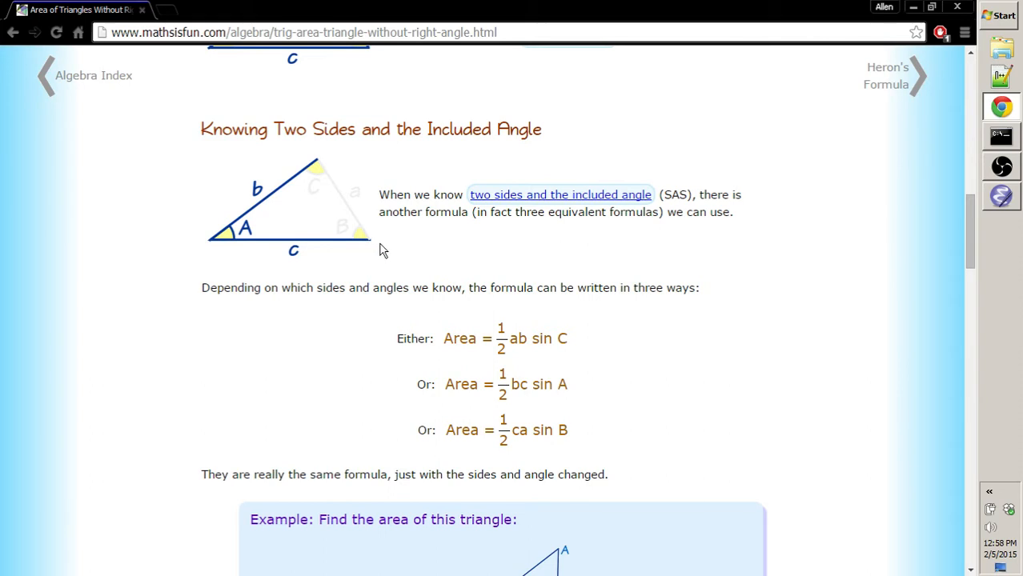
{"action": "mouse_move", "coordinate": [280, 208]}
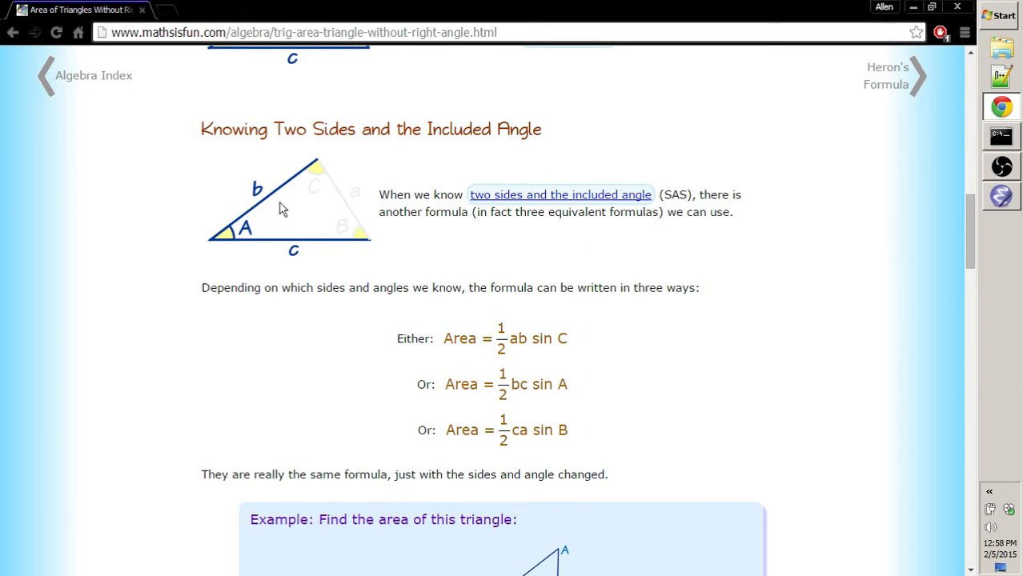
{"action": "mouse_move", "coordinate": [246, 251]}
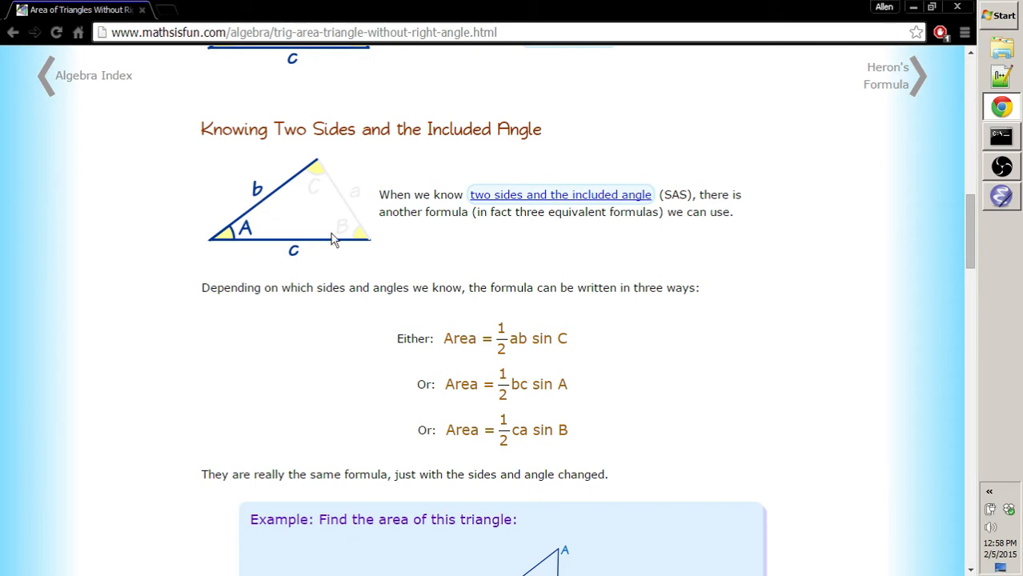
{"action": "mouse_move", "coordinate": [277, 238]}
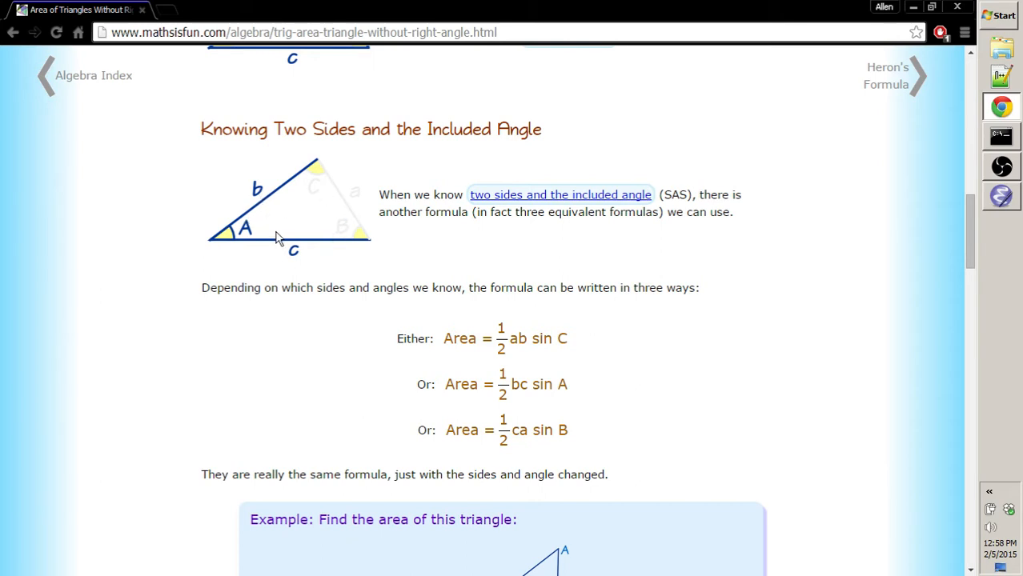
{"action": "mouse_move", "coordinate": [318, 151]}
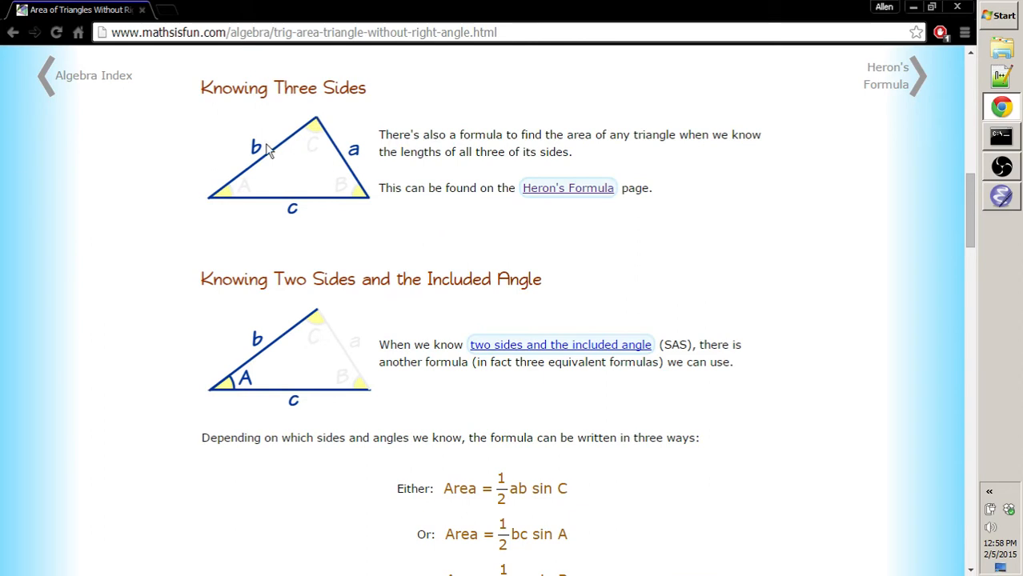
{"action": "mouse_move", "coordinate": [232, 190]}
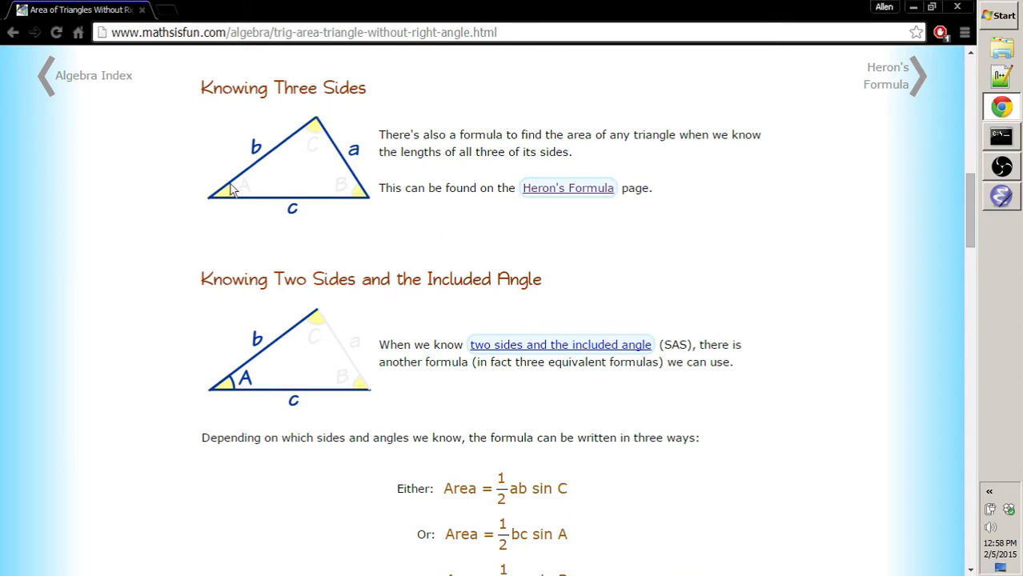
{"action": "mouse_move", "coordinate": [319, 195]}
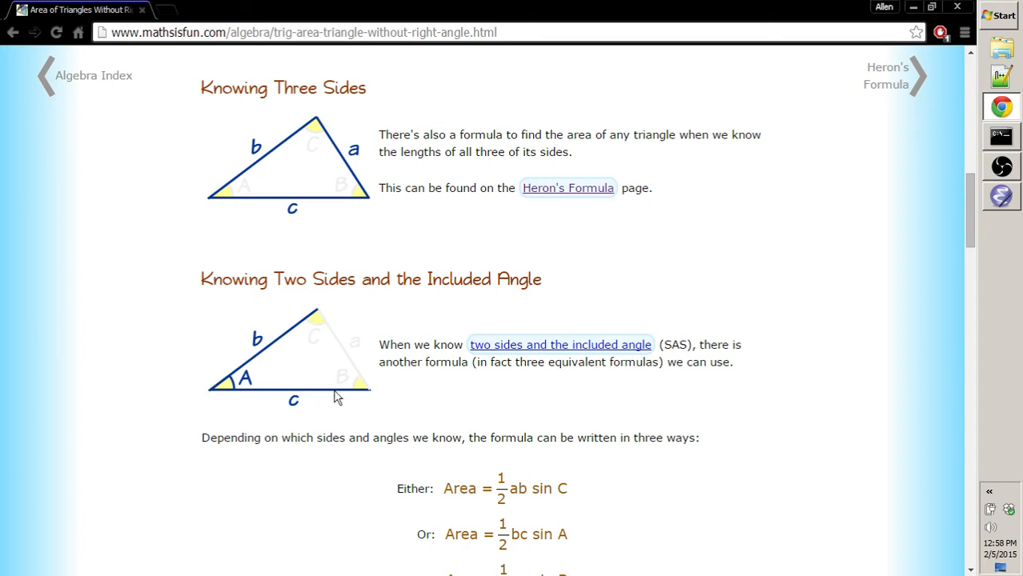
{"action": "mouse_move", "coordinate": [324, 138]}
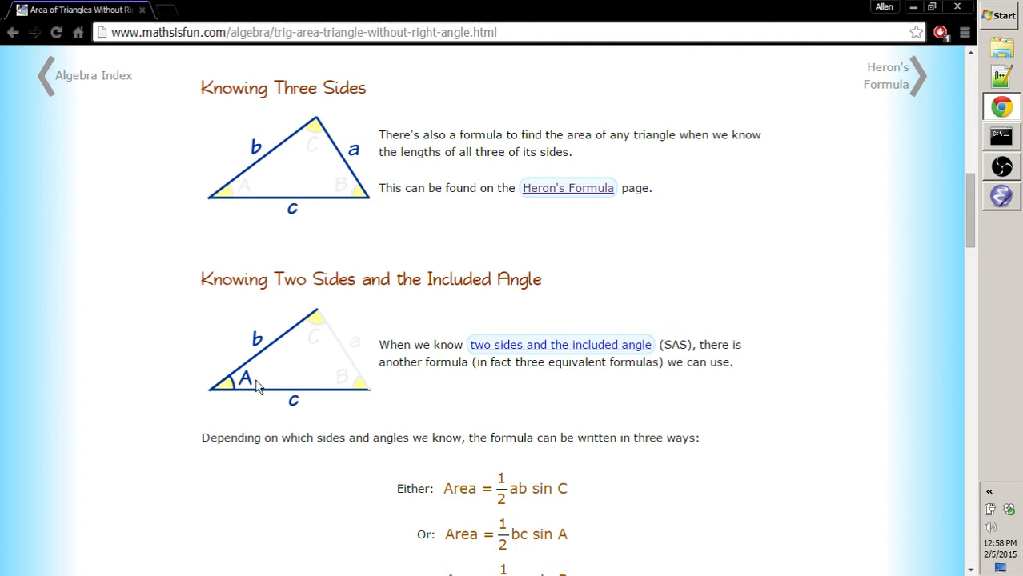
{"action": "mouse_move", "coordinate": [300, 180]}
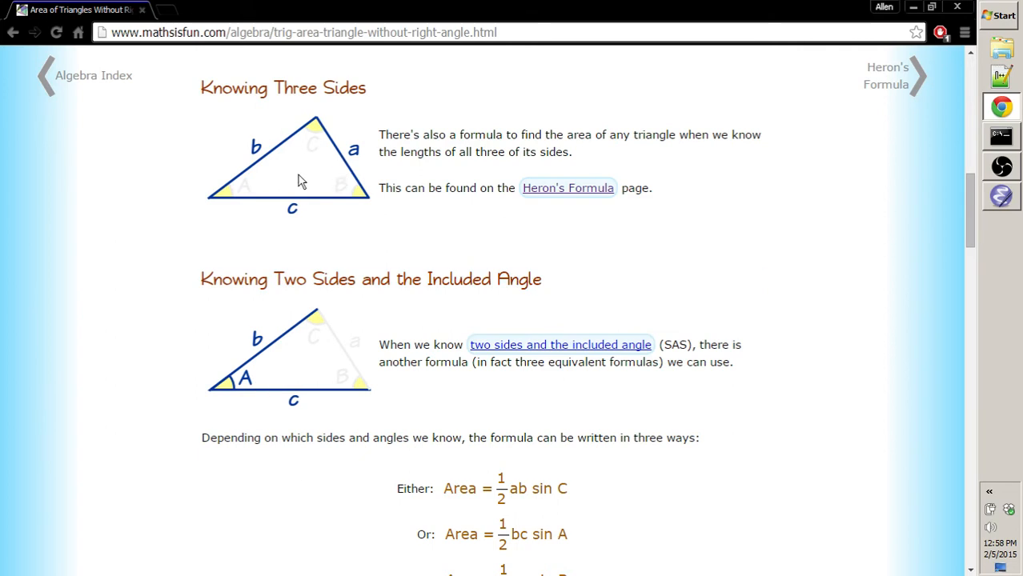
{"action": "mouse_move", "coordinate": [339, 361]}
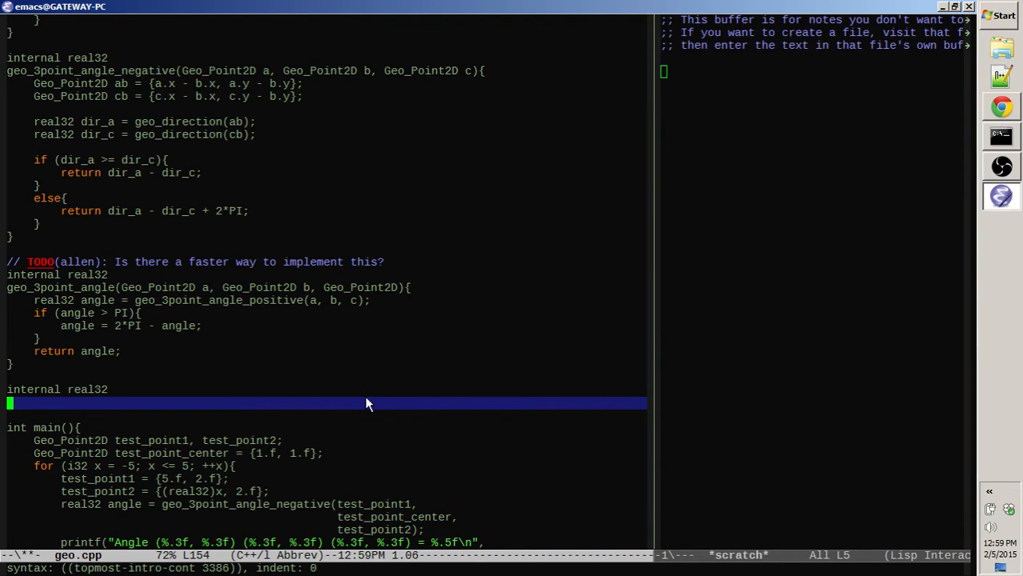
- Type the geo_triangle_area_sas signature with real32 side, angle and side parameters
{"action": "type", "text": "geo"}
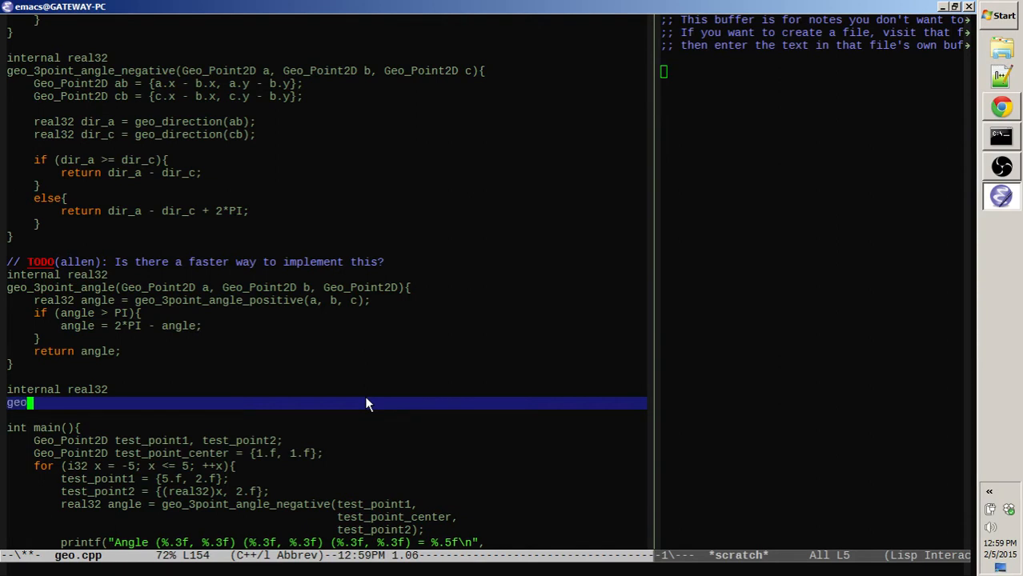
{"action": "type", "text": "_triangle_area_"}
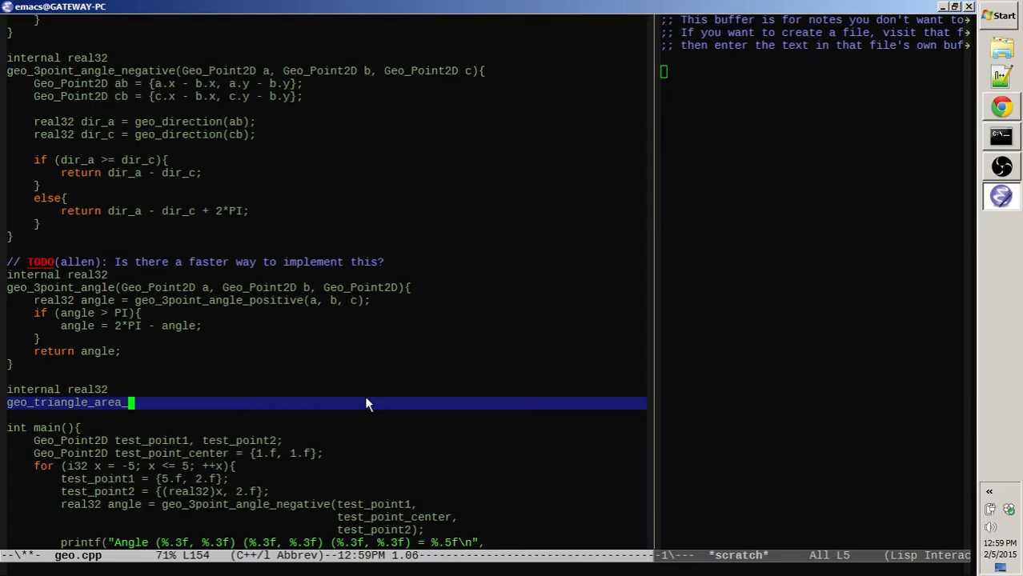
{"action": "type", "text": "S"}
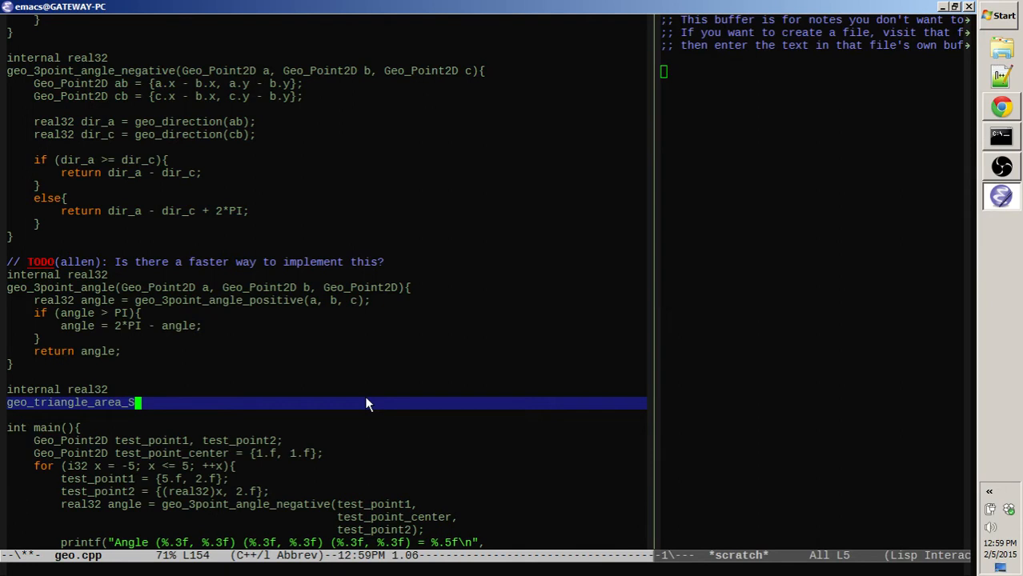
{"action": "type", "text": "as("}
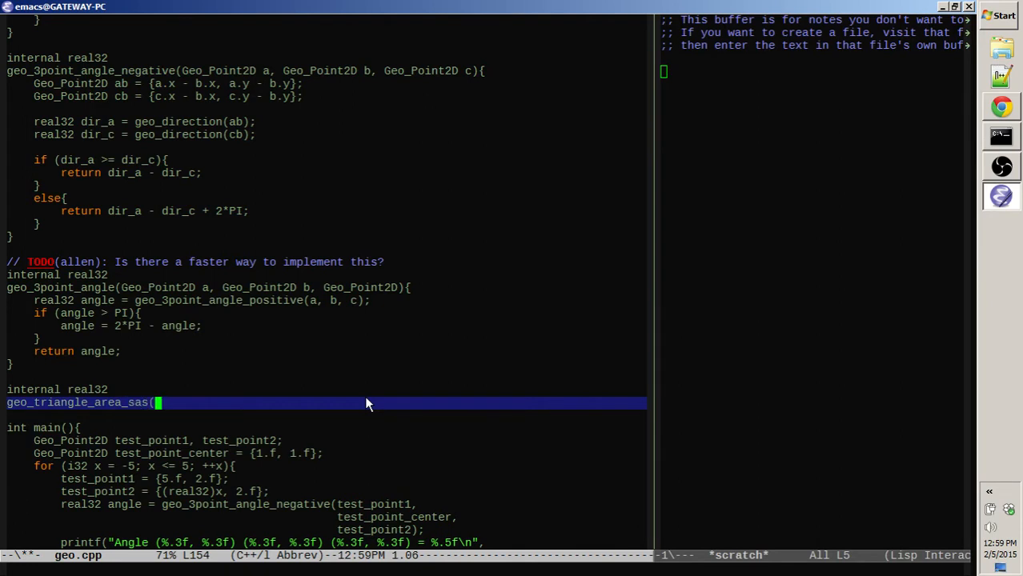
{"action": "type", "text": "real32"}
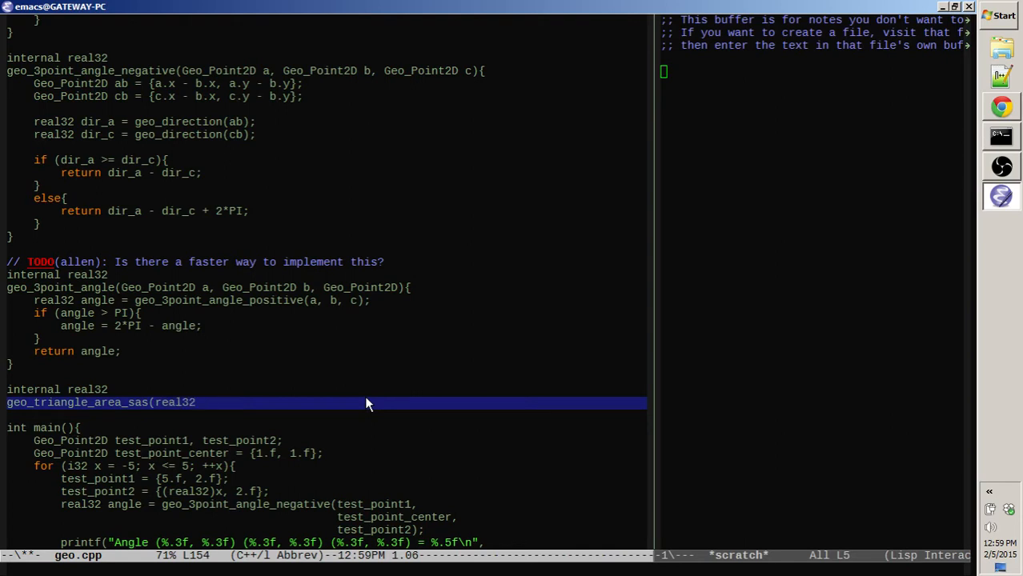
{"action": "type", "text": "s1,"}
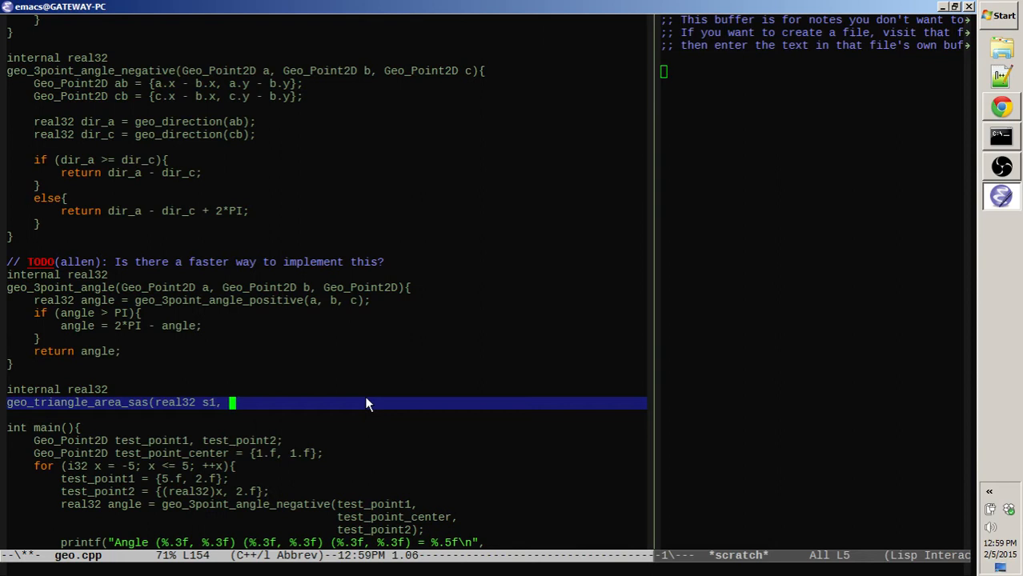
{"action": "type", "text": "real32 a"}
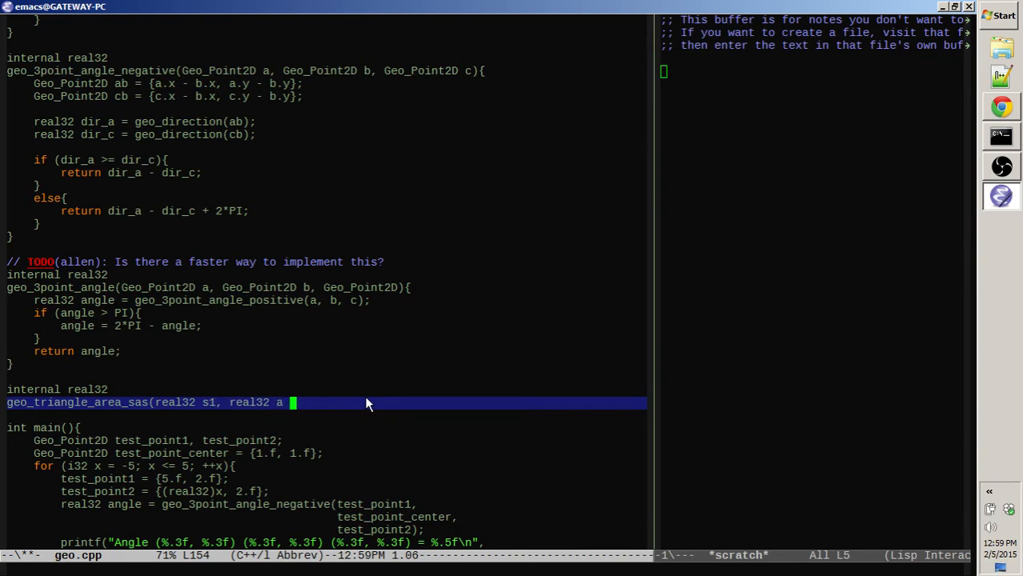
{"action": "type", "text": ", real3"}
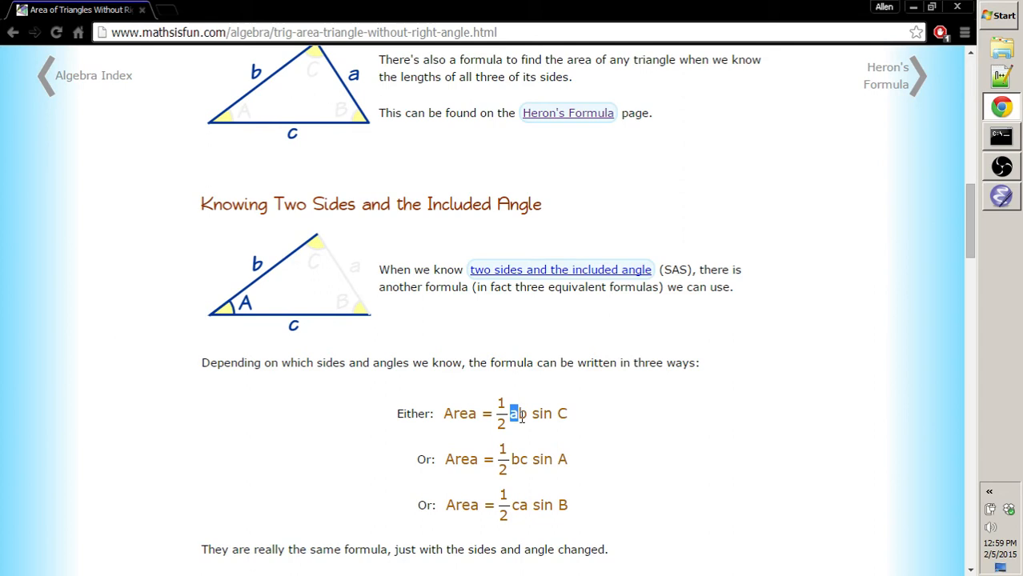
{"action": "scroll", "scroll_direction": "down", "scroll_amount": 3}
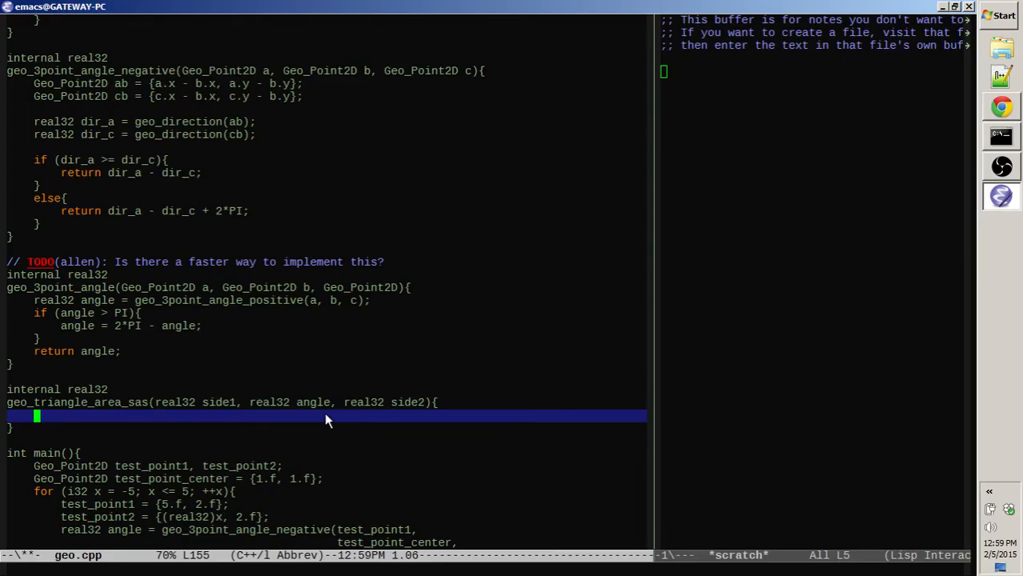
- Make geo_triangle_area_sas return .5*side1*side2*math_sin(angle)
{"action": "type", "text": "return"}
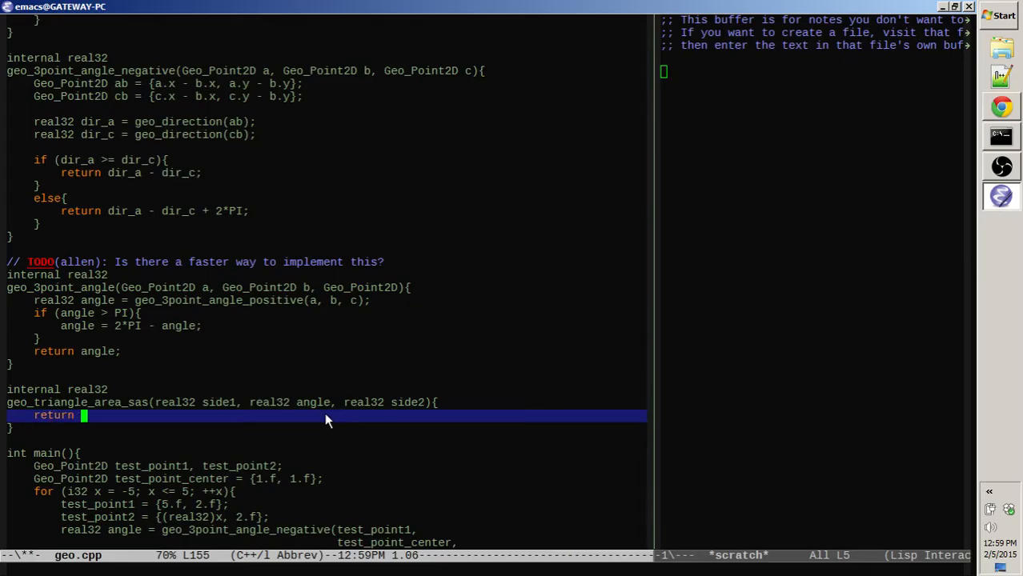
{"action": "type", "text": ".5*"}
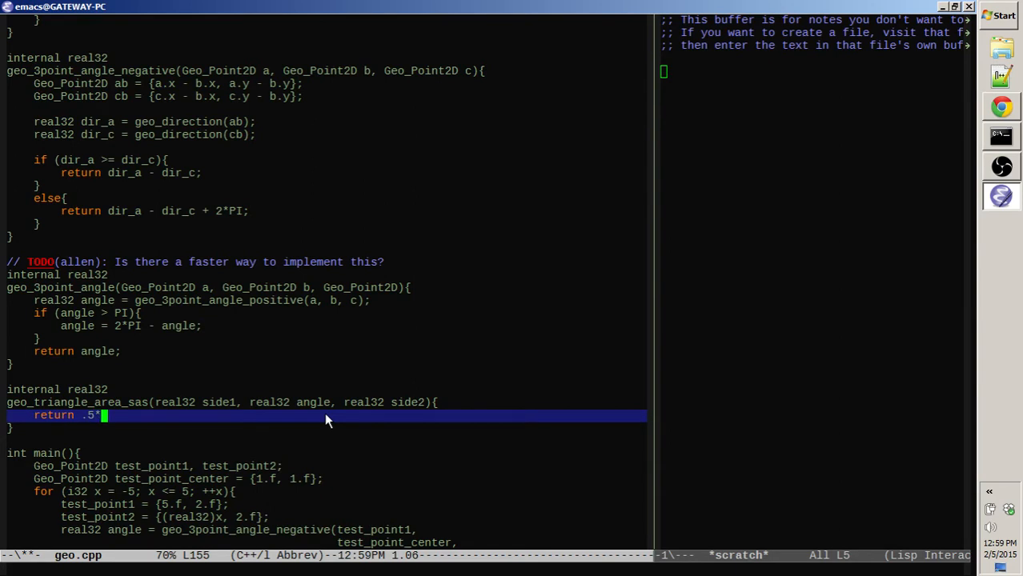
{"action": "type", "text": "side1*s"}
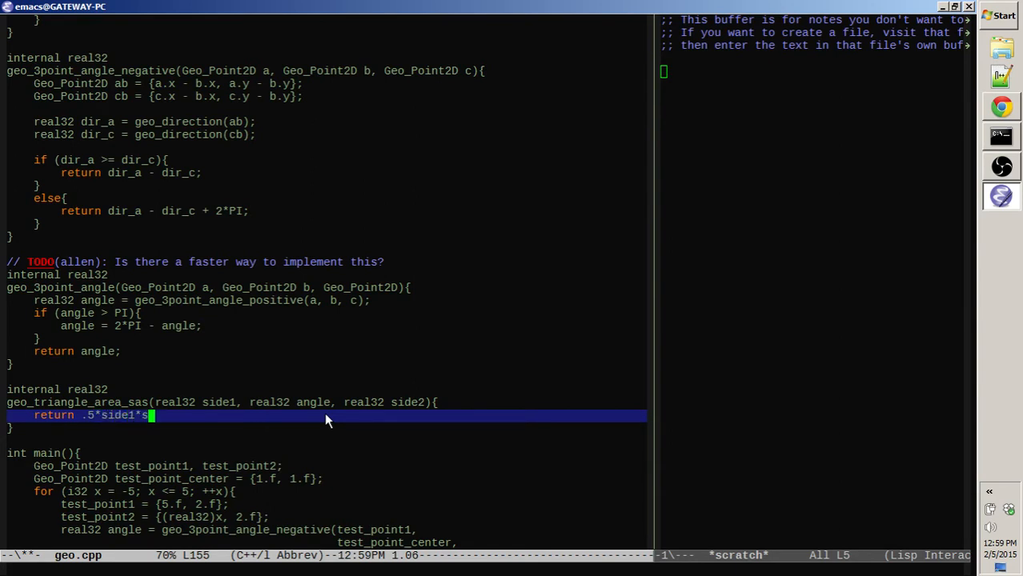
{"action": "type", "text": "ide2*"}
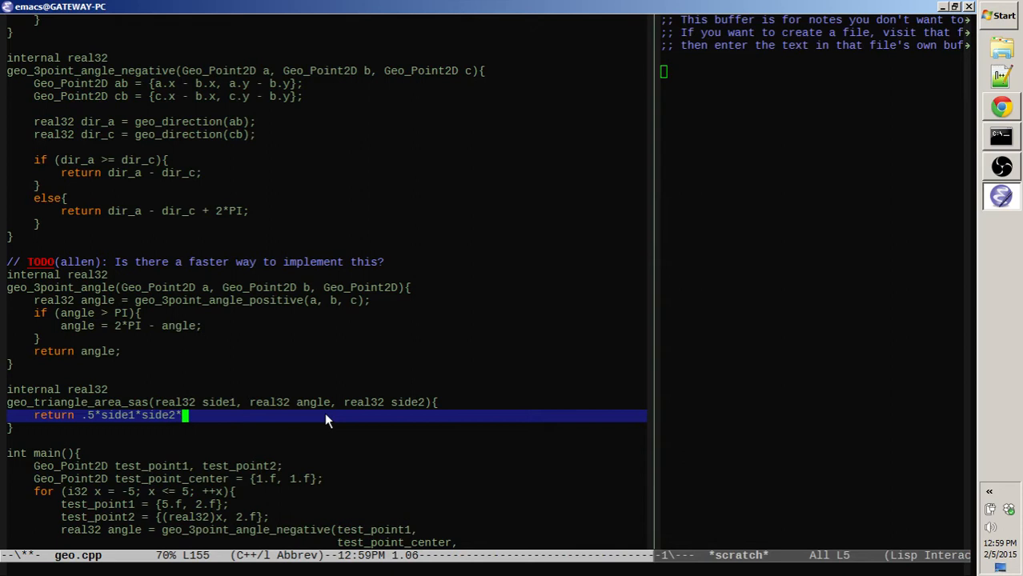
{"action": "type", "text": "math_sin("}
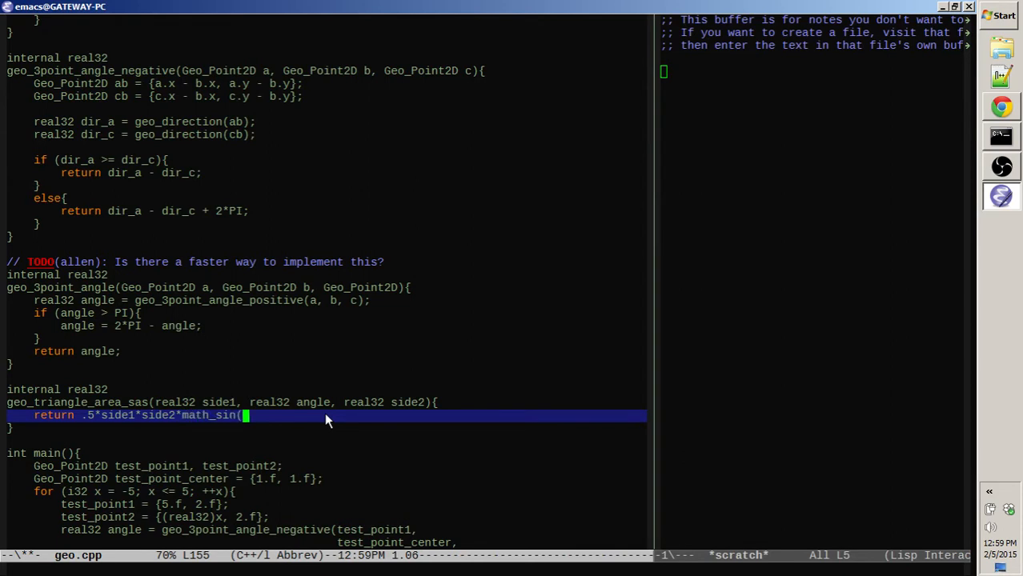
{"action": "type", "text": "angle);"}
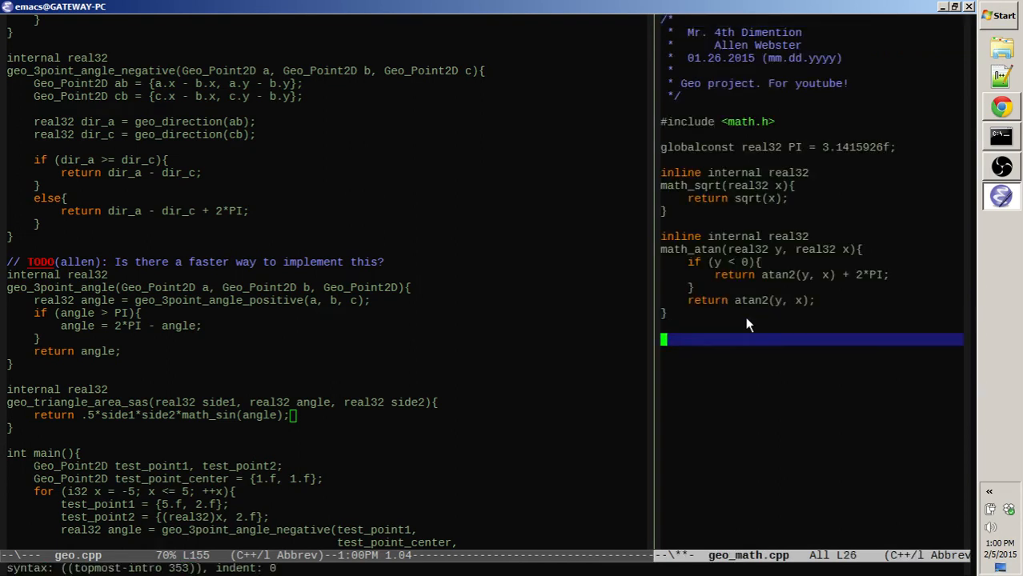
- At the end of geo_math.cpp, define inline internal real32 math_sin(real32 x) returning sin(x)
{"action": "type", "text": "internal internal"}
{"action": "type", "text": "math"}
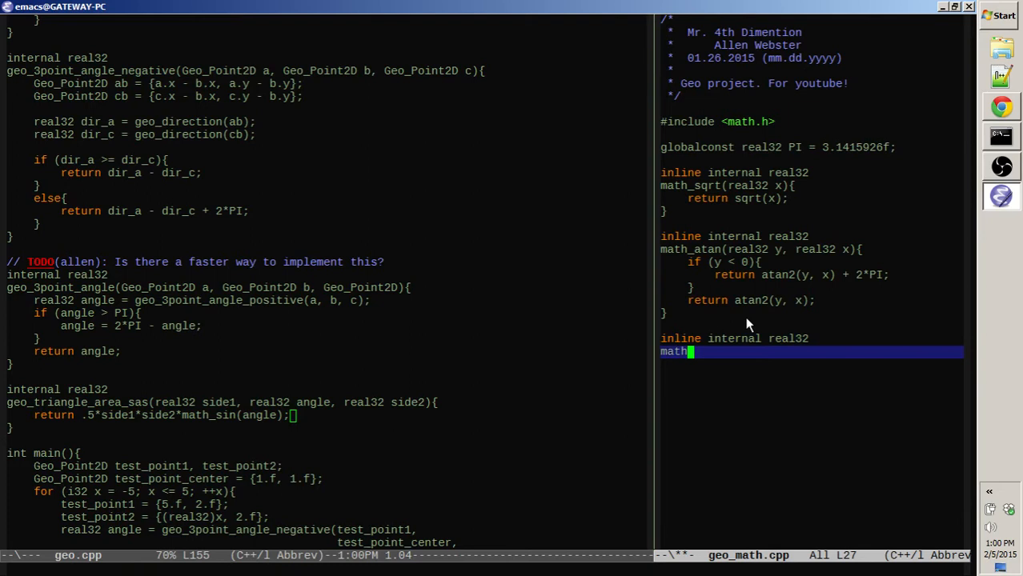
{"action": "type", "text": "_sin(real32 x){"}
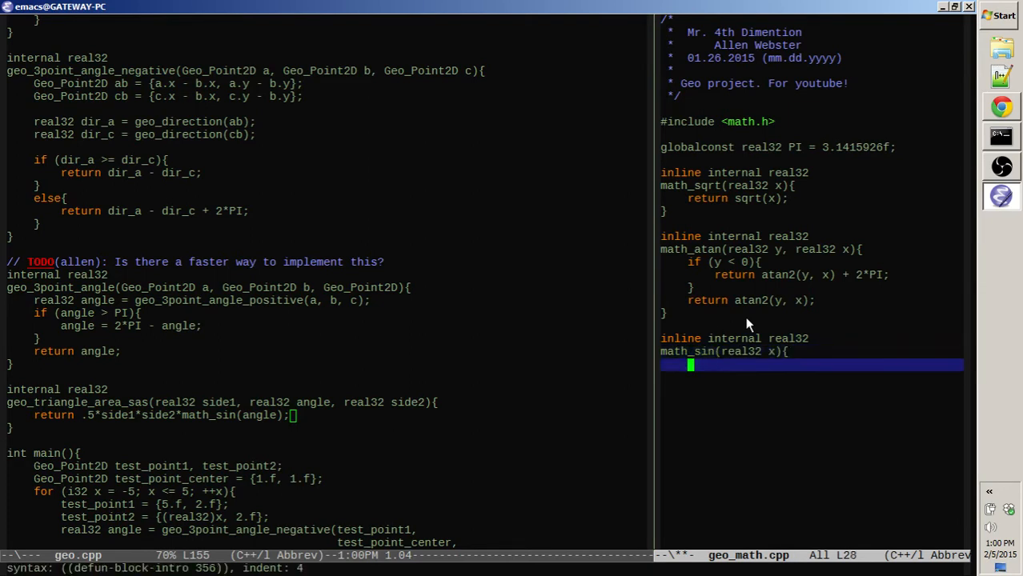
{"action": "type", "text": "return sin(x);"}
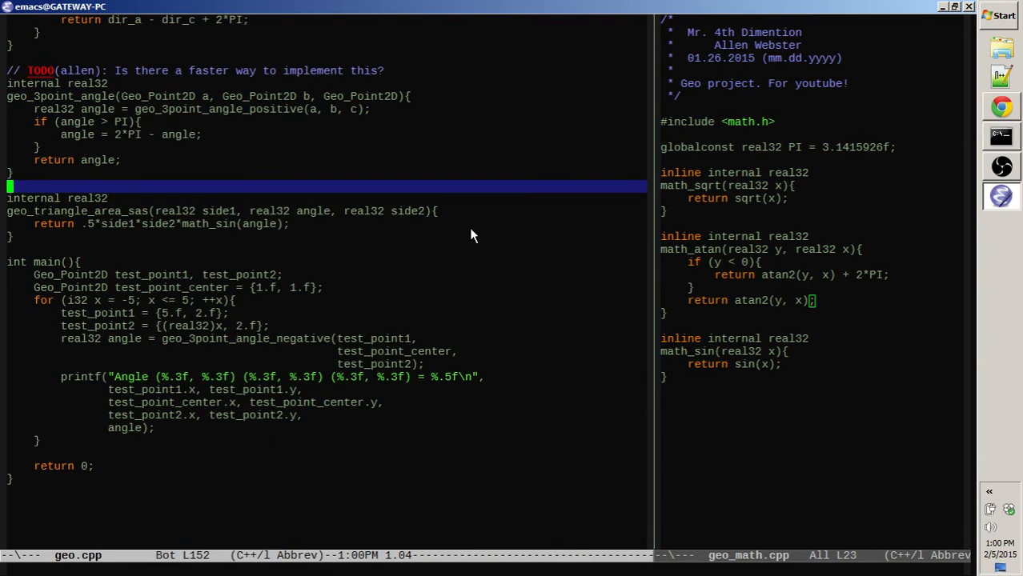
- Return to the geo.cpp window to clear main's old angle-test code
{"action": "left_click", "coordinate": [348, 415]}
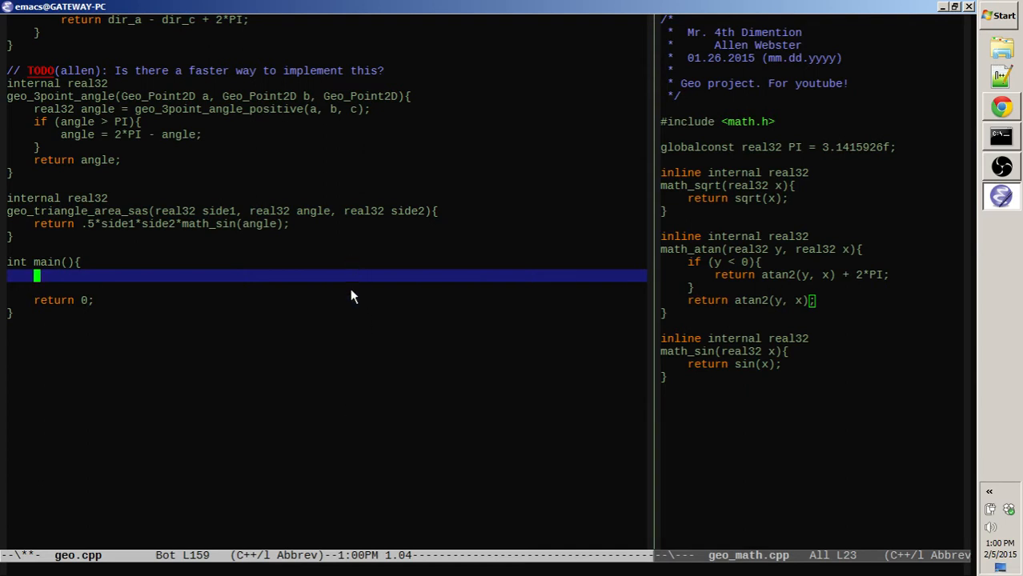
{"action": "mouse_move", "coordinate": [494, 385]}
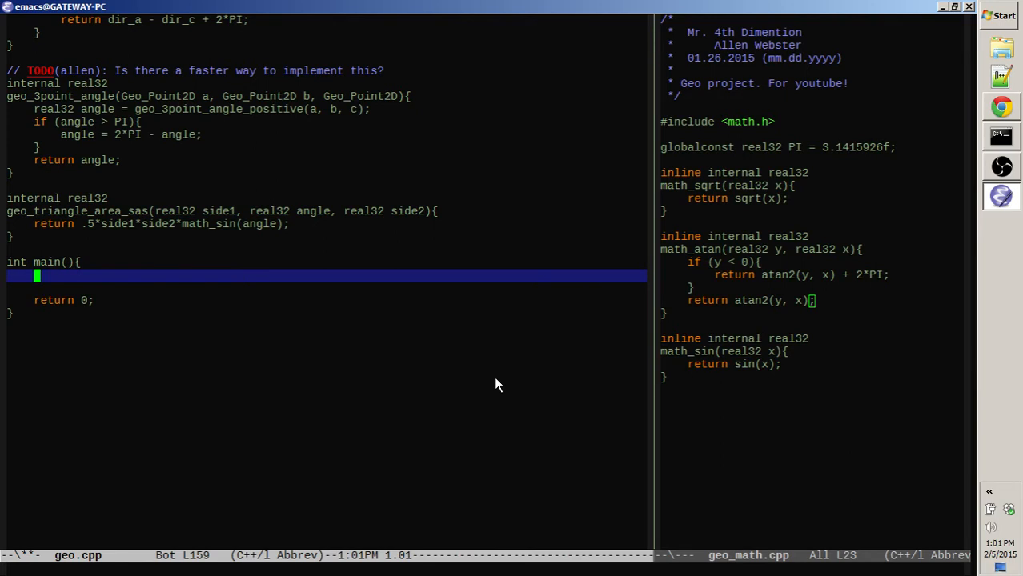
- In main, compute real32 area = geo_triangle_area_sas(2.f, PI*.25.f, 4.f)
{"action": "type", "text": "real32 area ="}
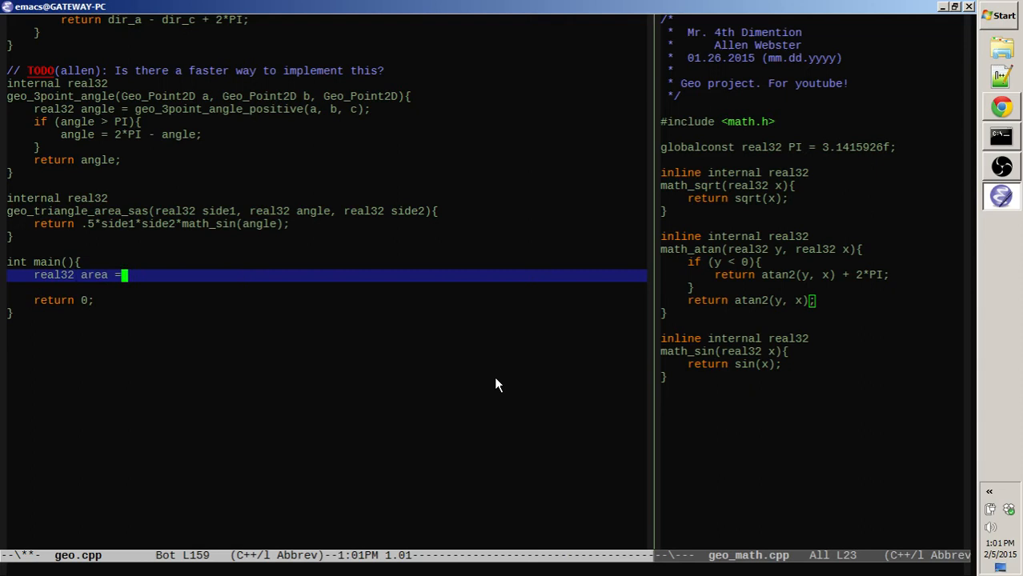
{"action": "type", "text": "geo_tr"}
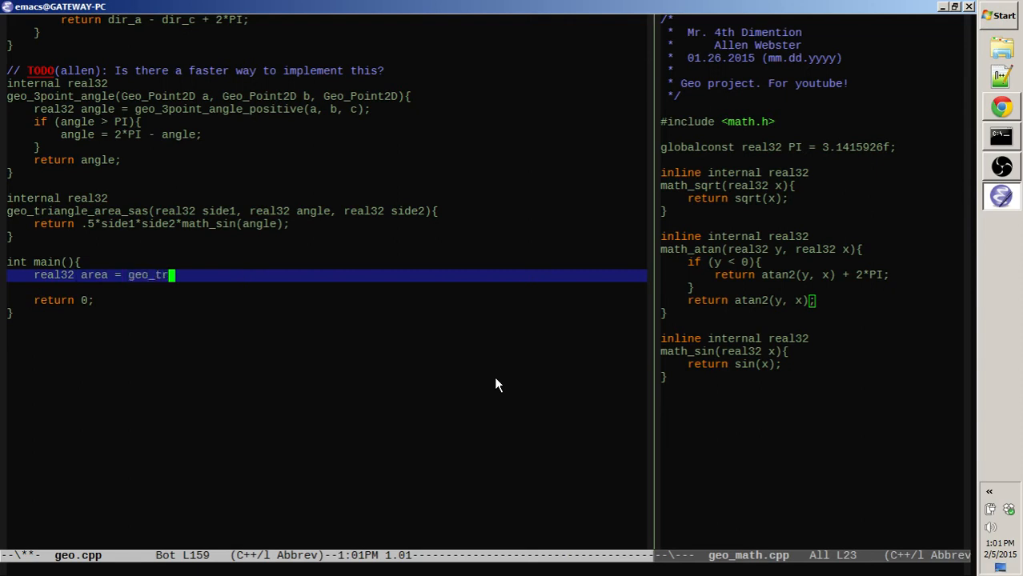
{"action": "type", "text": "iangle_area_sas("}
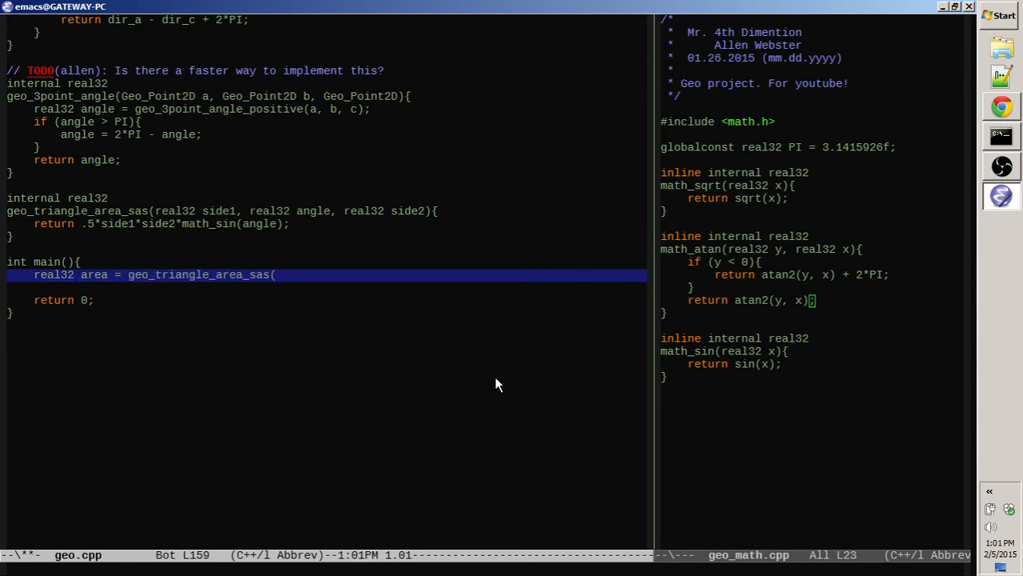
{"action": "type", "text": "2"}
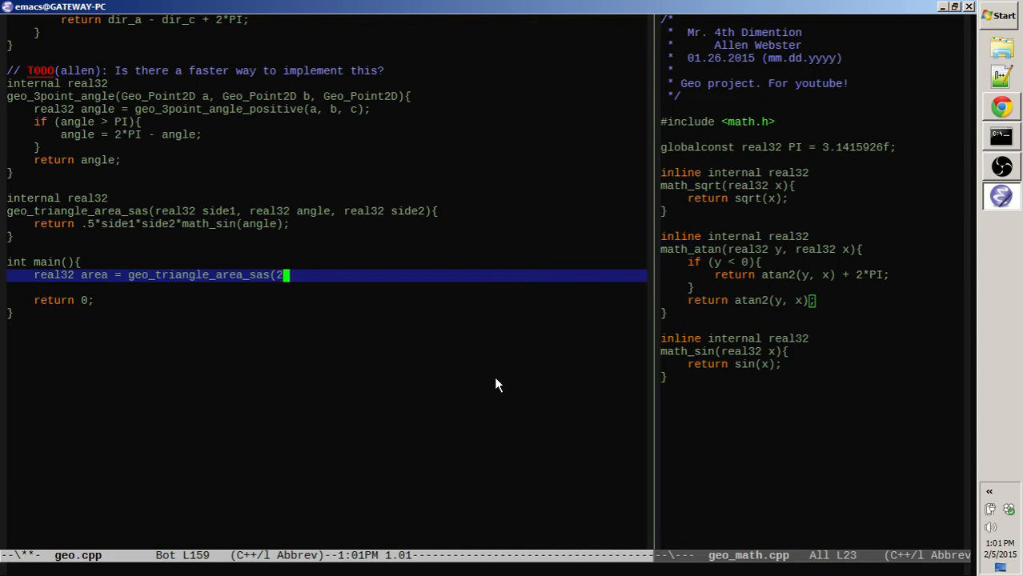
{"action": "type", "text": ".f,"}
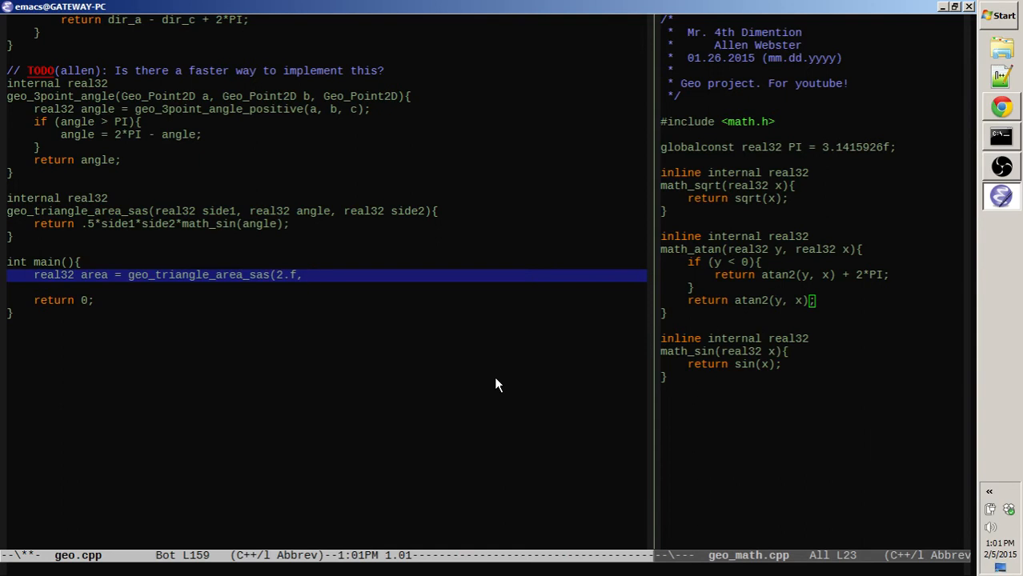
{"action": "type", "text": "PI/"}
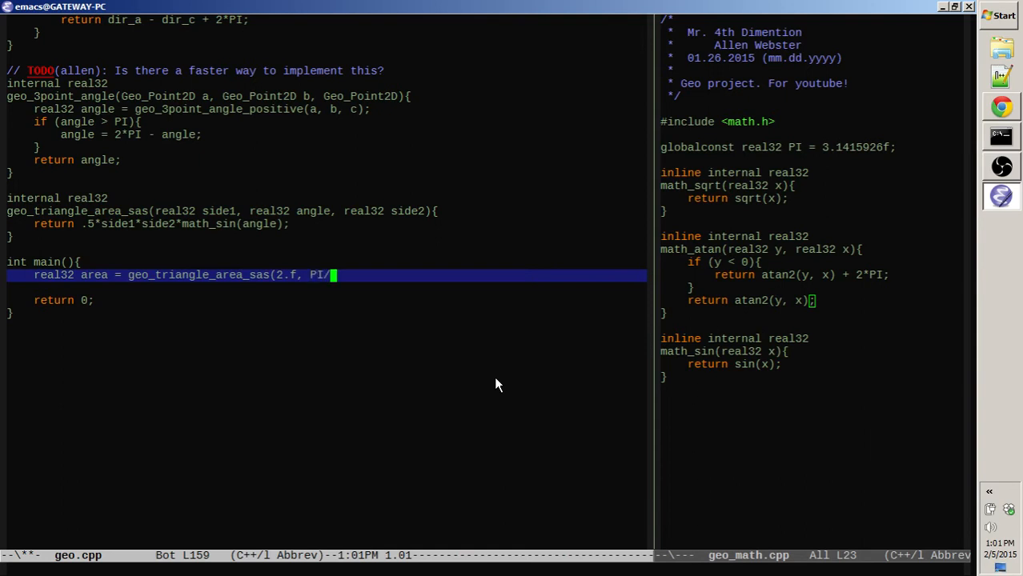
{"action": "type", "text": "*2"}
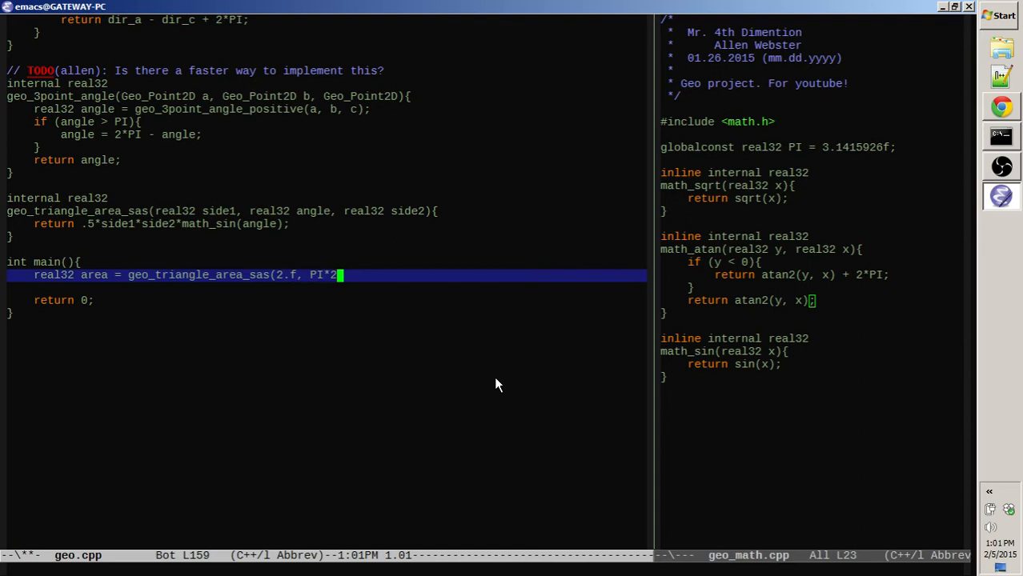
{"action": "type", "text": ".25.f"}
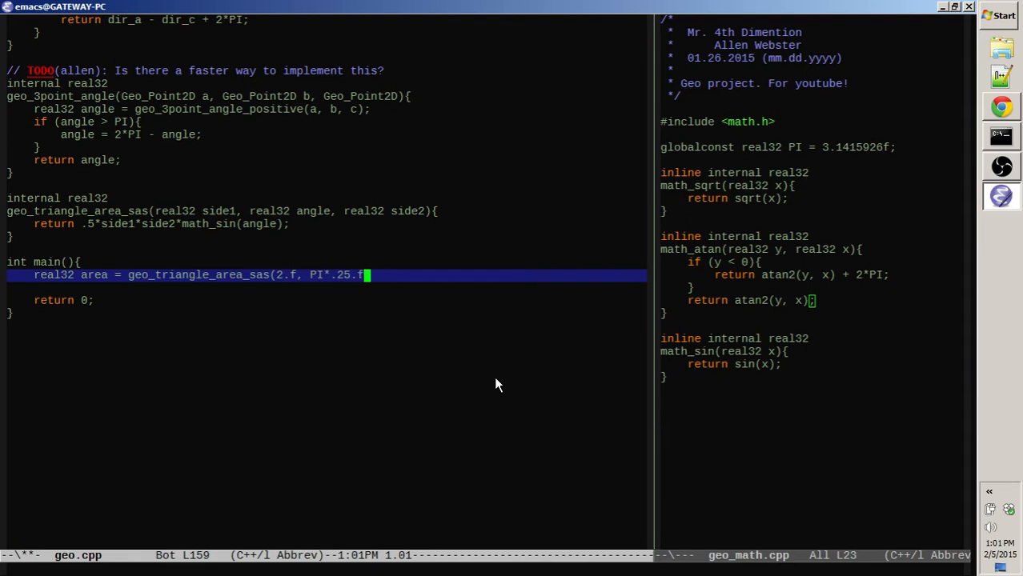
{"action": "type", "text": ","}
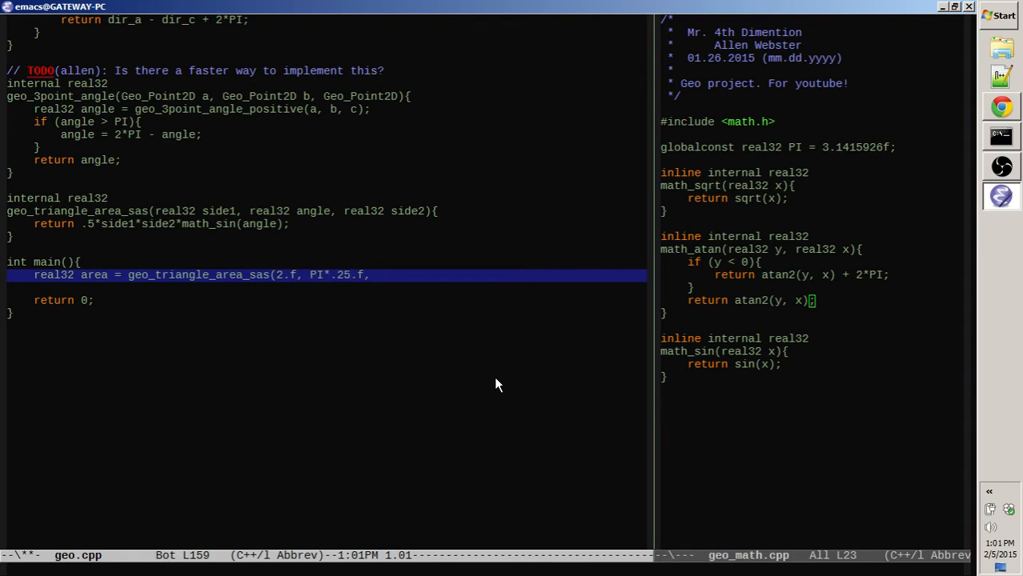
{"action": "type", "text": "4.f);"}
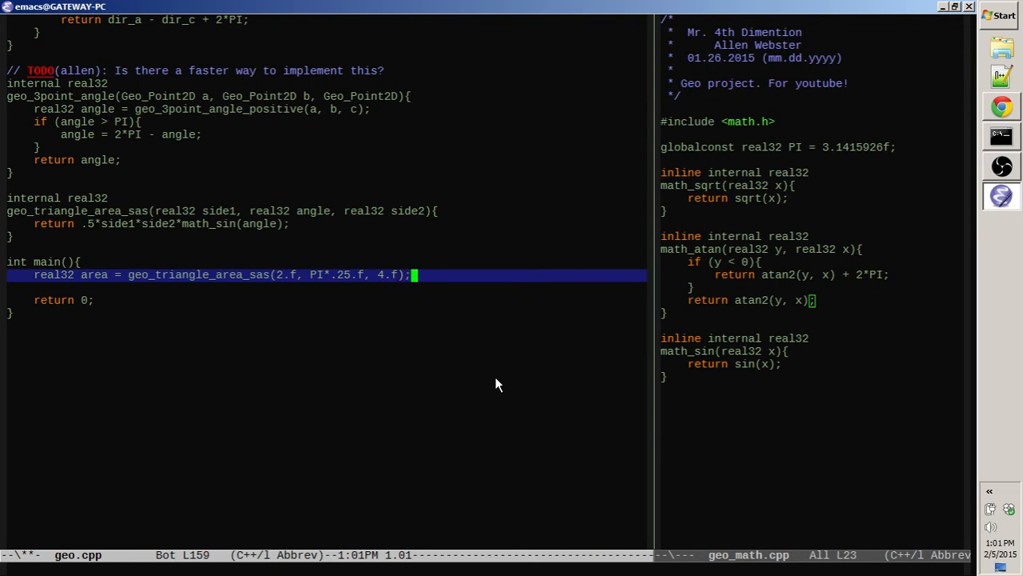
- Add a printf line printing "Area:" with the area value
{"action": "type", "text": "printf(\""}
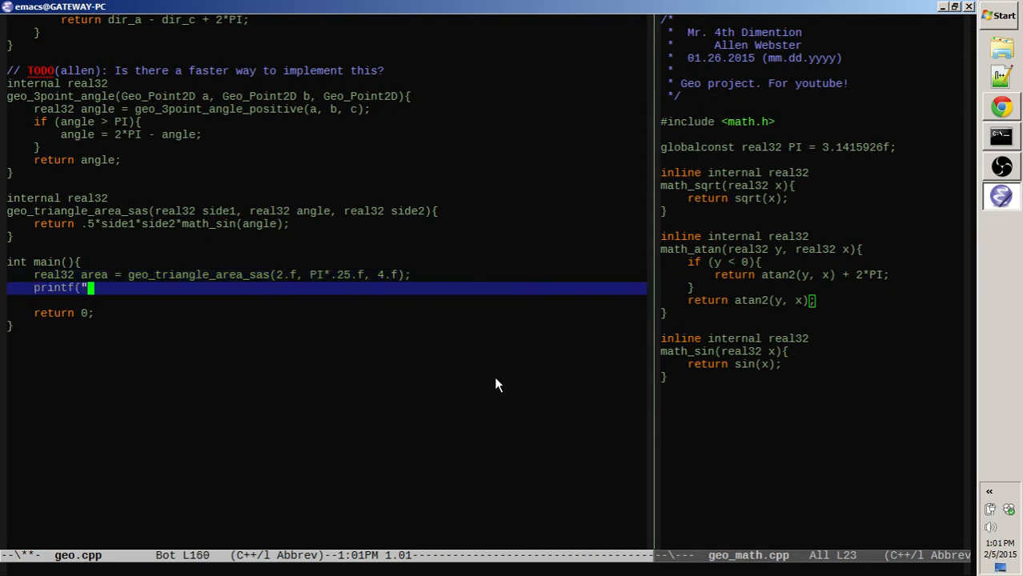
{"action": "type", "text": "Area: %f\\n\","}
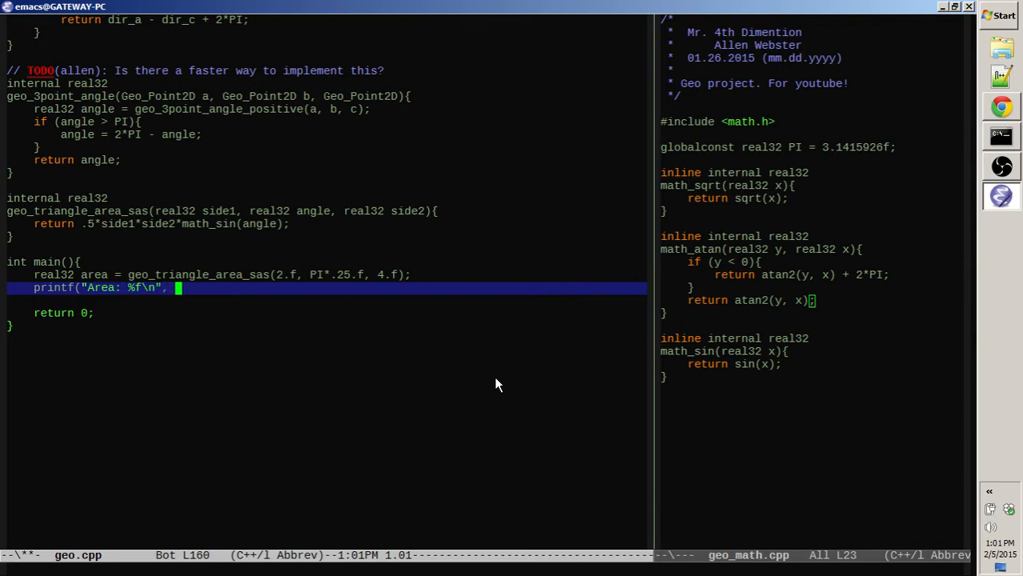
{"action": "type", "text": "area):"}
{"action": "left_click", "coordinate": [149, 224]}
{"action": "type", "text": "f"}
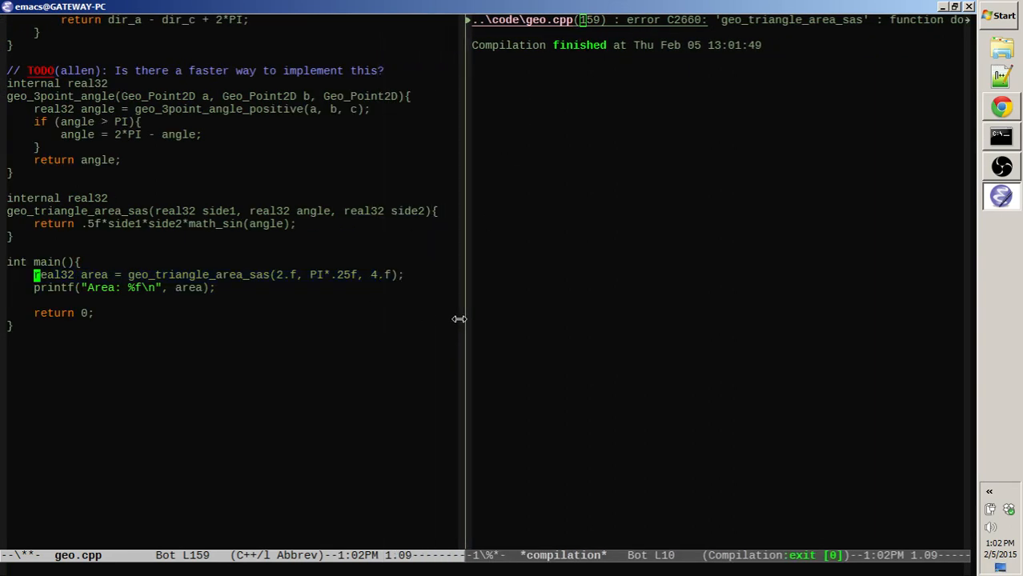
- Drag the window divider to give the source code more room beside the build output
{"action": "left_click_drag", "start_coordinate": [460, 319], "coordinate": [388, 332]}
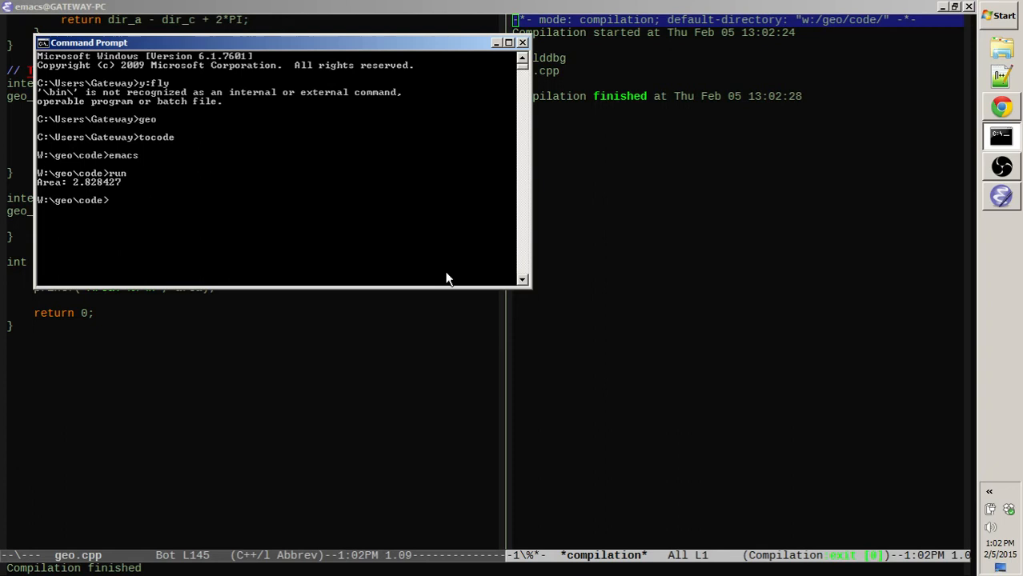
- Return from Command Prompt to the Emacs code editor
{"action": "left_click", "coordinate": [522, 42]}
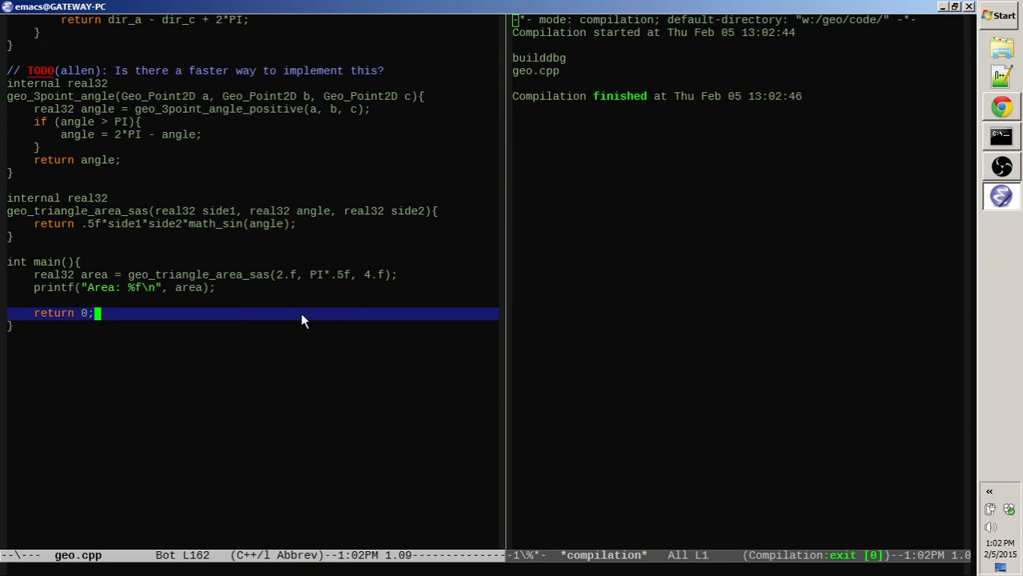
{"action": "mouse_move", "coordinate": [547, 321]}
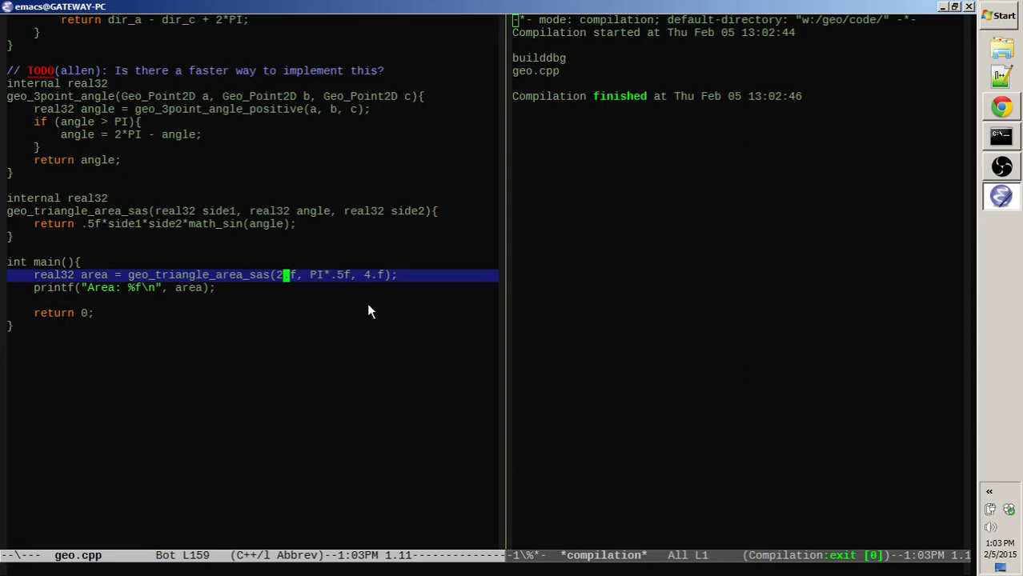
- Edit main's call toward geo_triangle_area_sas(3.f, PI*.25f, 3.f*math_sqrt(...))
{"action": "type", "text": "."}
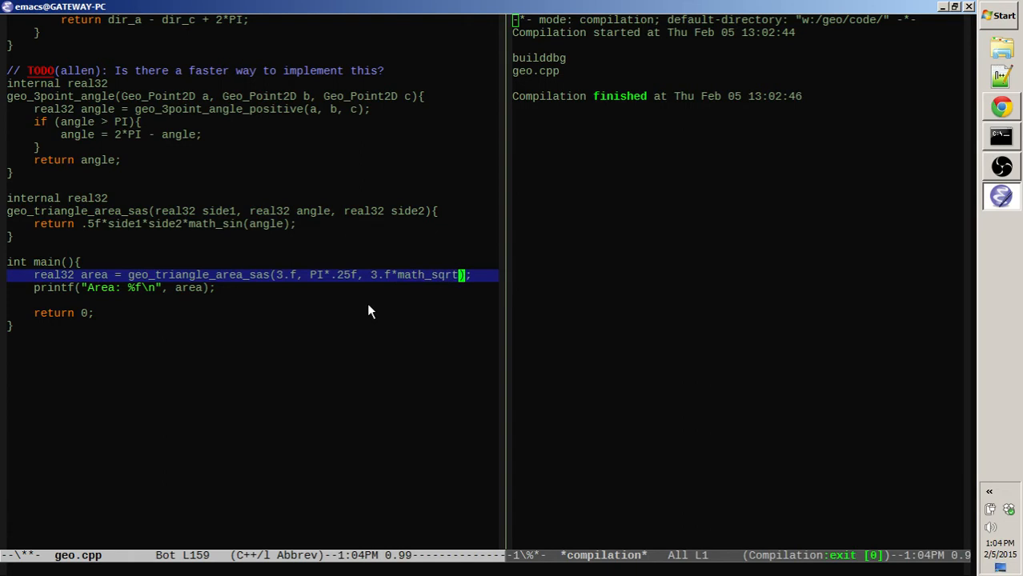
- Finish the argument as math_sqrt(2.f) and write the TODO about constants for common square roots
{"action": "type", "text": "(2.f"}
{"action": "type", "text": "// TODO(allen): ci"}
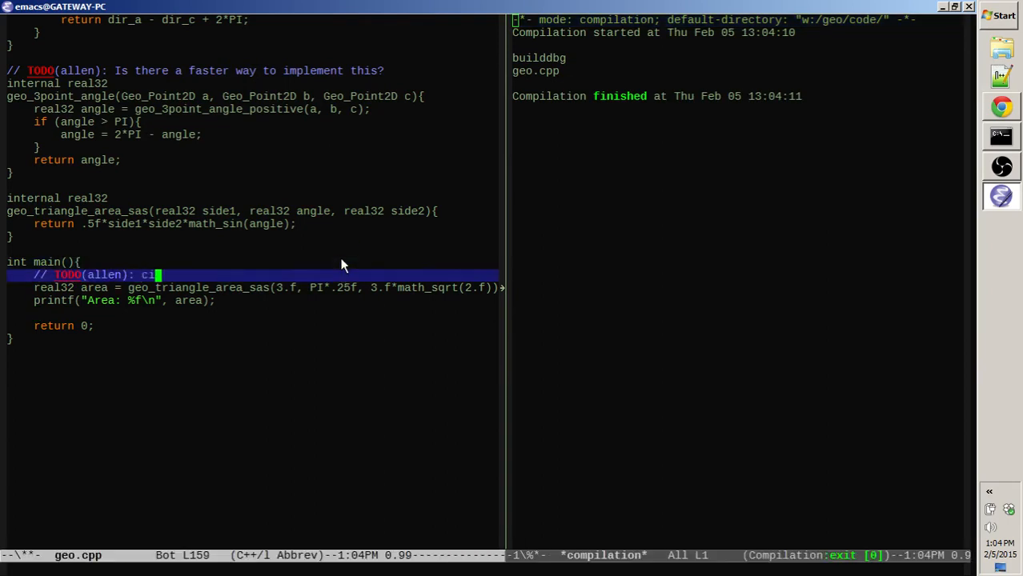
{"action": "type", "text": "onstants for common squa"}
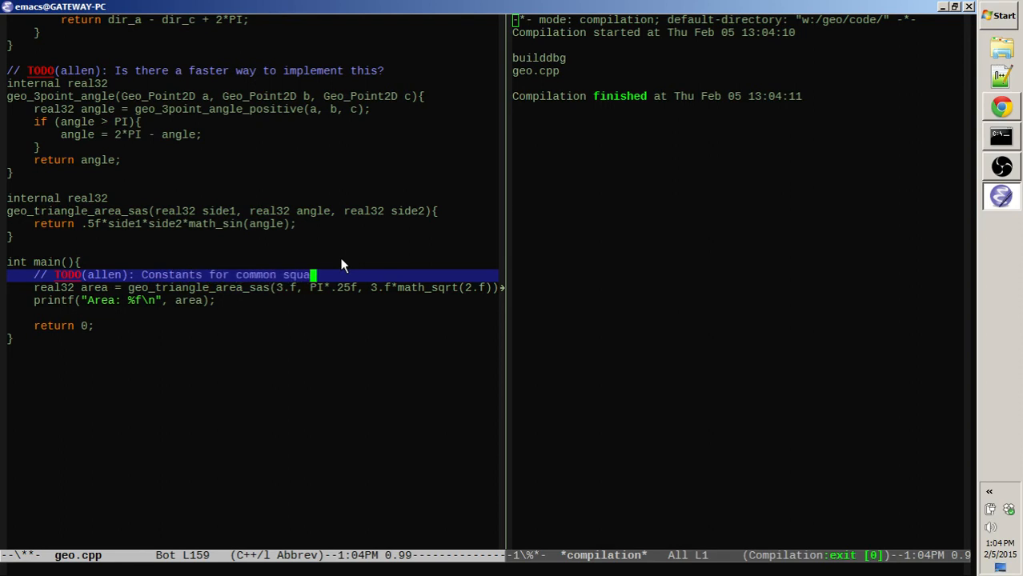
{"action": "type", "text": "re roots."}
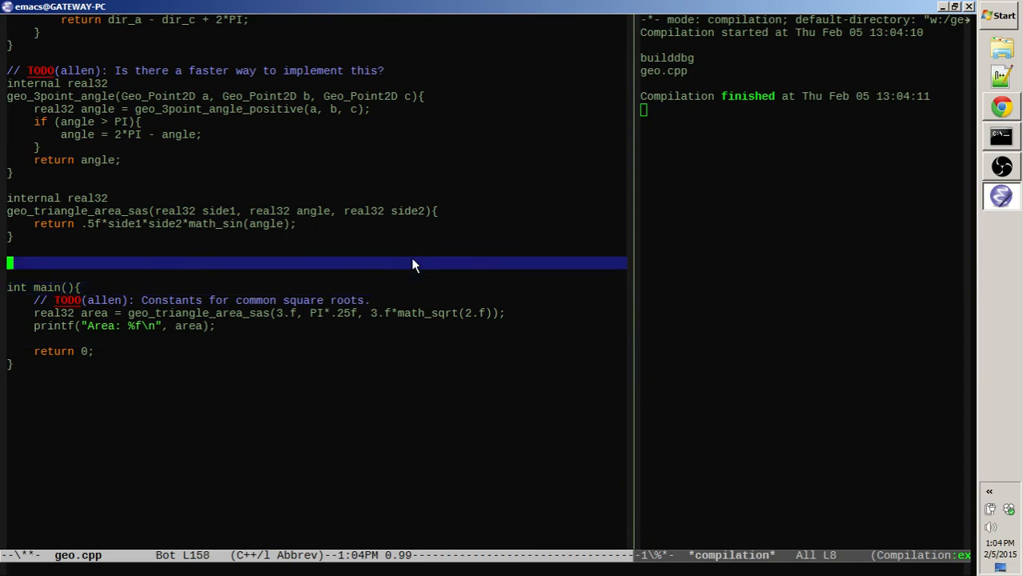
- Start the internal real32 geo_3point_area function signature, fixing a mistyped name
{"action": "type", "text": "internal real32"}
{"action": "type", "text": "geo"}
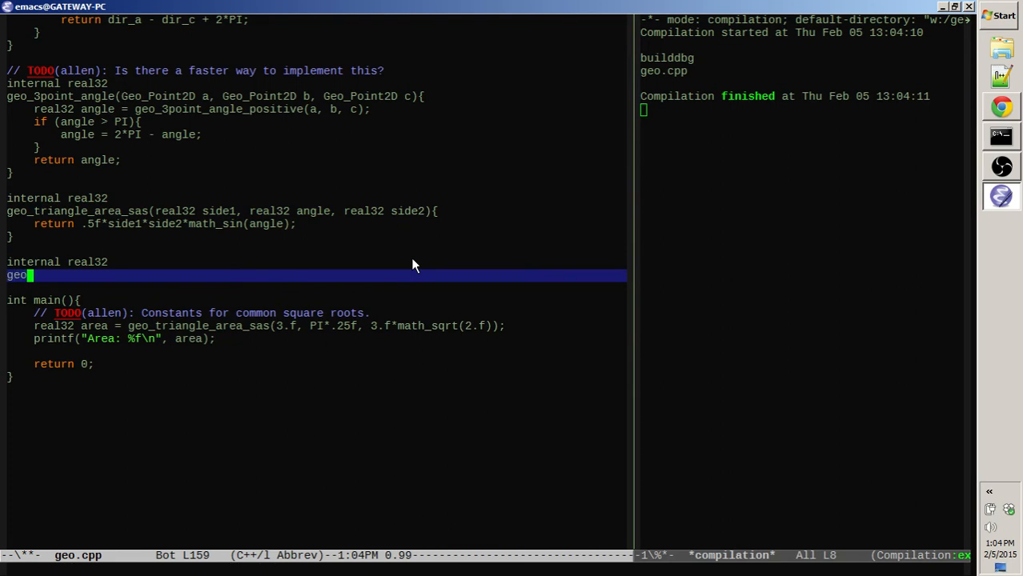
{"action": "type", "text": "_"}
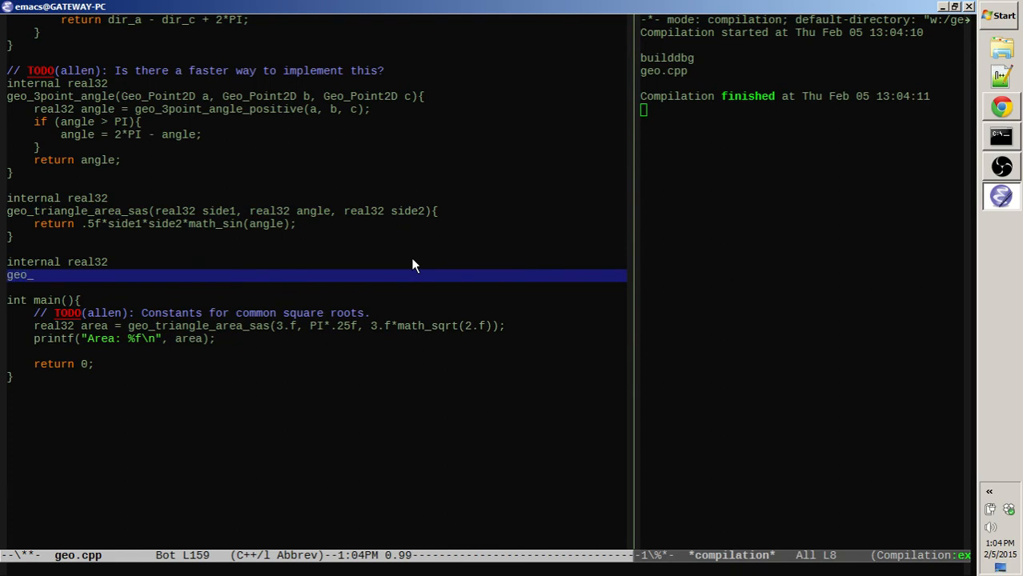
{"action": "type", "text": "triangle_area"}
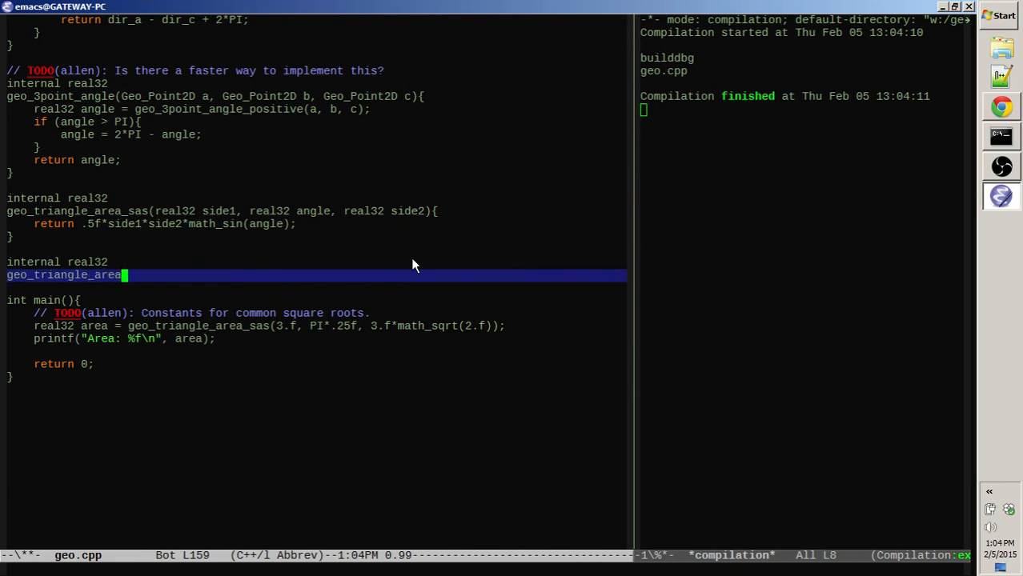
{"action": "type", "text": "3po"}
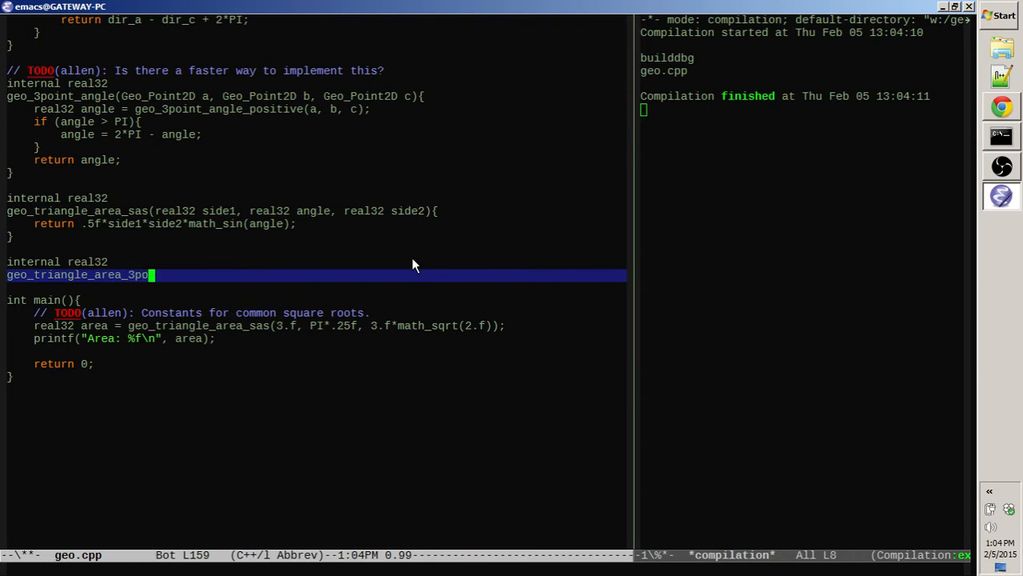
{"action": "key", "text": "BackSpace"}
{"action": "type", "text": "geo_3point_area"}
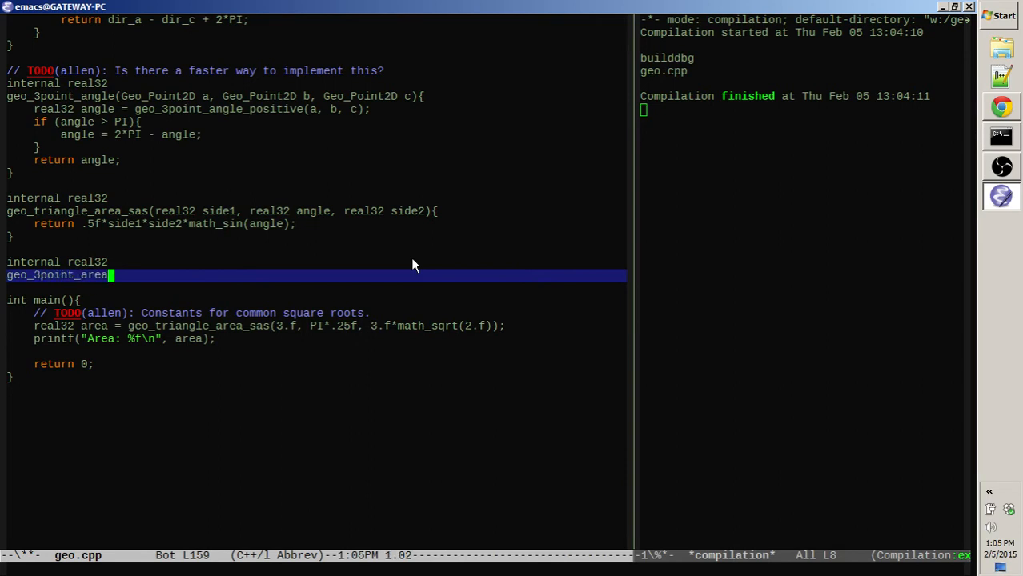
{"action": "type", "text": "("}
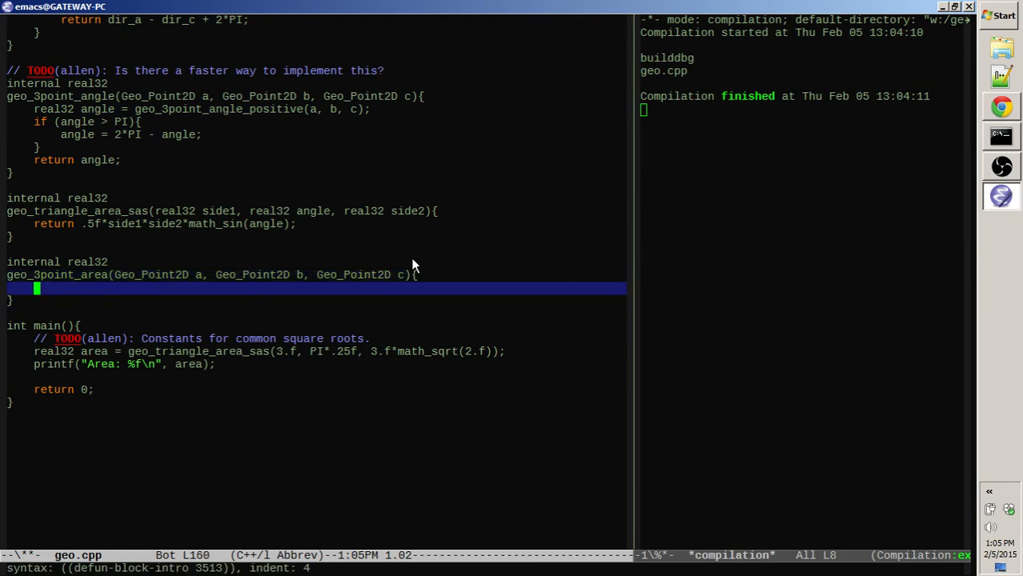
- Compute side1 and side2 with geo_distance and angle with geo_3point_angle(b, a, c)
{"action": "type", "text": "real32"}
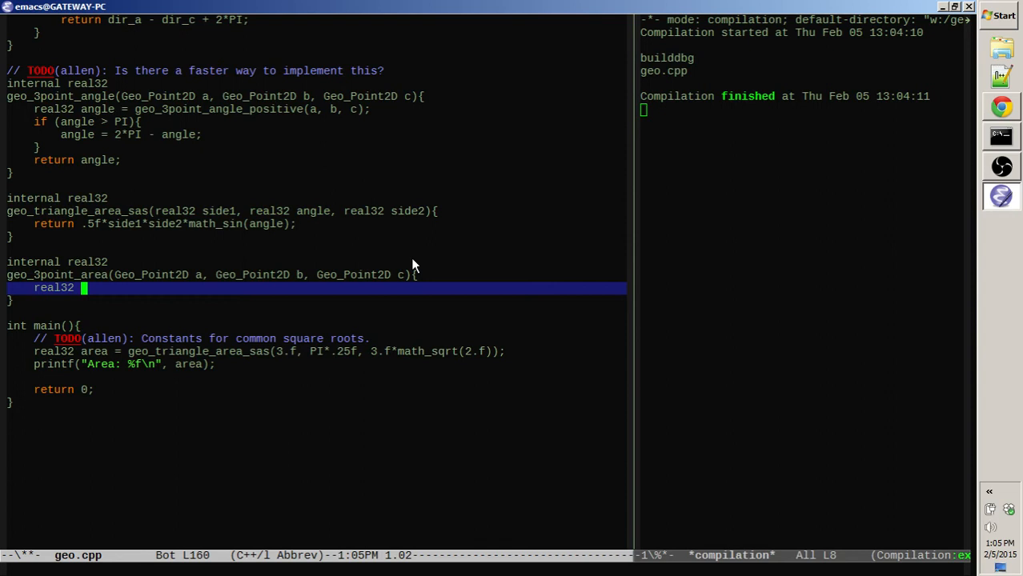
{"action": "type", "text": "side1 ="}
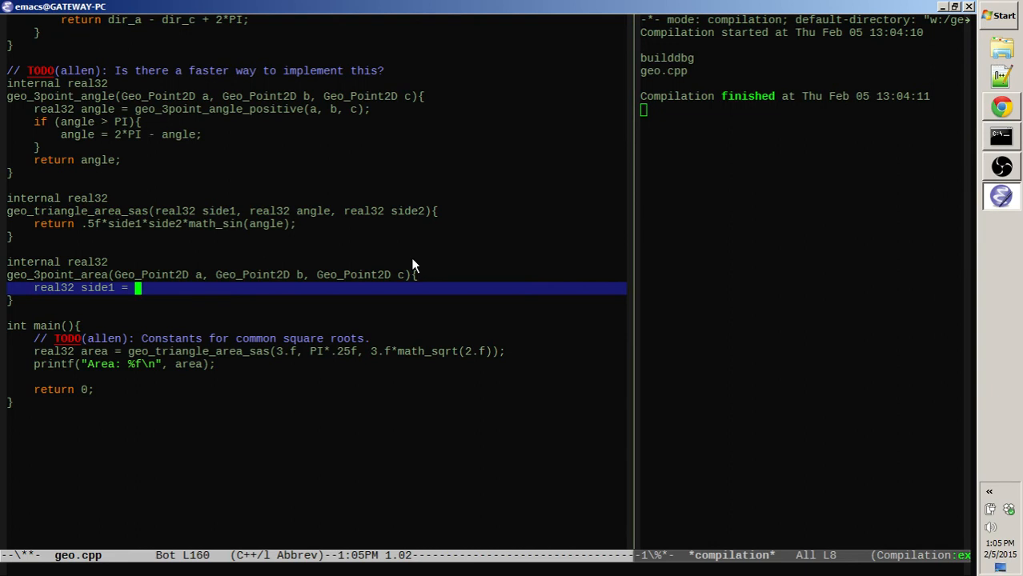
{"action": "type", "text": "geo)"}
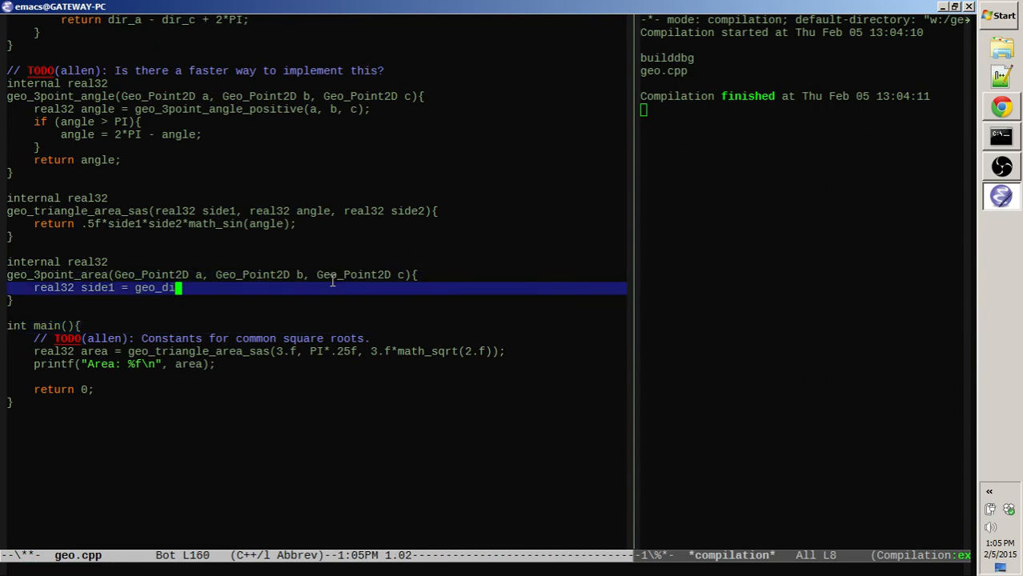
{"action": "type", "text": "rection"}
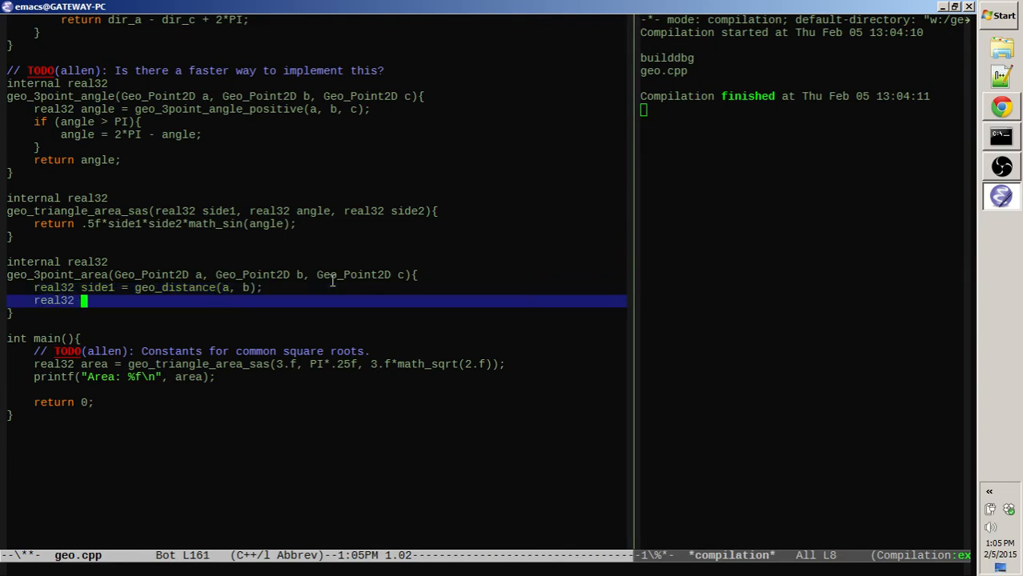
{"action": "type", "text": "side2 = ge"}
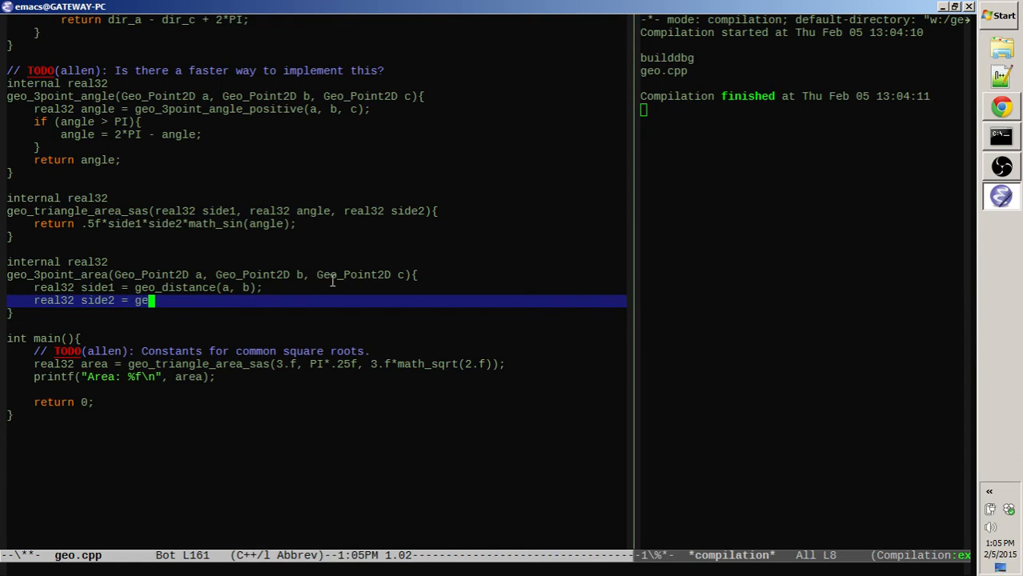
{"action": "type", "text": "o_distance(a, c);"}
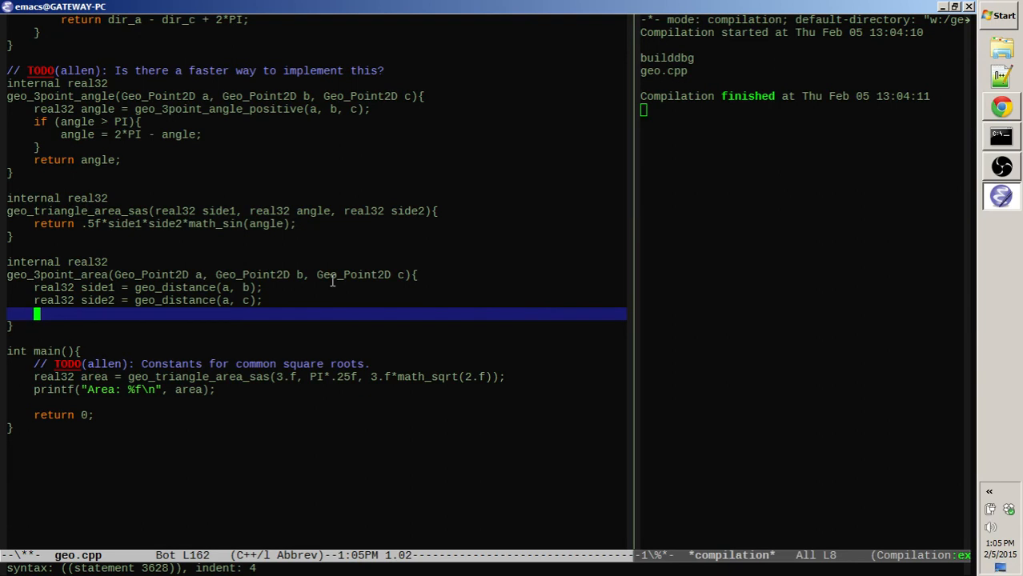
{"action": "type", "text": "real32 angle ="}
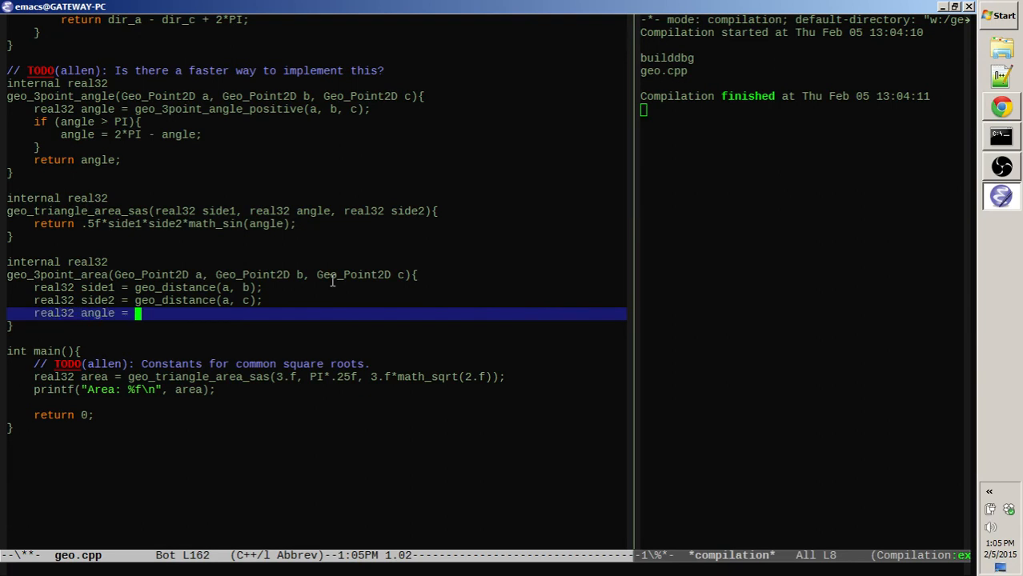
{"action": "type", "text": "geo_e"}
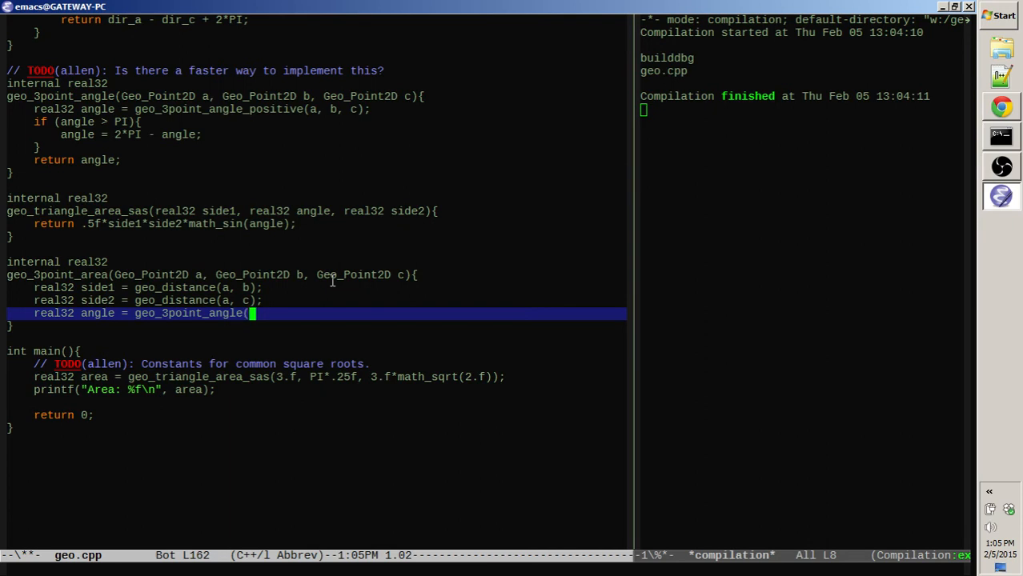
{"action": "type", "text": "b, a, c,"}
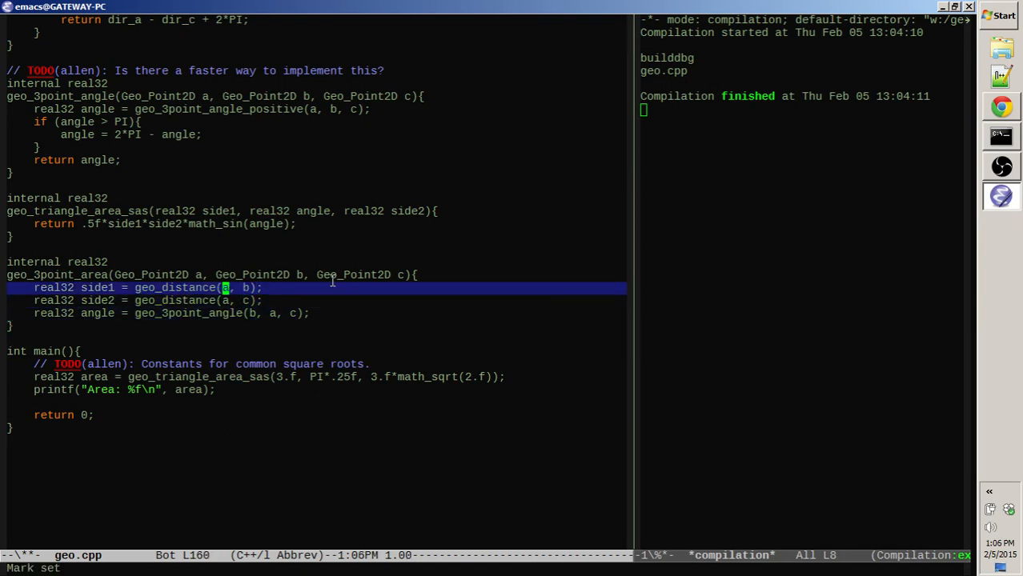
{"action": "key", "text": "down"}
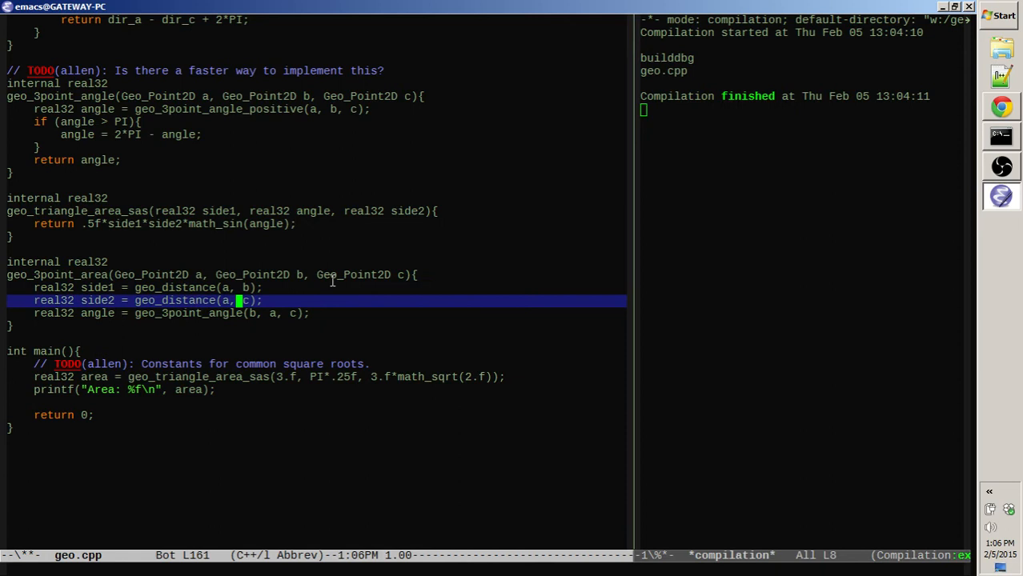
{"action": "key", "text": "up"}
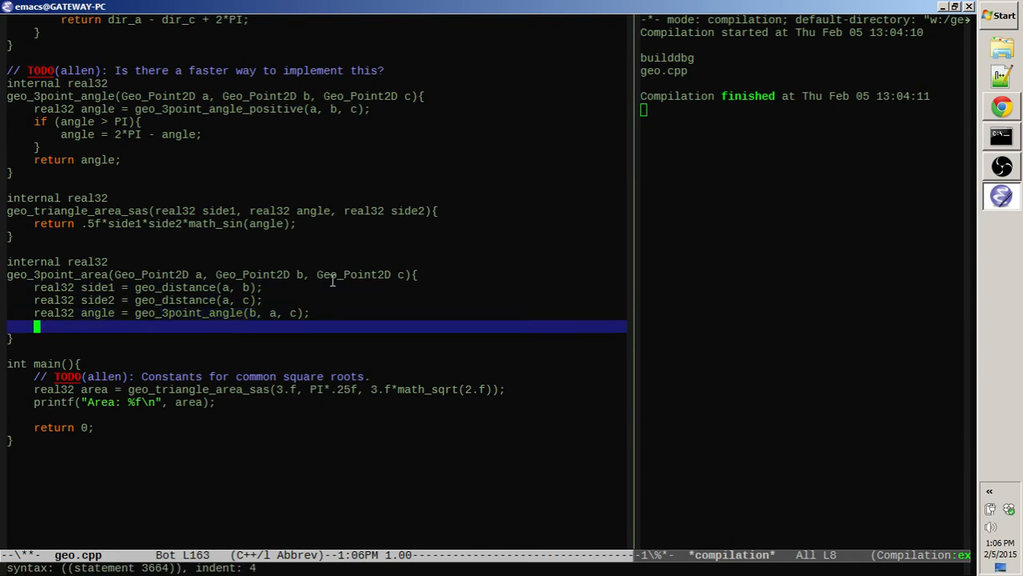
- Make geo_3point_area return geo_triangle_area_sas(side1, angle, side2)
{"action": "type", "text": "return"}
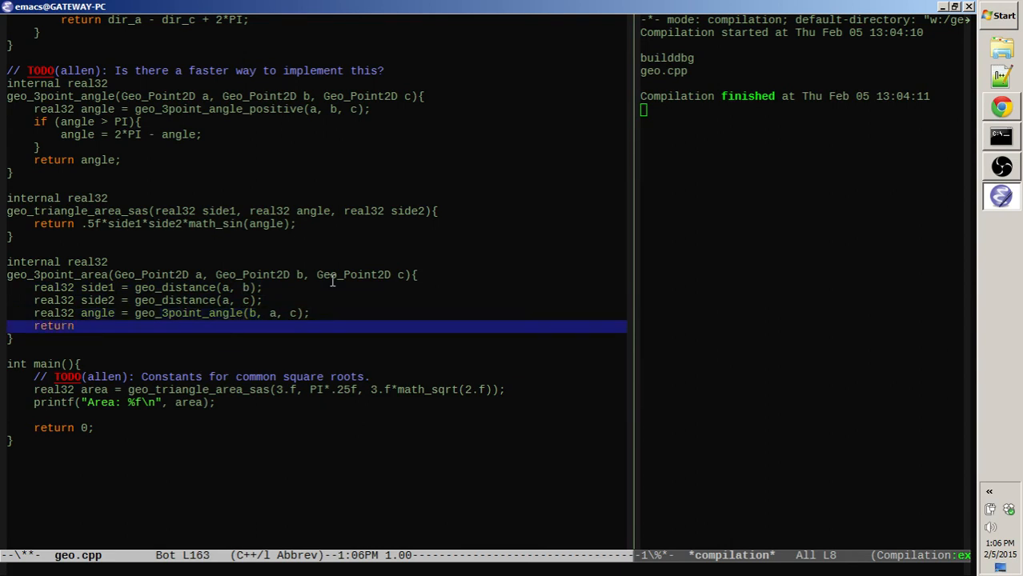
{"action": "type", "text": "geo_triangle_area_sas"}
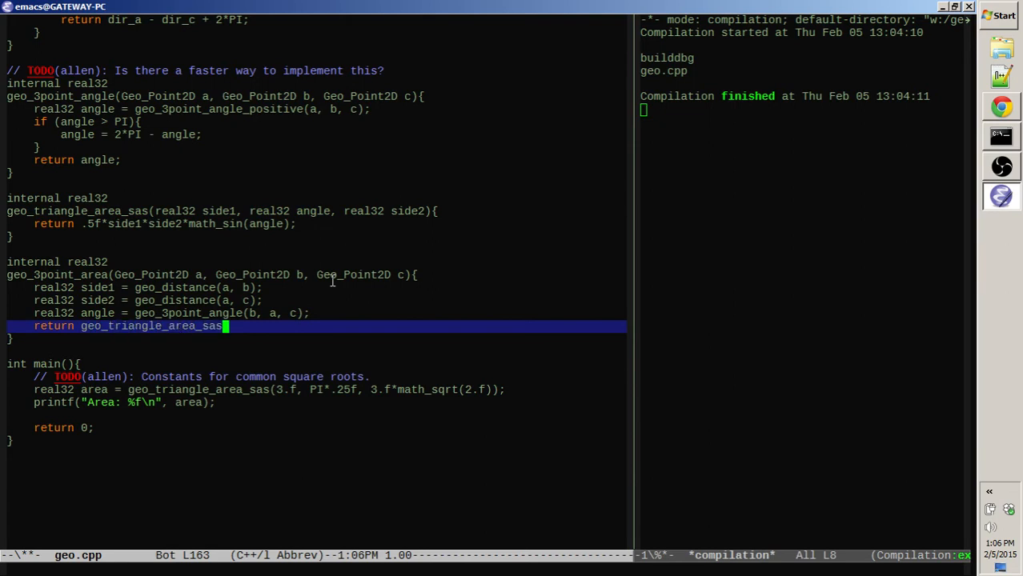
{"action": "type", "text": "(side1, angle, side2);"}
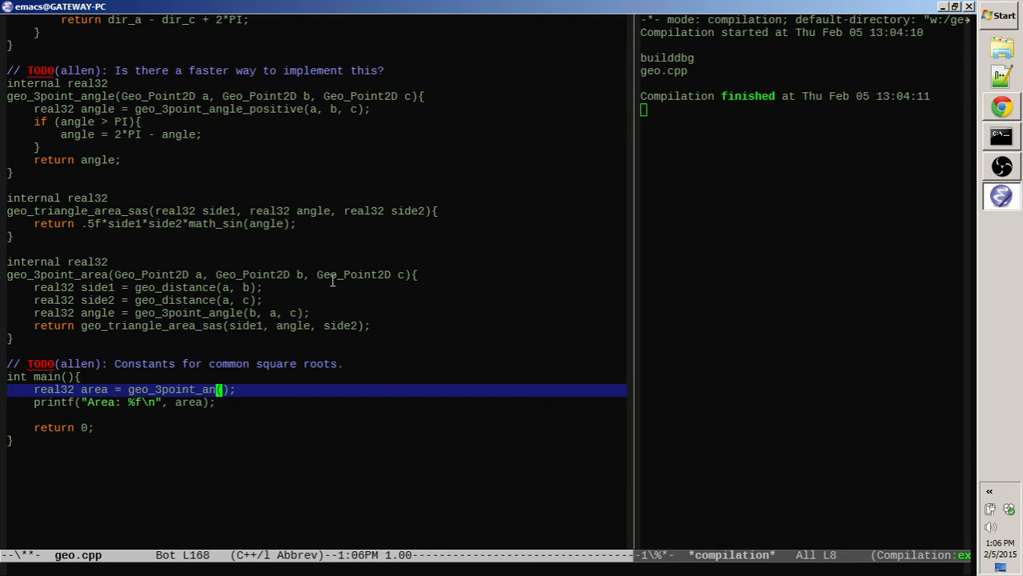
- Call geo_3point_area in main with three Geo_Point2D arguments on separate lines, filling coordinates
{"action": "type", "text": "ea("}
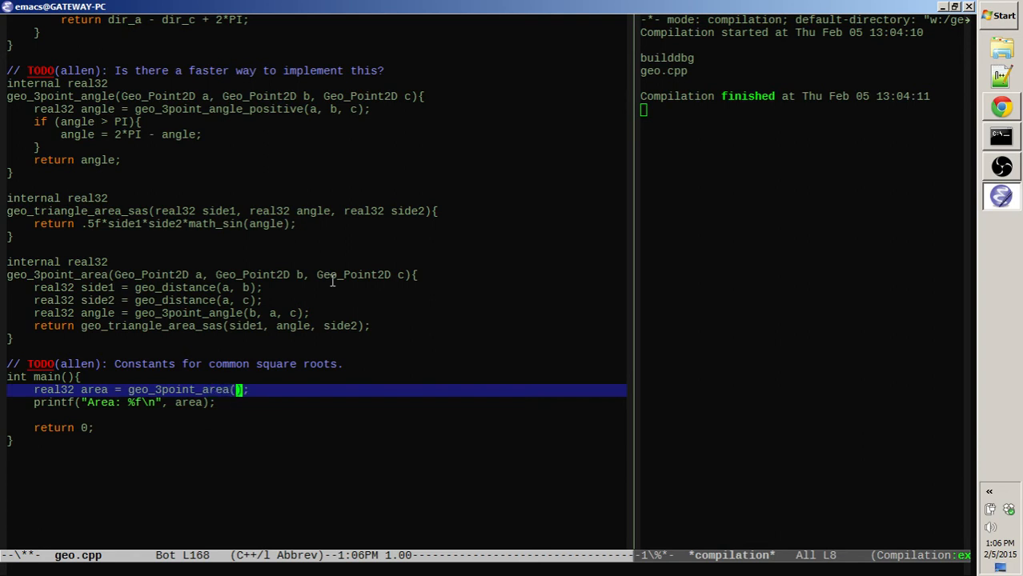
{"action": "type", "text": "Geo_Point2D{0},"}
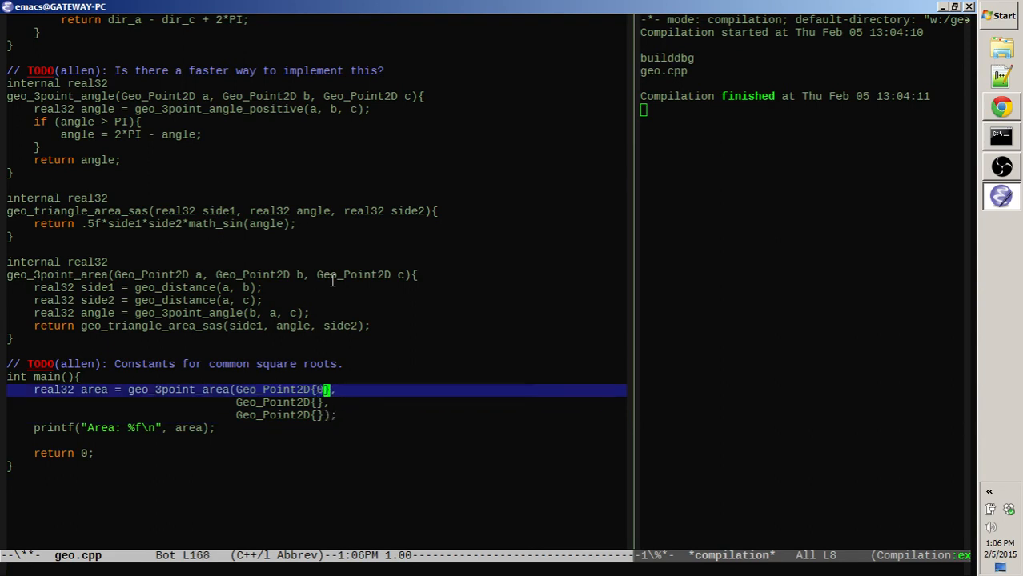
{"action": "type", "text": ".f, 0.f,"}
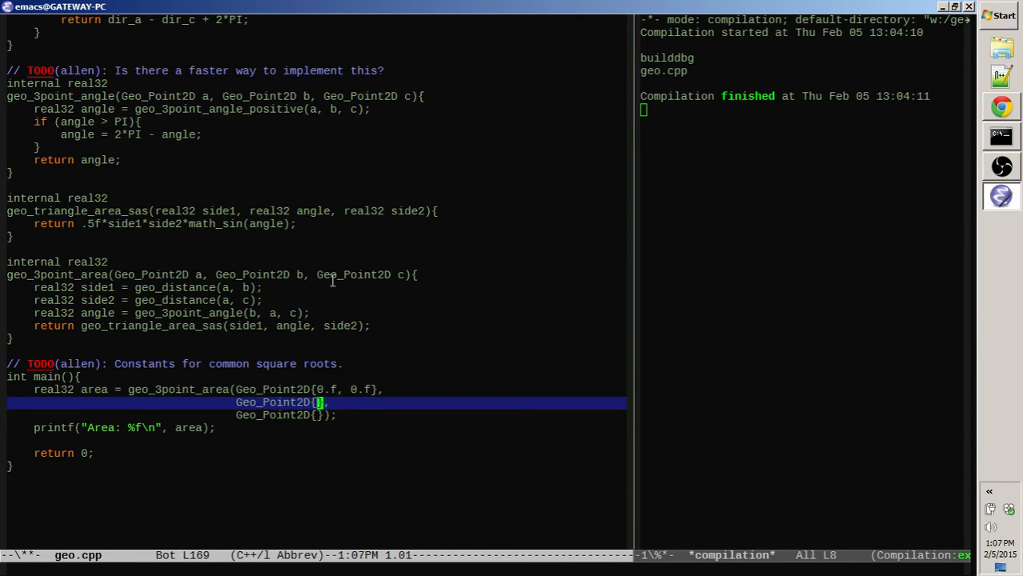
{"action": "type", "text": "3.f, 0"}
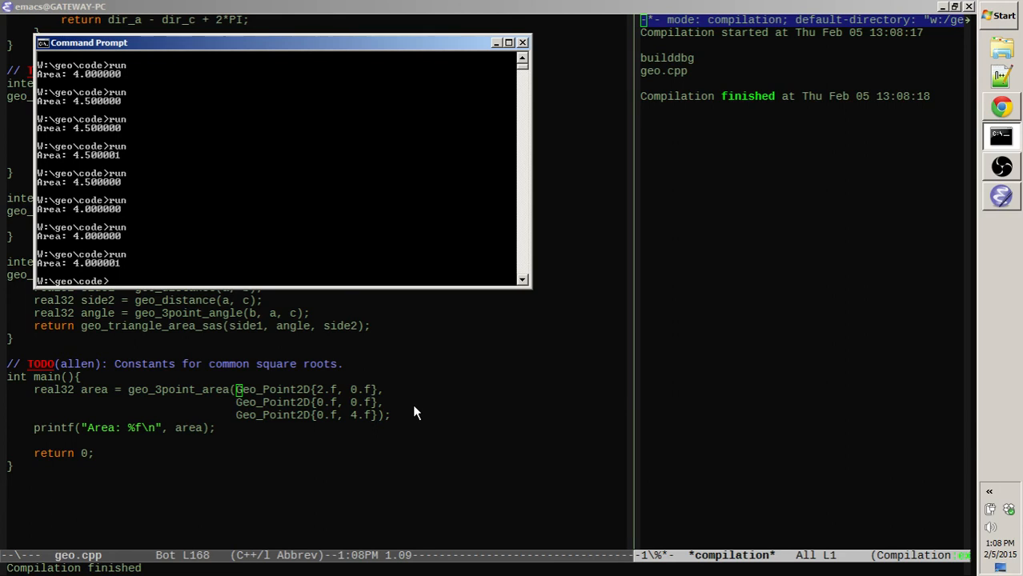
{"action": "mouse_move", "coordinate": [107, 264]}
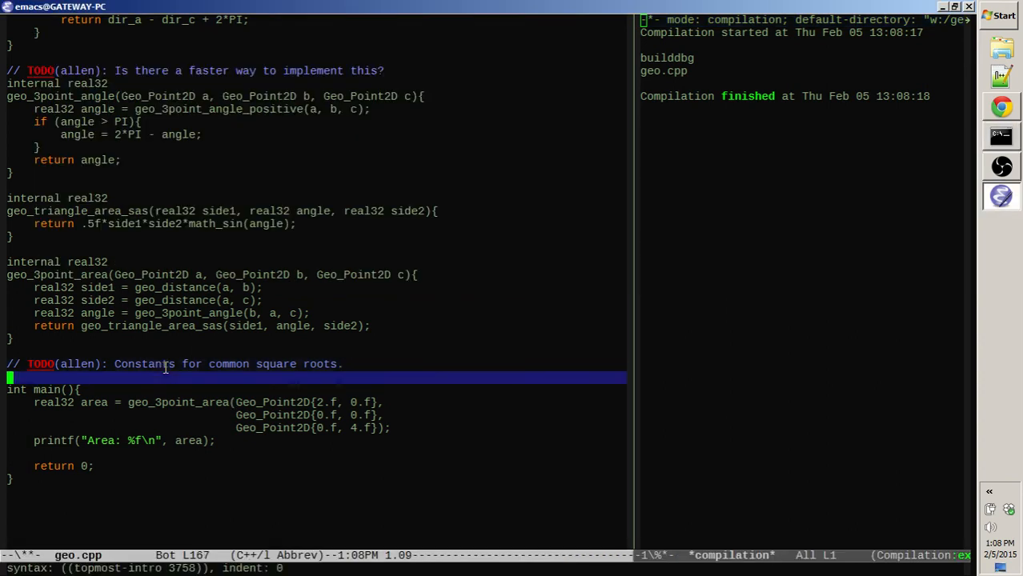
- Write '// NOTE(allen): rounding error present at 10e-6' above geo_3point_area
{"action": "type", "text": "// NOTE(allen"}
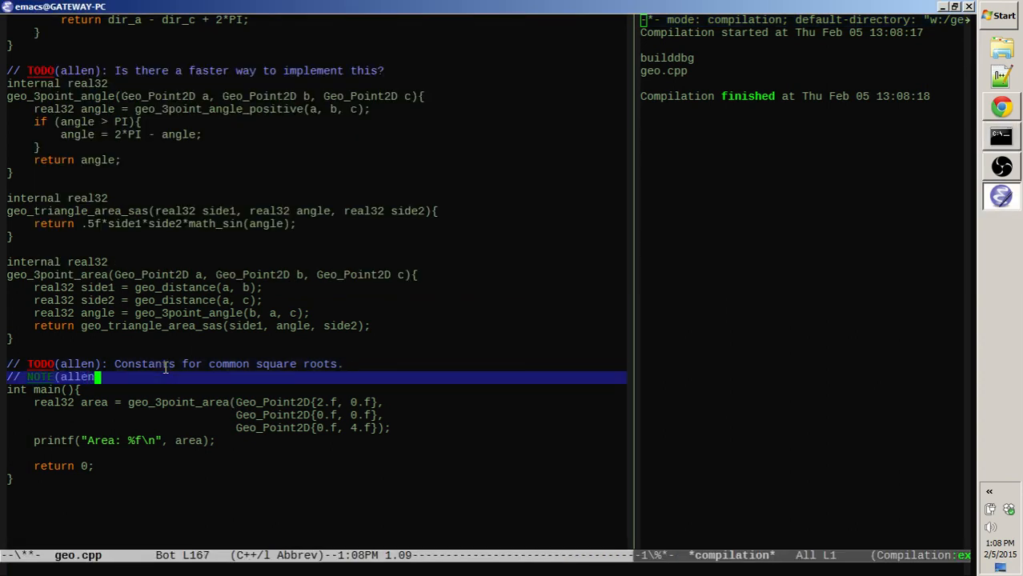
{"action": "type", "text": "):"}
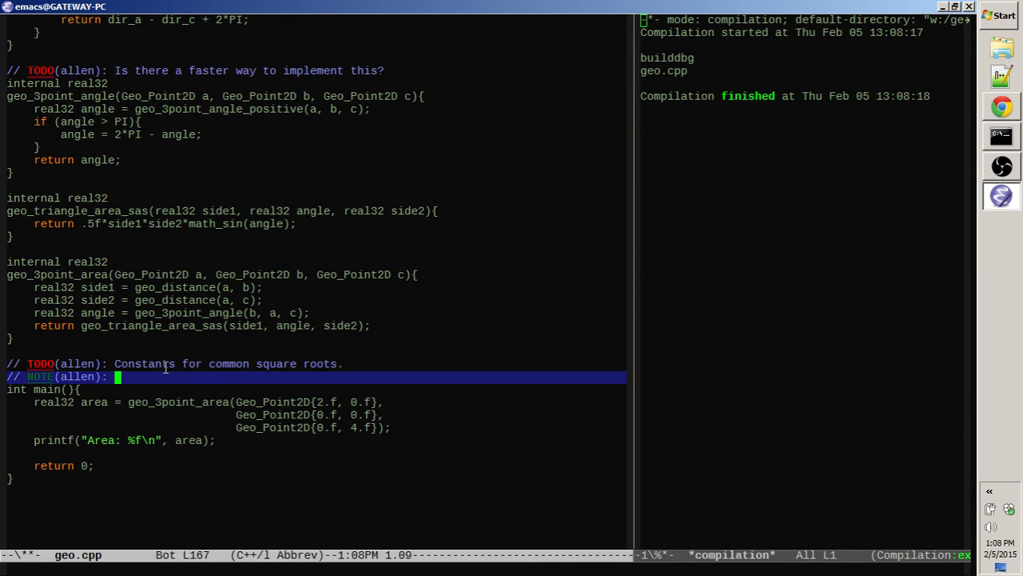
{"action": "type", "text": "roundi"}
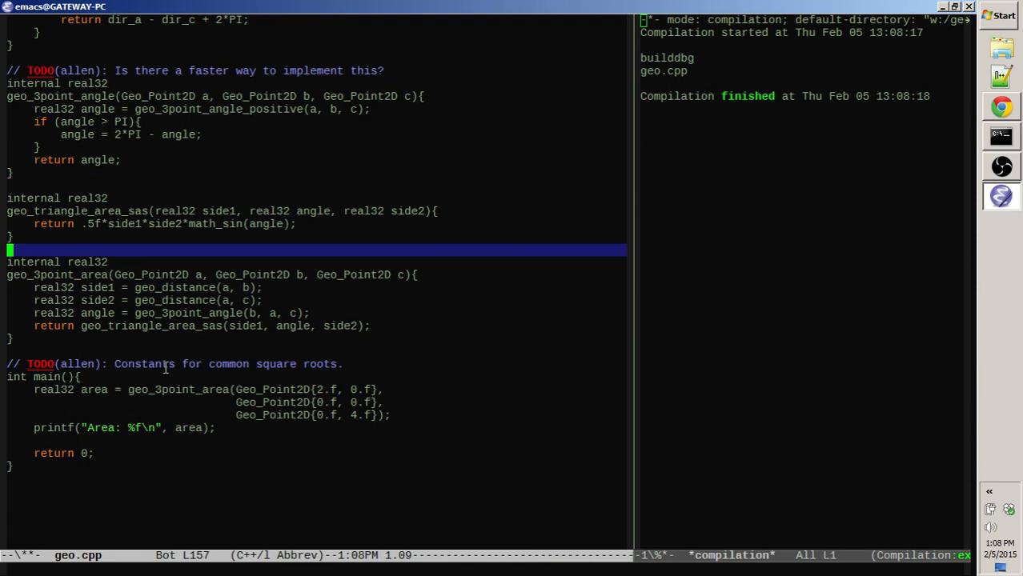
{"action": "type", "text": "// NOTE(allen): rounding"}
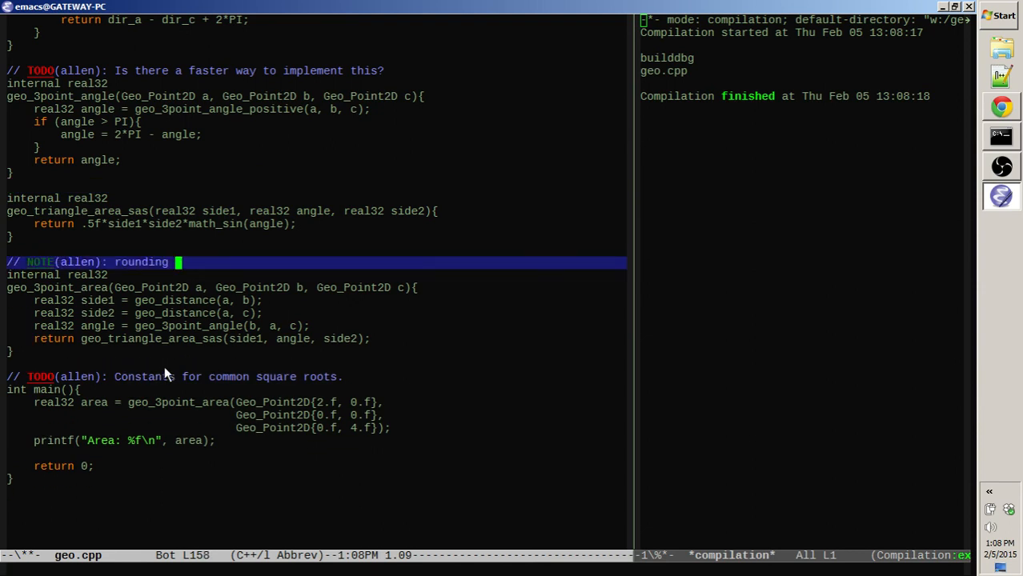
{"action": "type", "text": "error"}
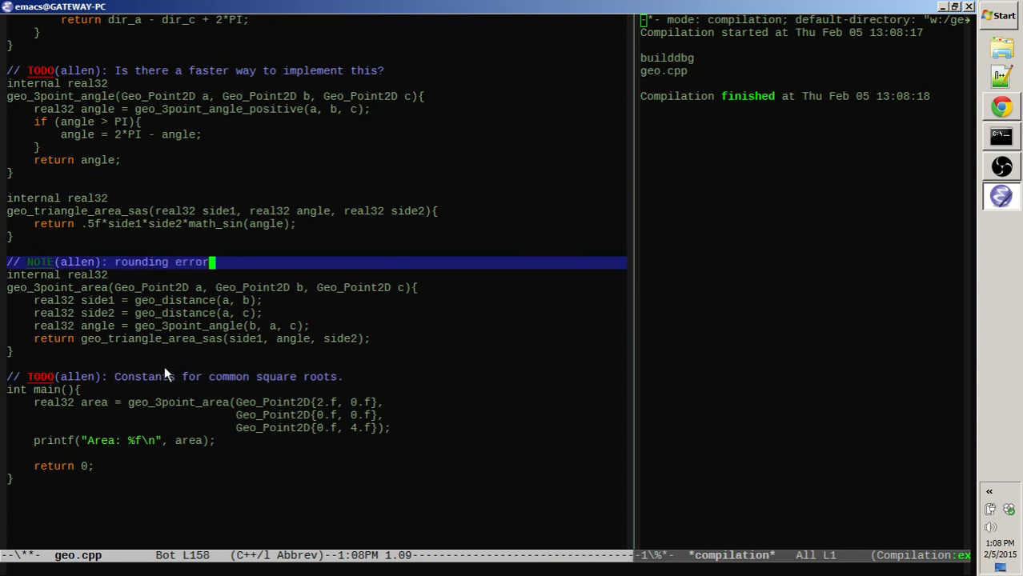
{"action": "type", "text": "notic"}
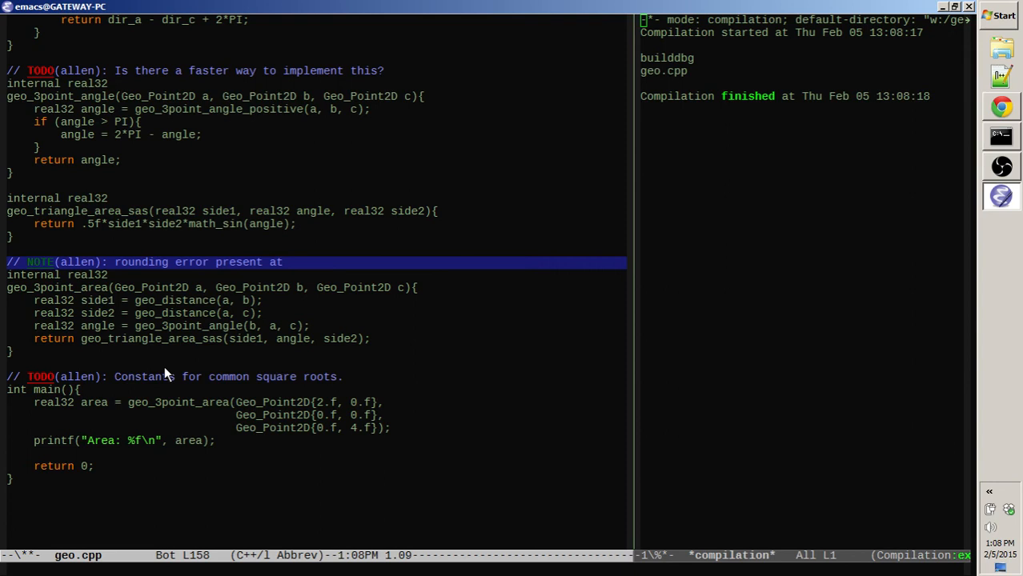
{"action": "type", "text": "100"}
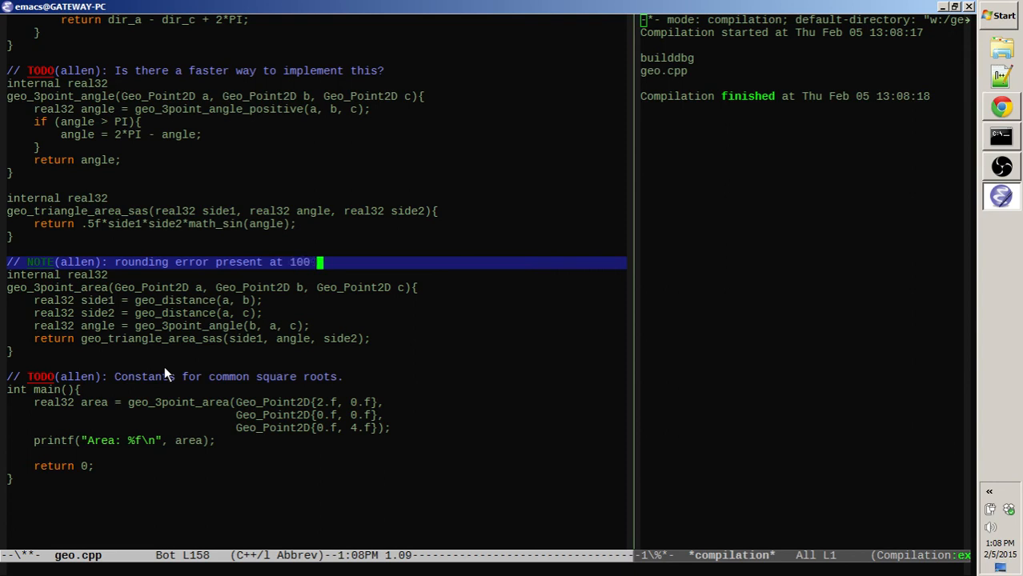
{"action": "key", "text": "BackSpace"}
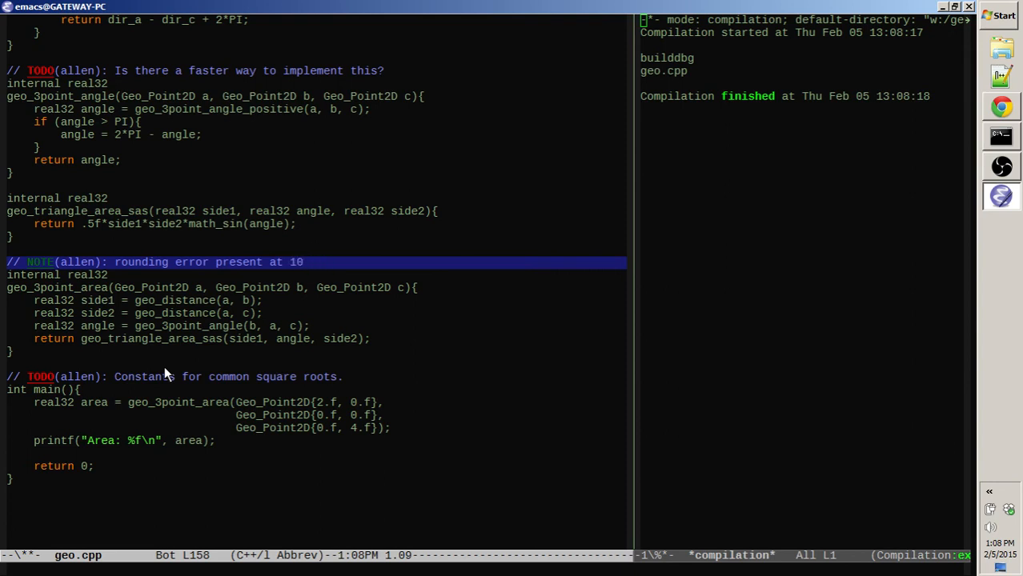
{"action": "type", "text": "0"}
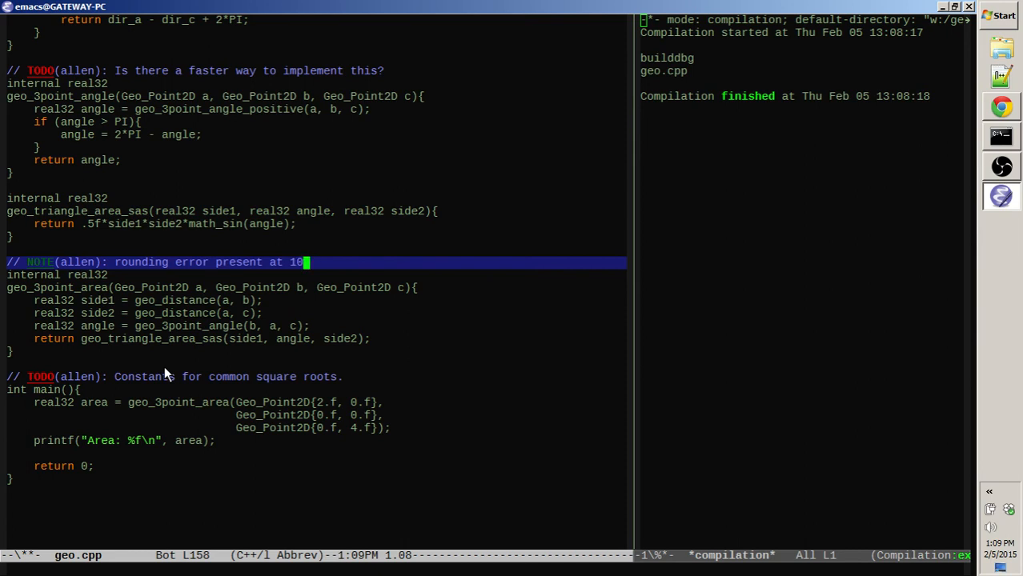
{"action": "type", "text": "e"}
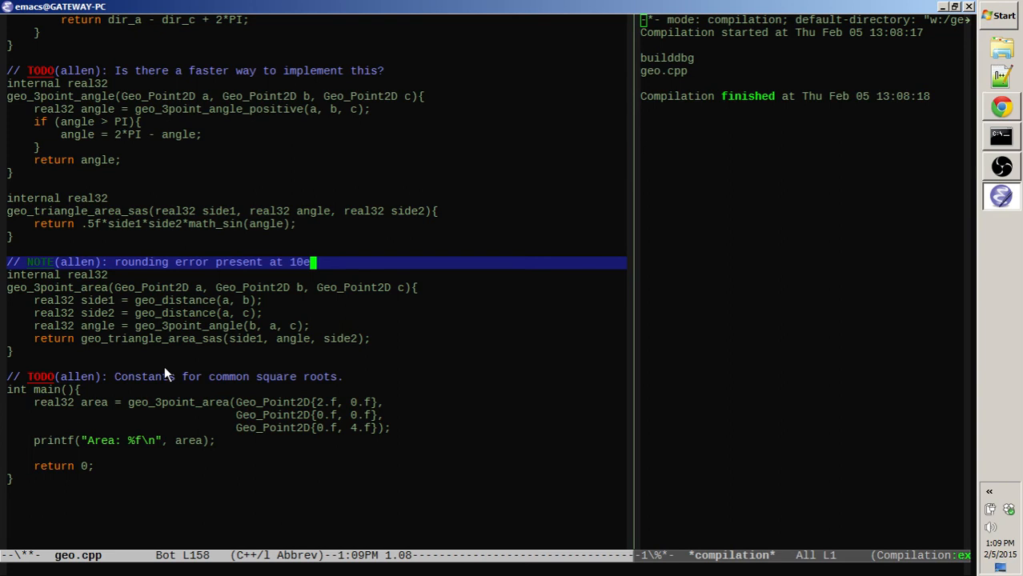
{"action": "type", "text": "-6"}
{"action": "type", "text": "// TODO(alle"}
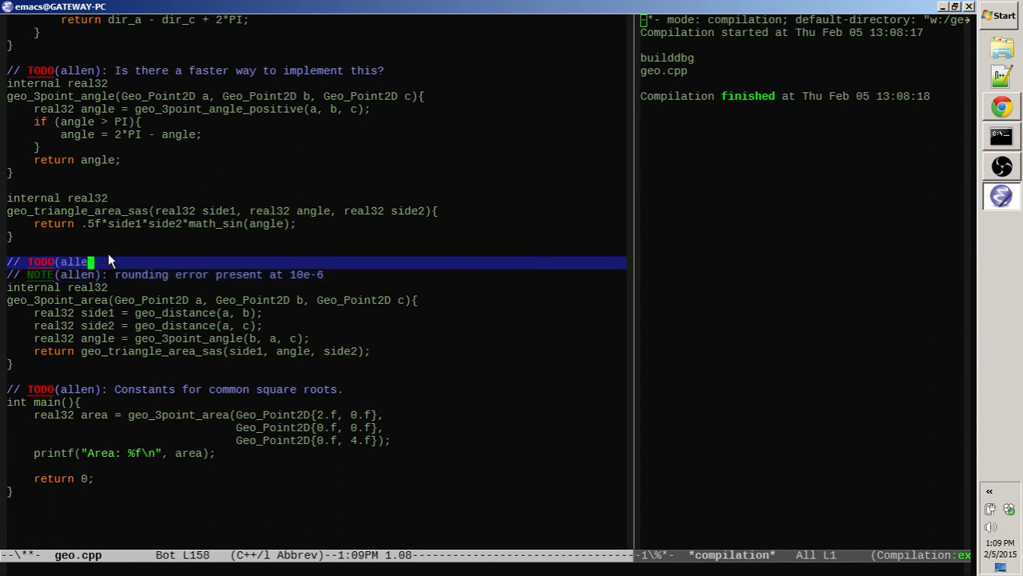
- Write the two-line TODO(allen) comment above the NOTE: optimize 3point_area with the quickest triangle-formula option
{"action": "type", "text": "optimize 3"}
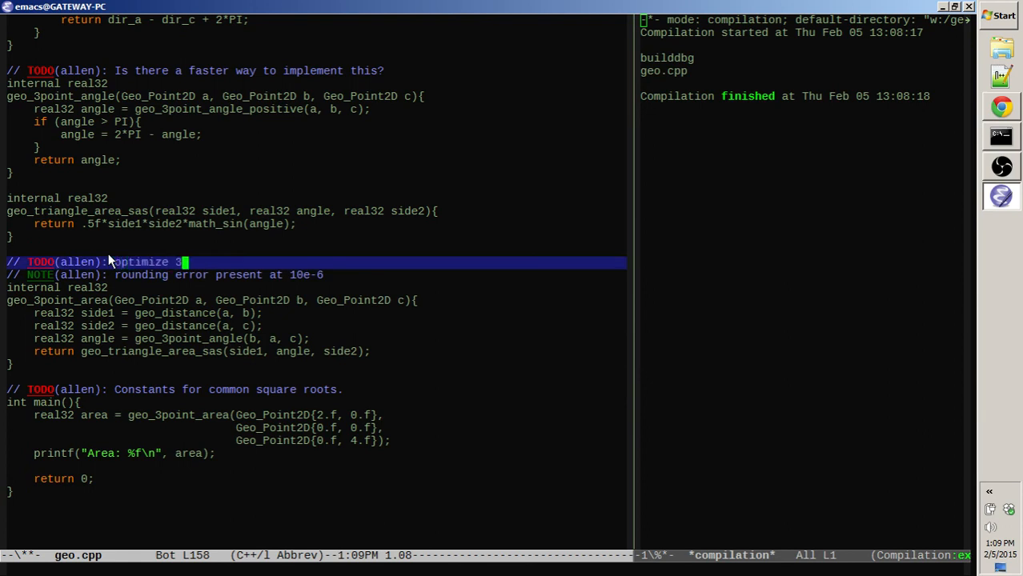
{"action": "type", "text": "point_area"}
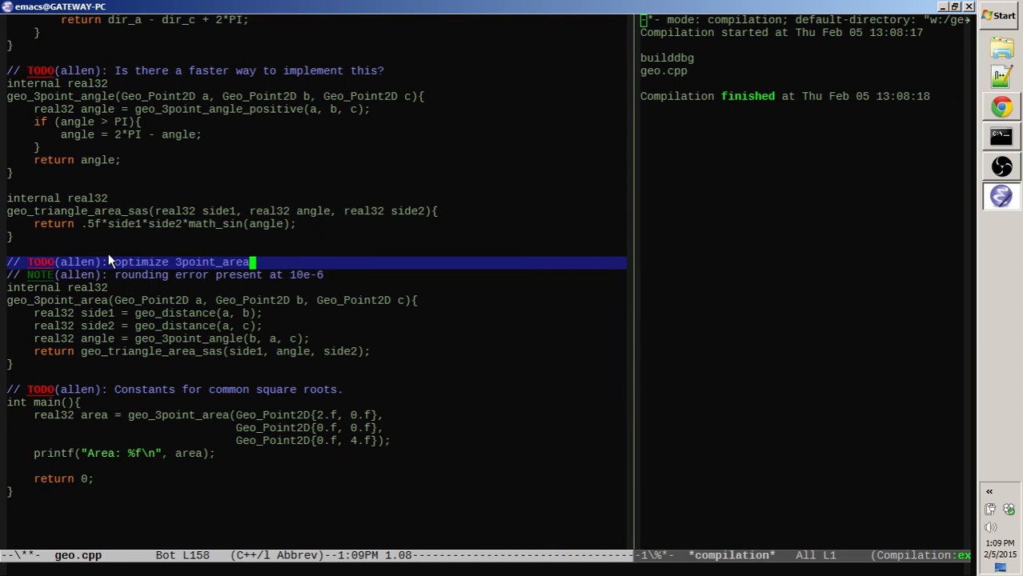
{"action": "type", "text": "with bes"}
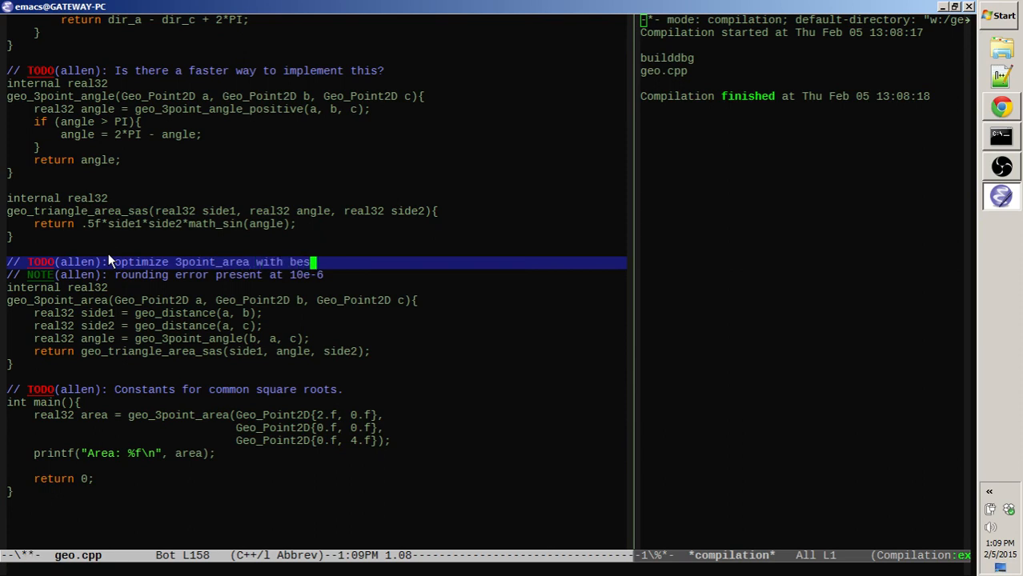
{"action": "type", "text": "quix"}
{"action": "type", "text": "// formula"}
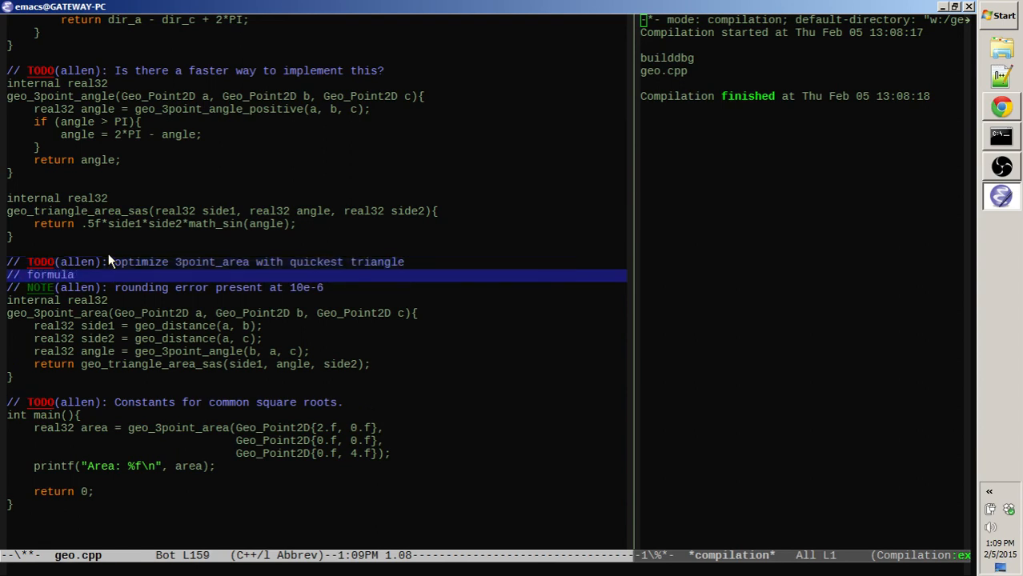
{"action": "type", "text": "option"}
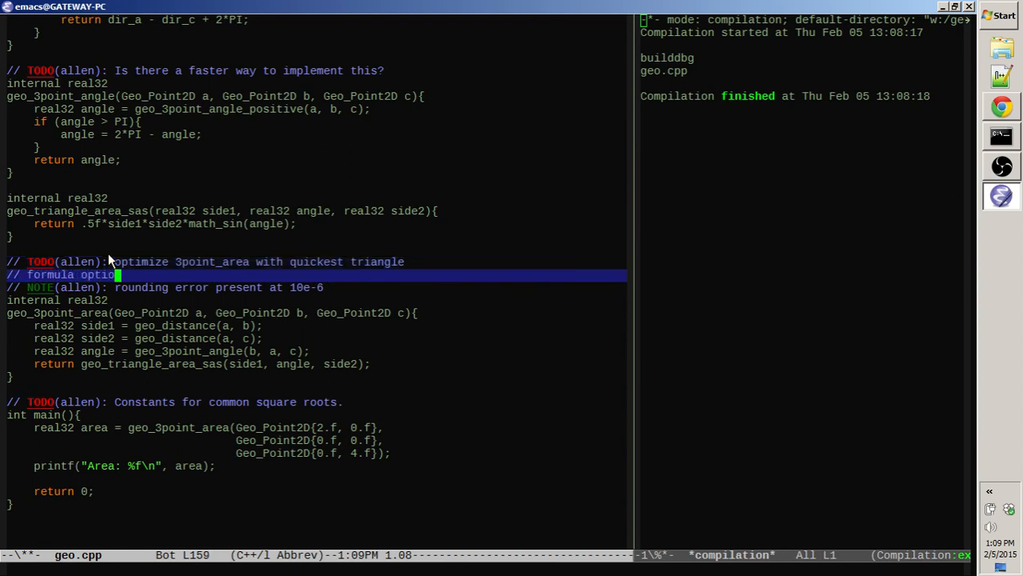
{"action": "type", "text": ":"}
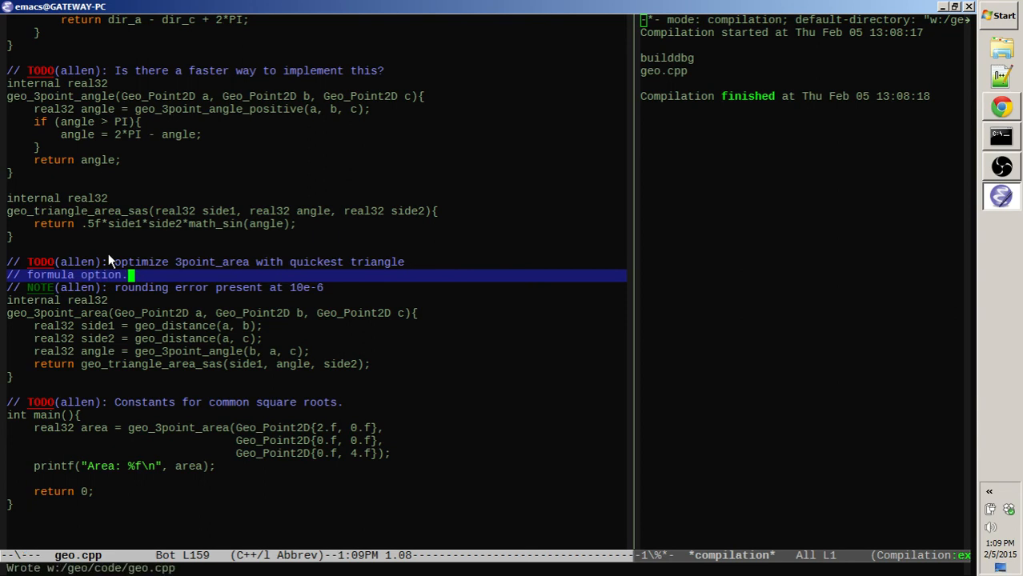